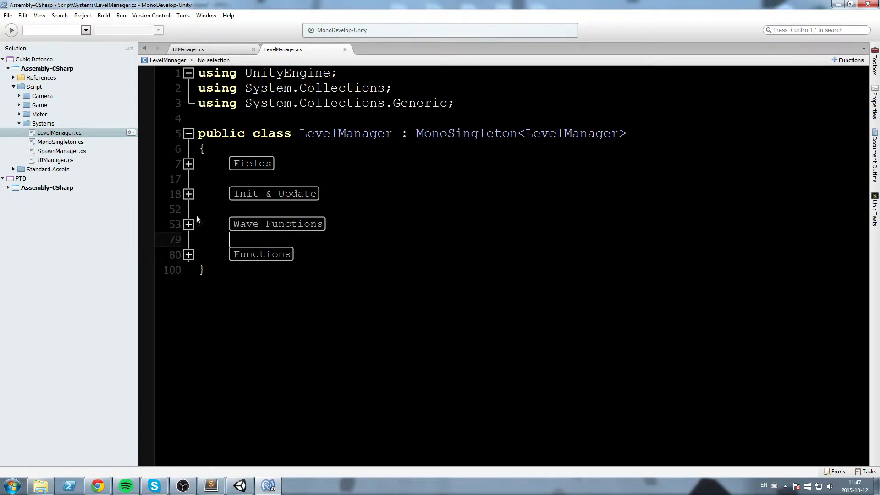
Step: Leave LevelManager.cs and bring up the Unity editor showing the Cubic Defense Gym scene
left_click(189, 193)
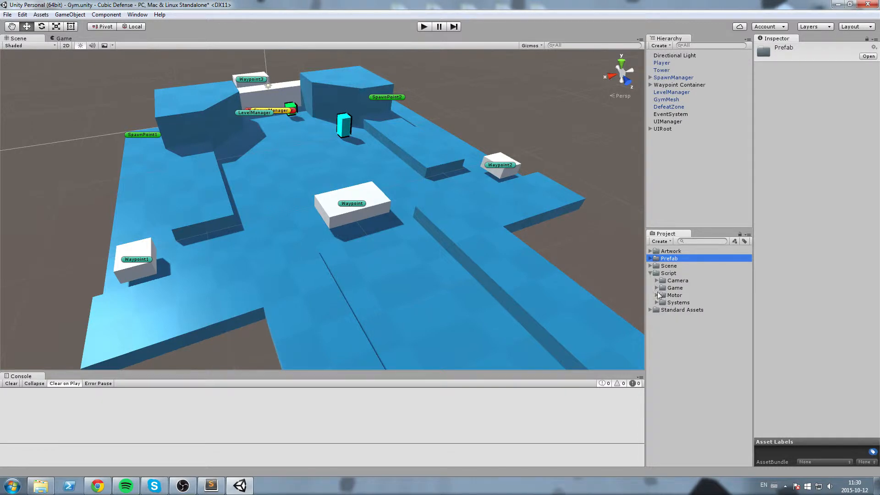
Step: Launch MonoDevelop from a camera script, close CameraMotor.cs, and open BaseCameraState.cs from Camera > State
double_click(692, 294)
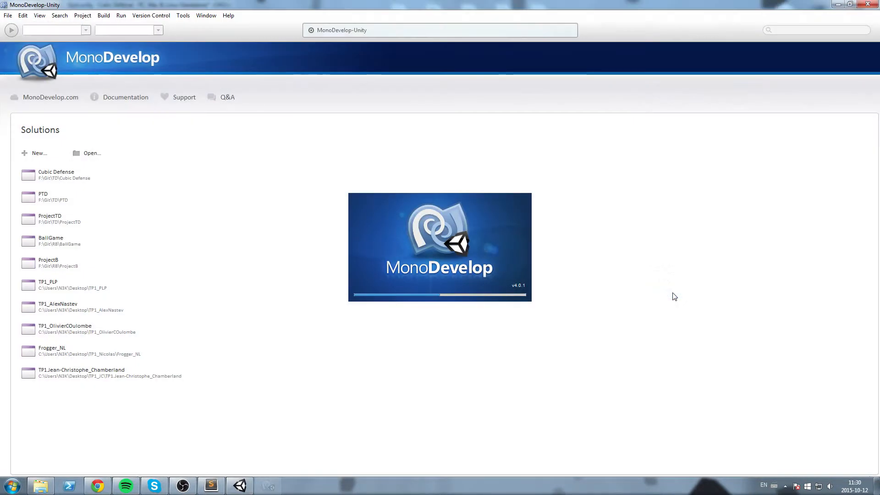
double_click(56, 175)
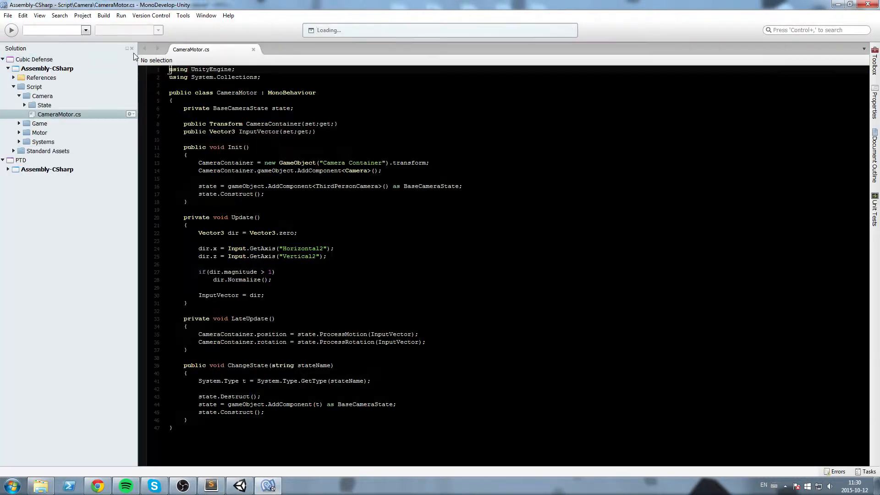
left_click(253, 49)
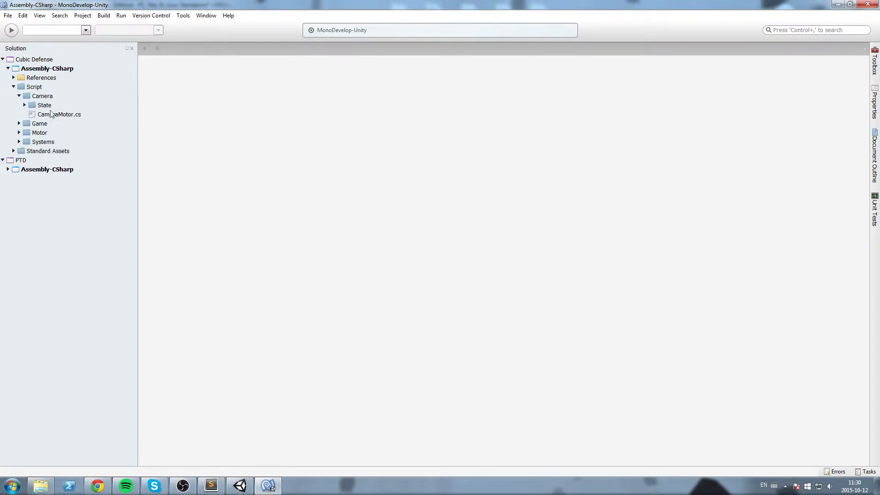
left_click(44, 105)
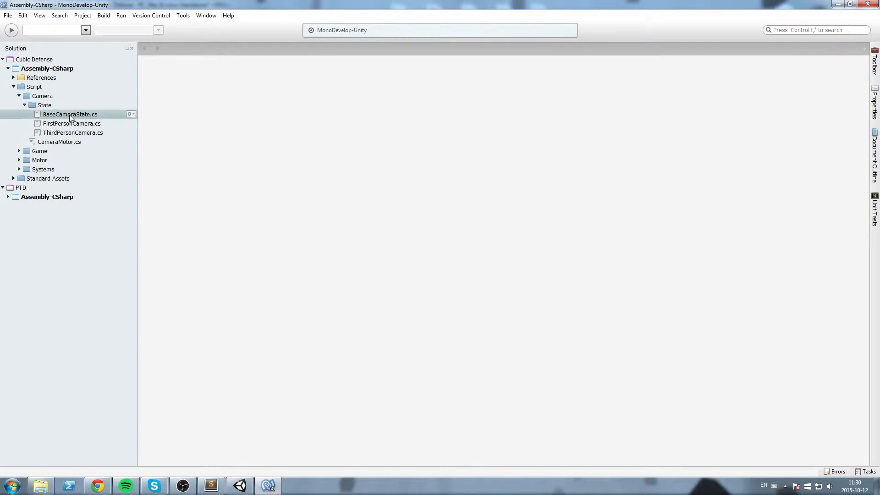
double_click(70, 114)
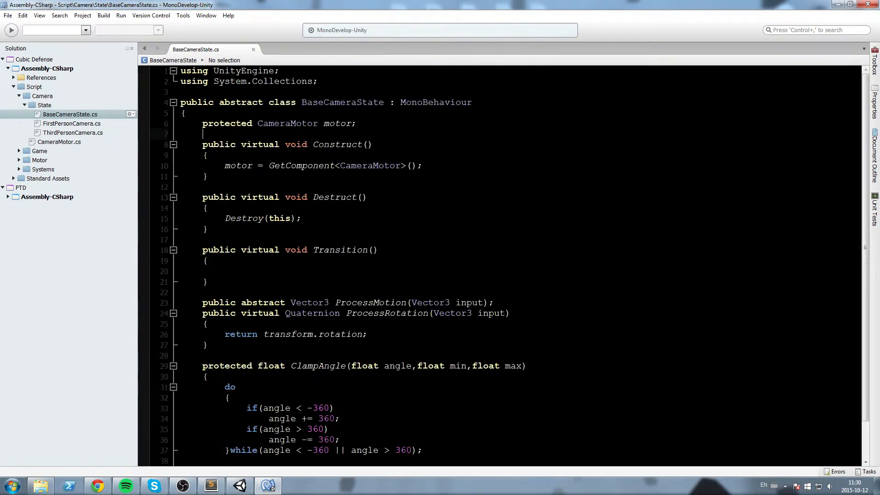
left_click(206, 15)
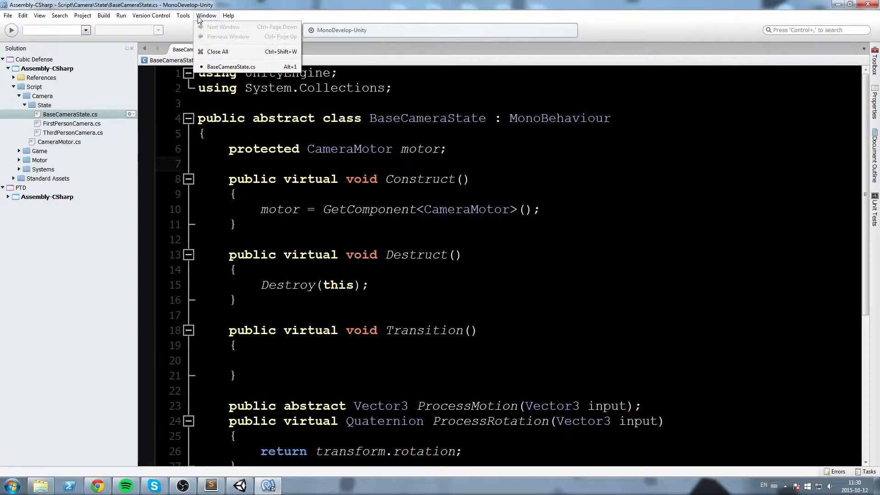
left_click(183, 15)
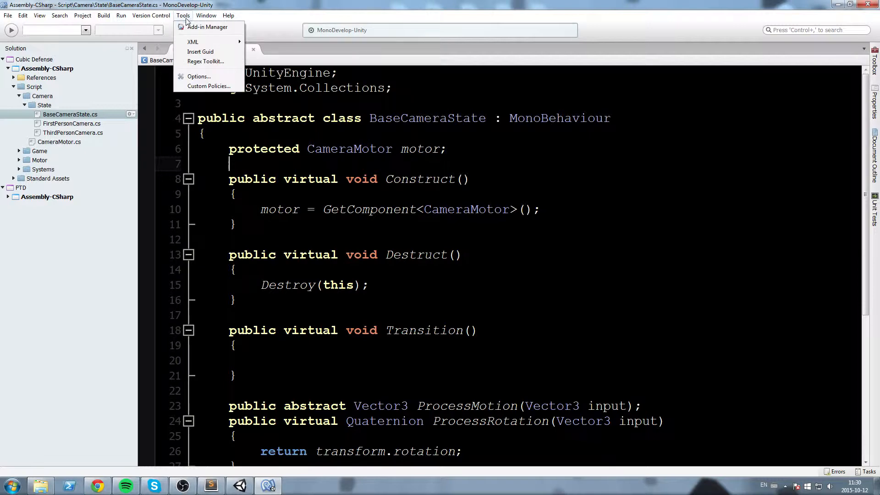
left_click(198, 76)
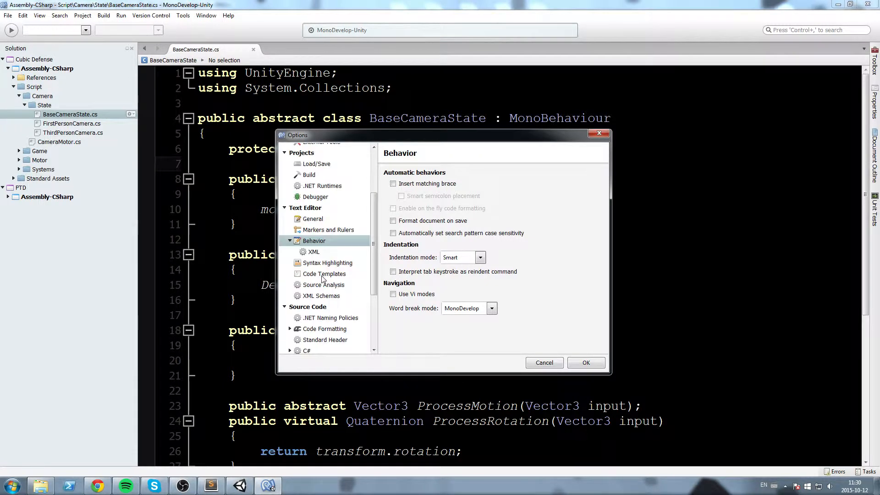
left_click(323, 285)
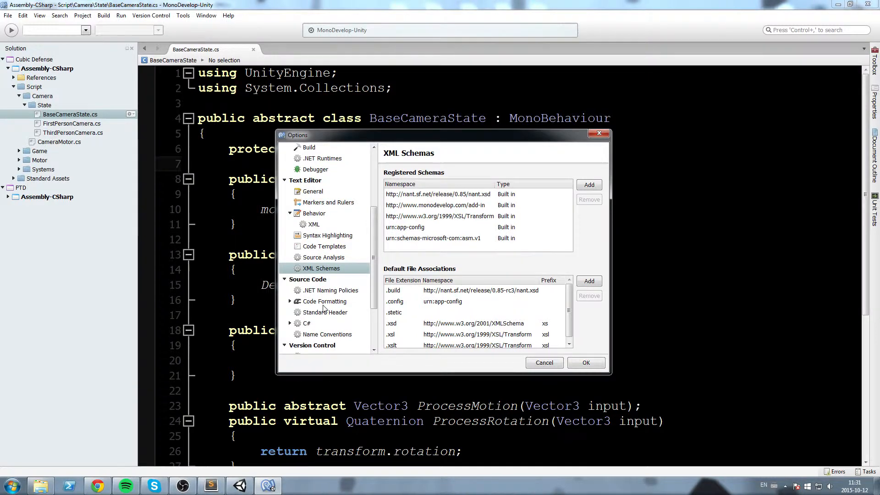
left_click(312, 200)
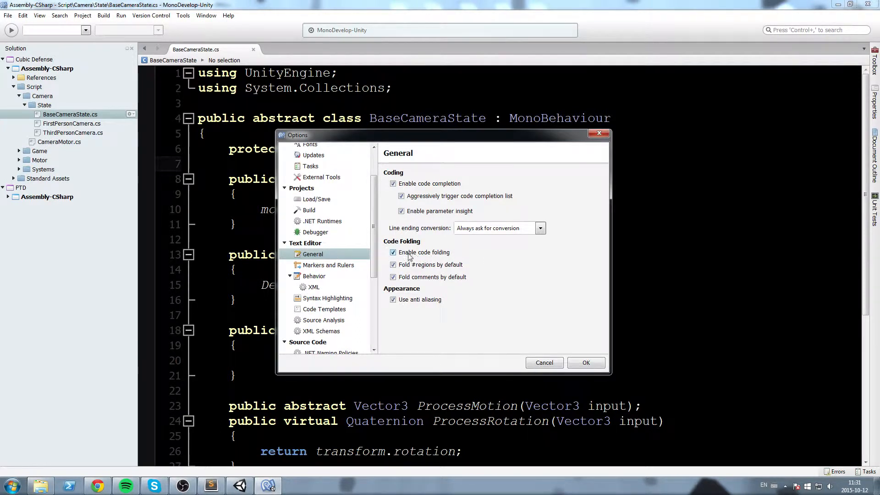
left_click(393, 252)
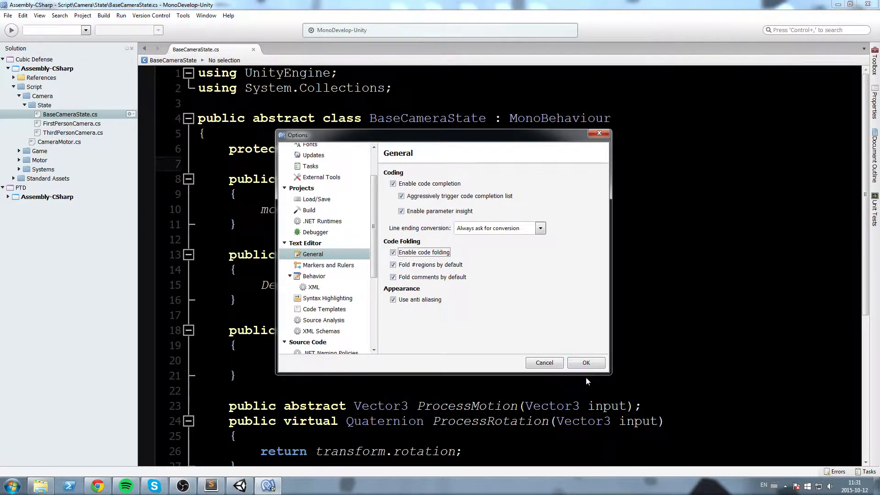
left_click(585, 362)
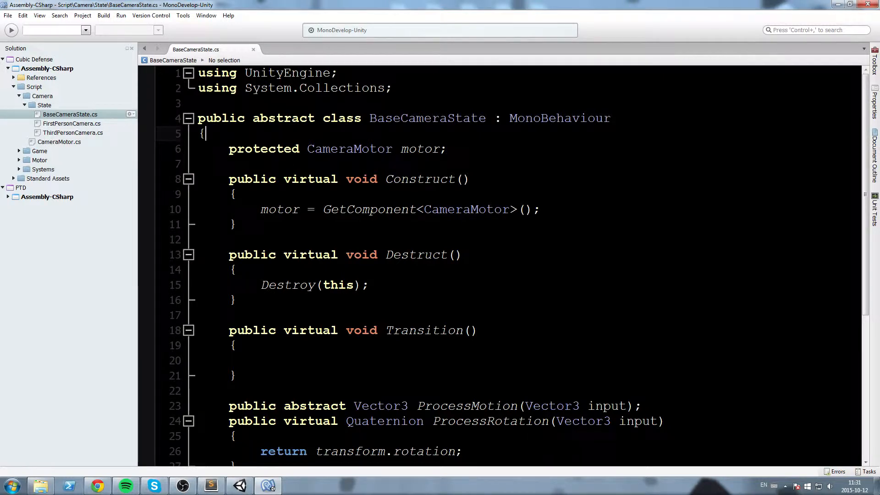
Step: Wrap Construct through ProcessRotation in a collapsed 'BaseState Implementation' region
scroll("down", 3)
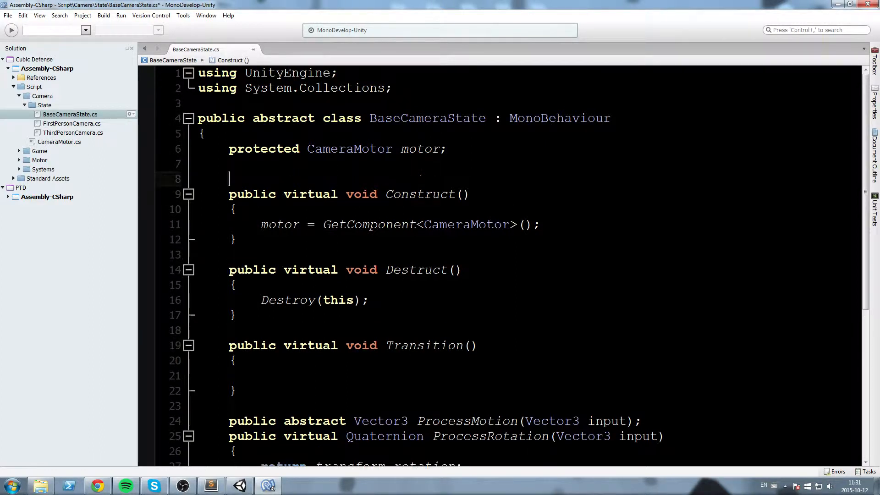
type("#region")
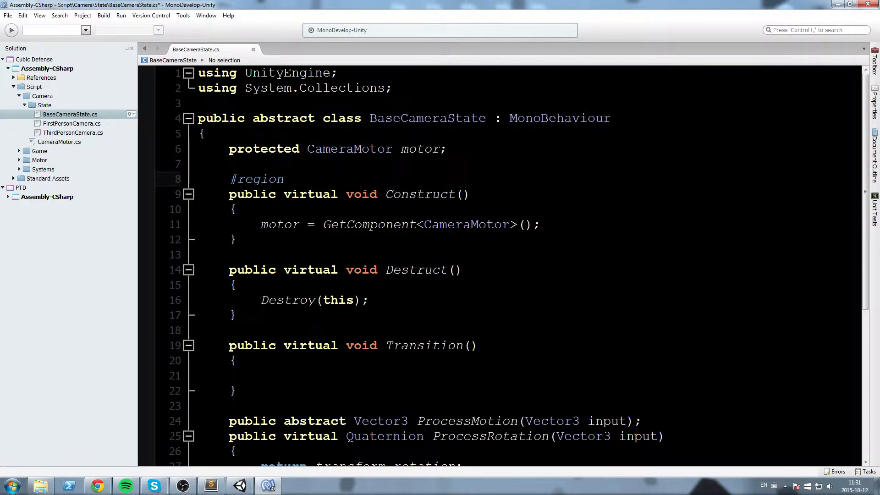
type("BaseState IMp")
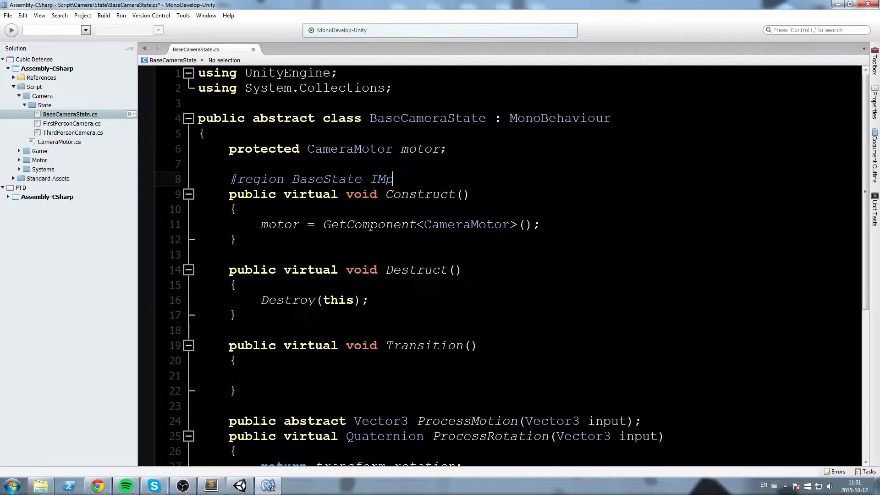
type("lementati")
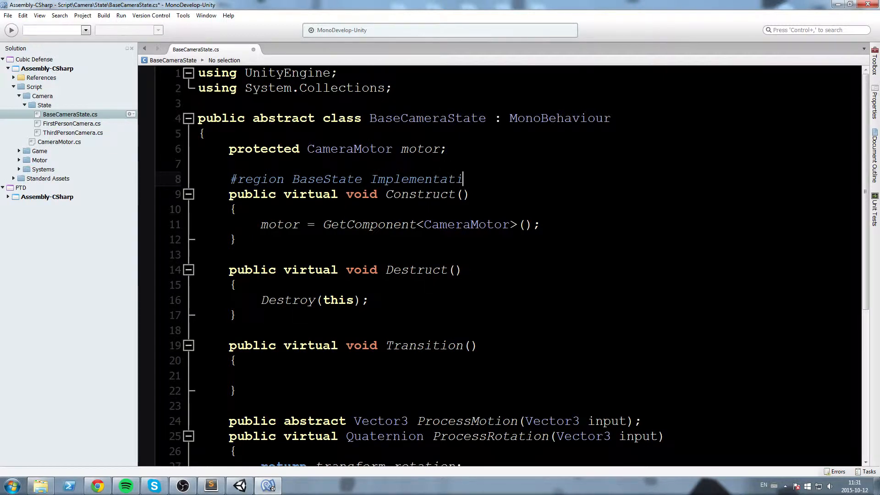
type("on")
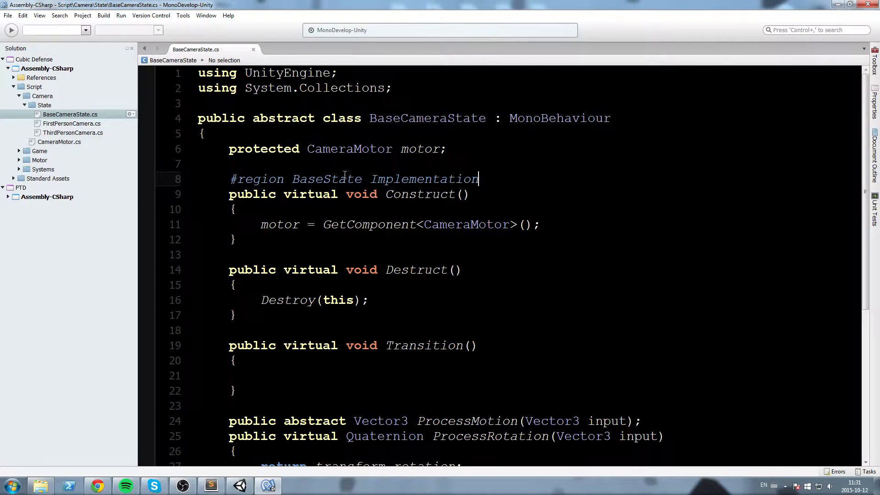
scroll("down", 3)
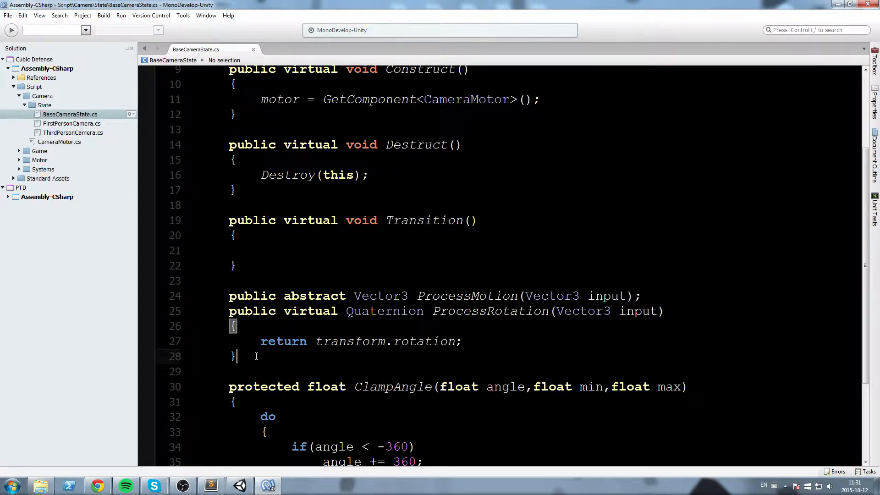
type("#endregion")
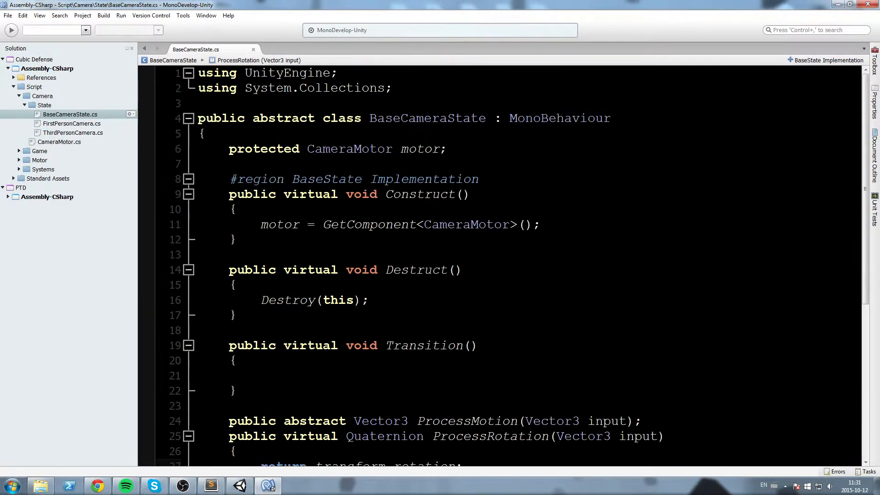
left_click(189, 180)
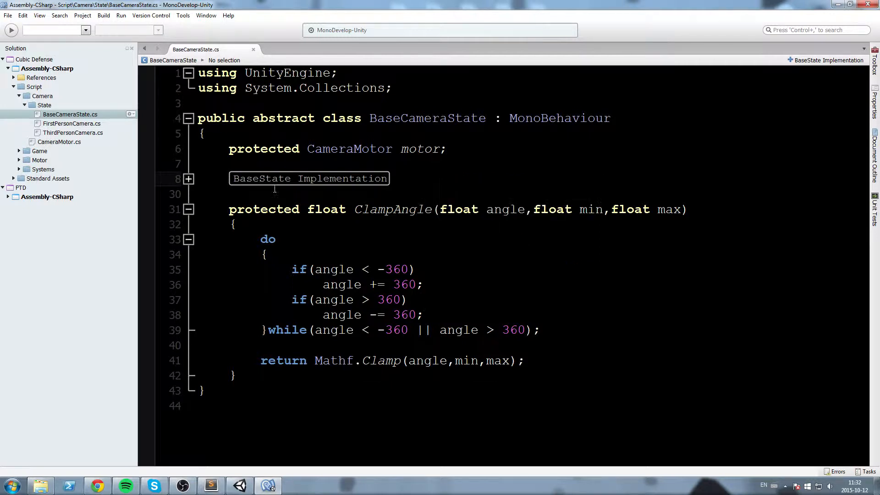
Step: Start a 'Functions' region below the folded block for ClampAngle
key("enter")
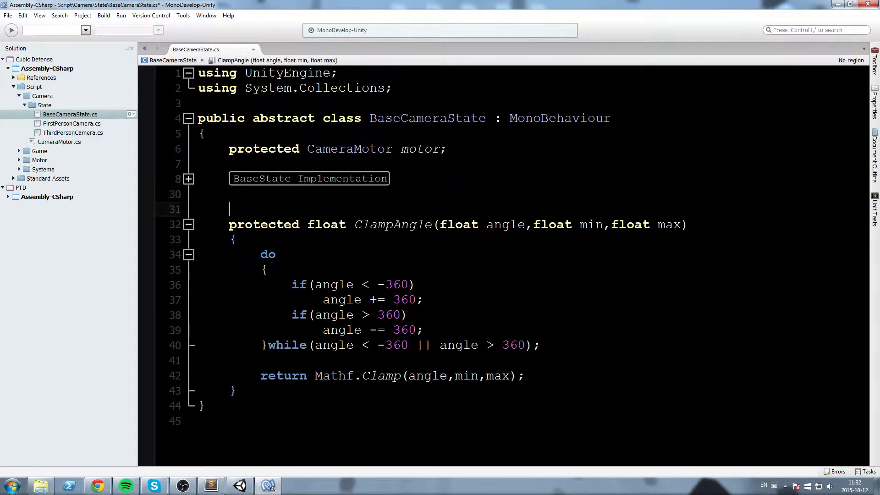
type("#regi")
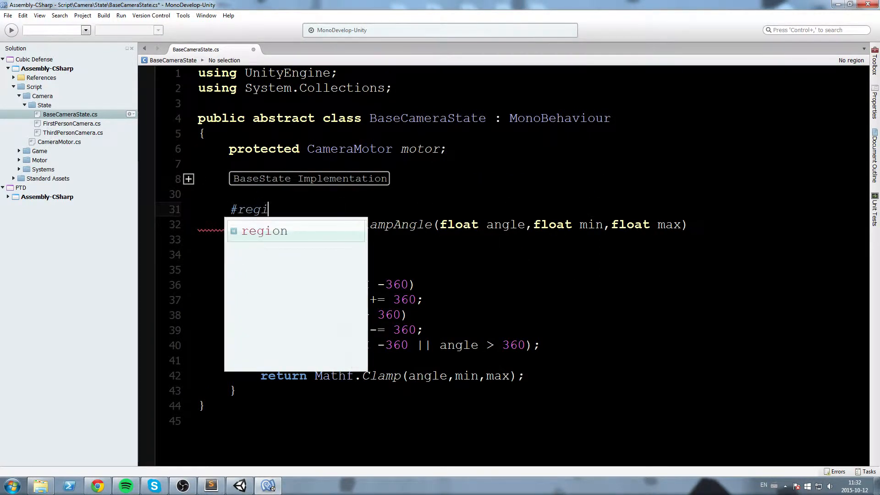
type("on Function")
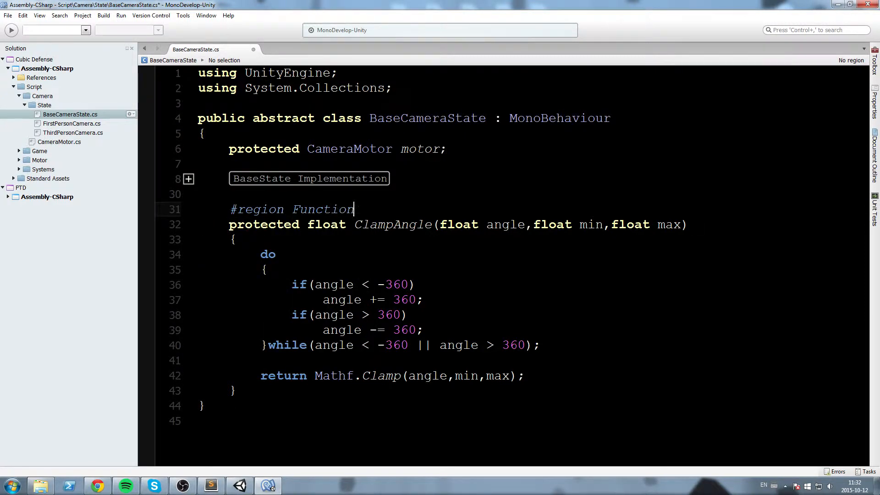
type("s")
type("#endregion")
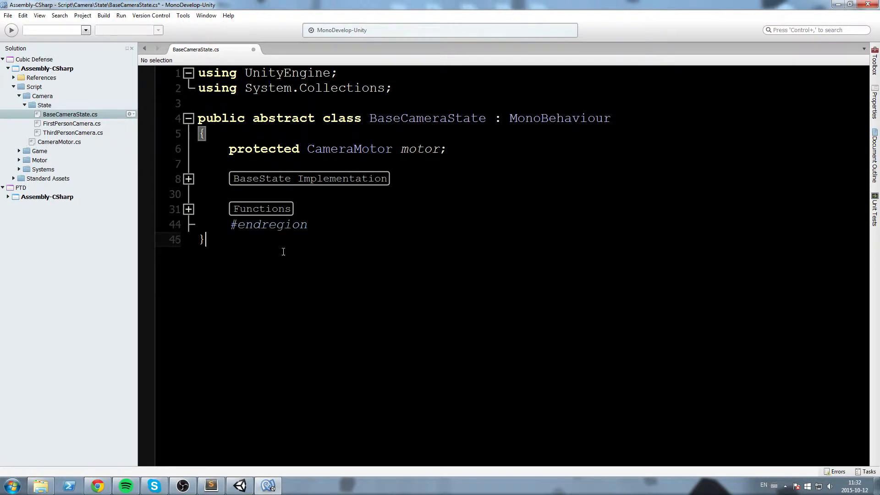
Step: In FirstPersonCamera.cs, add a 'Fields' region and a 'BaseState implementation' region
double_click(72, 123)
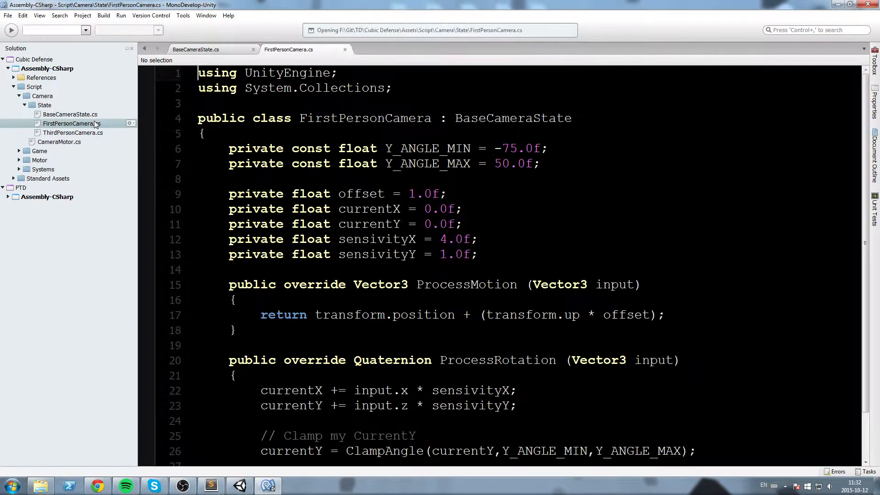
type("#r")
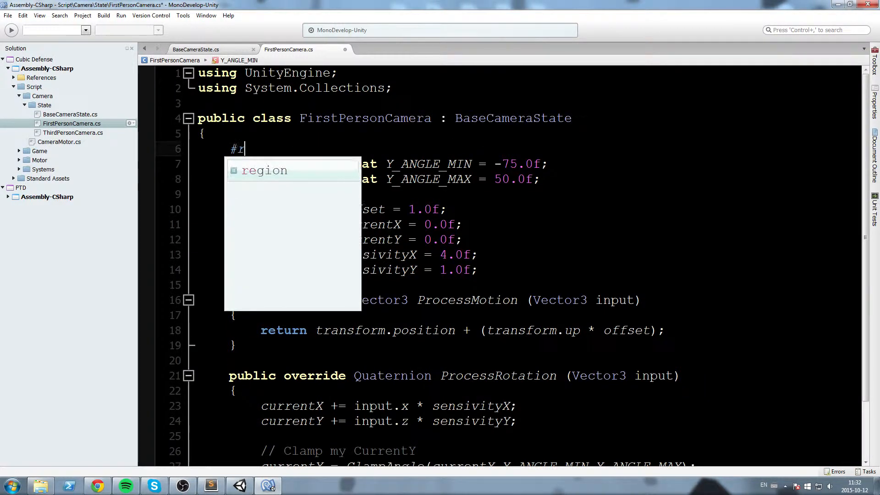
type("egion Fields")
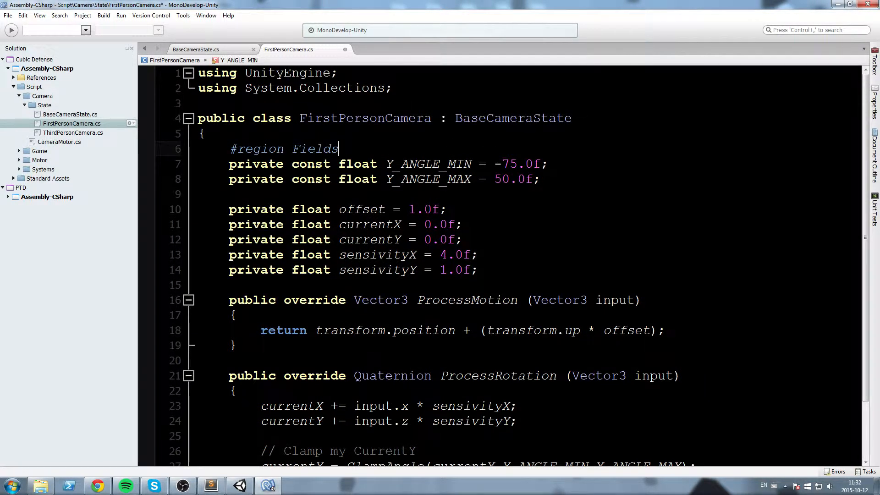
type("#end")
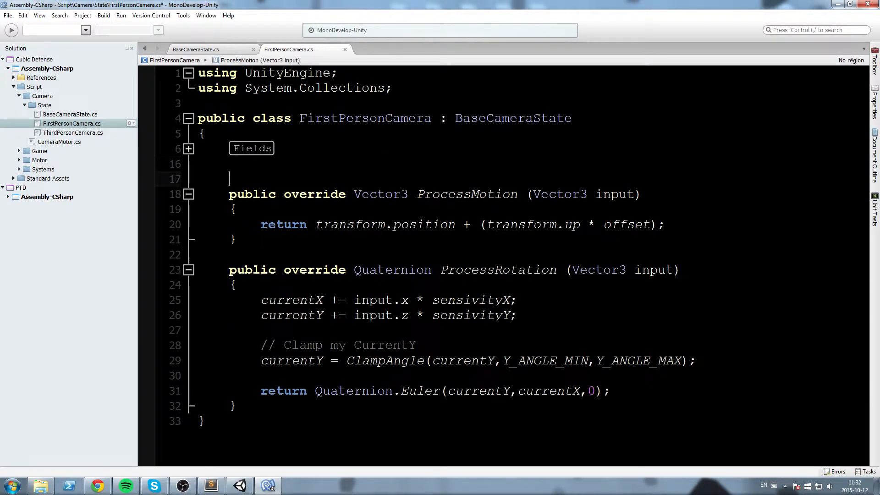
type("#region")
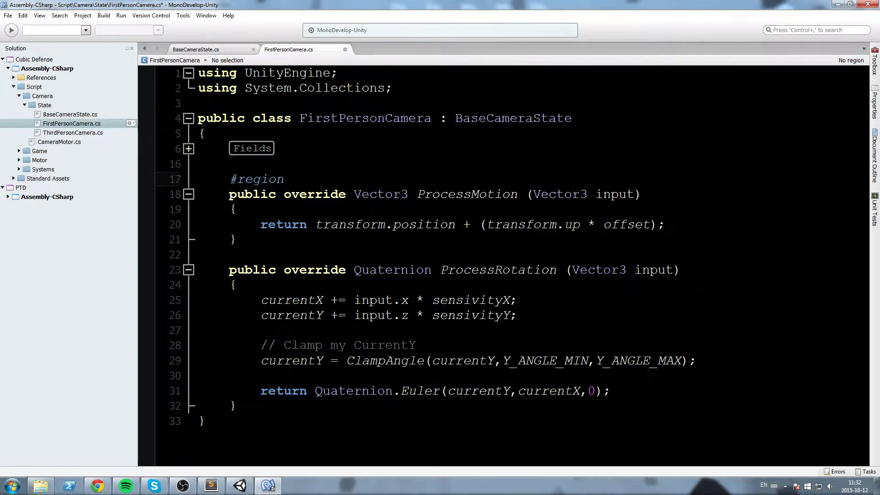
type("BaseSt")
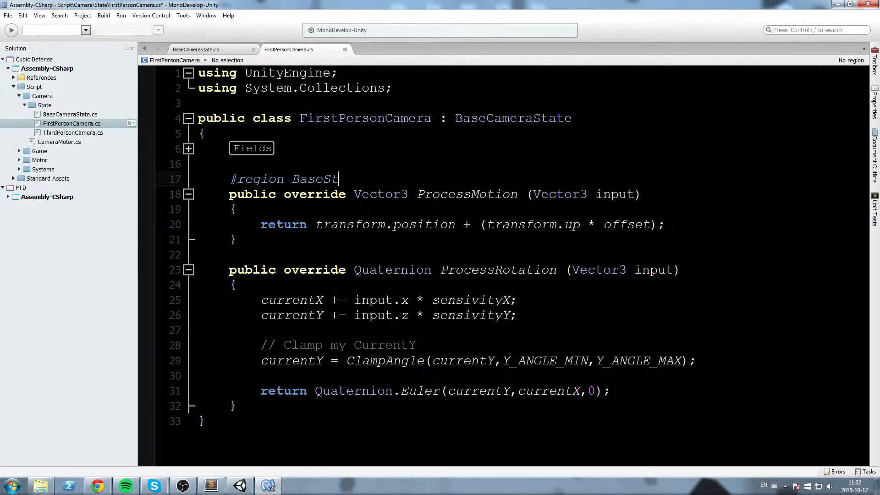
type("ate implementation")
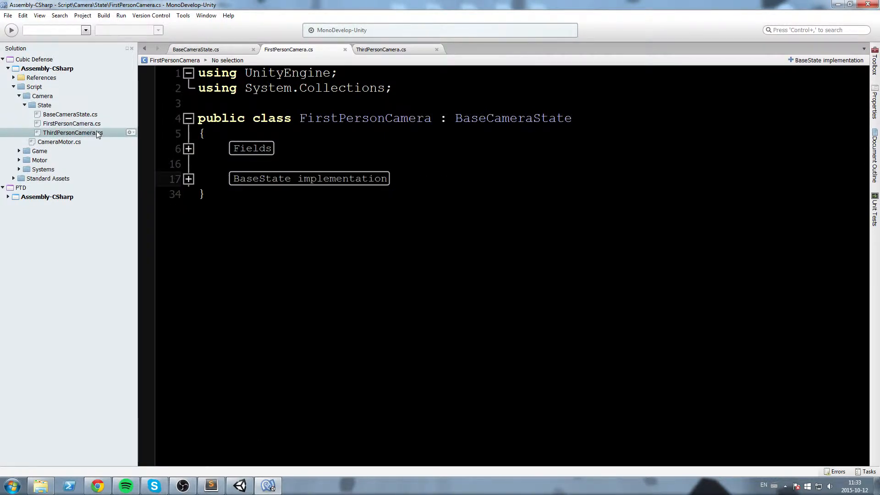
Step: In ThirdPersonCamera.cs, wrap the fields in a 'Fields' region and make distance private
left_click(381, 49)
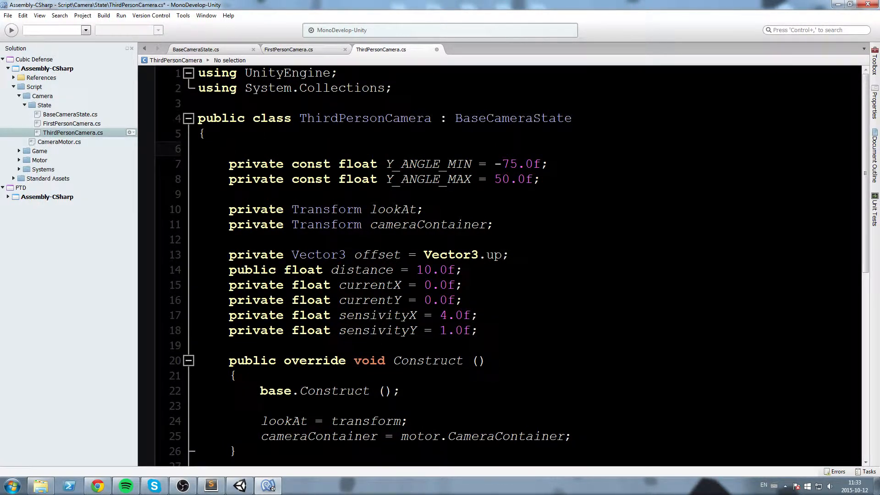
left_click(229, 148)
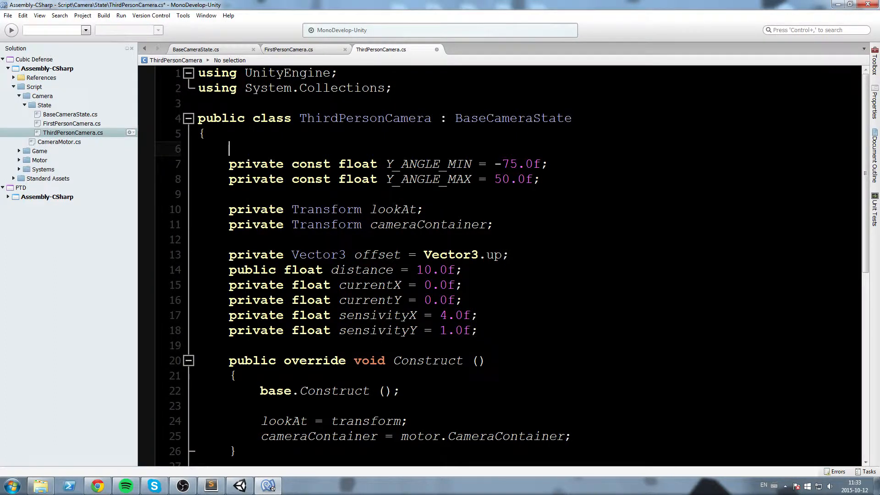
type("#region Fields")
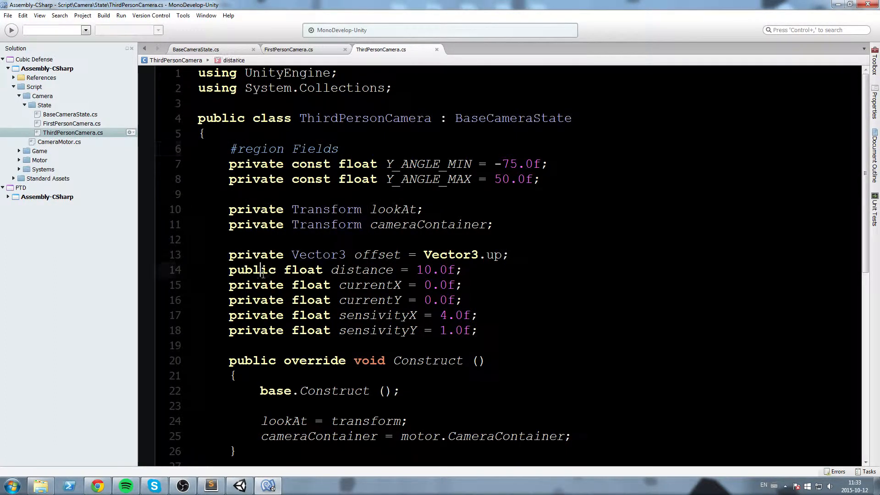
double_click(252, 270)
type("rivate")
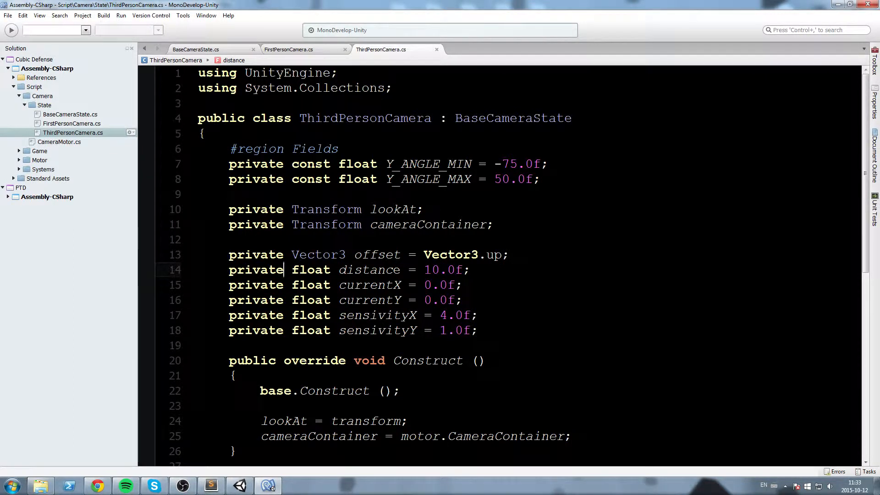
type("#end")
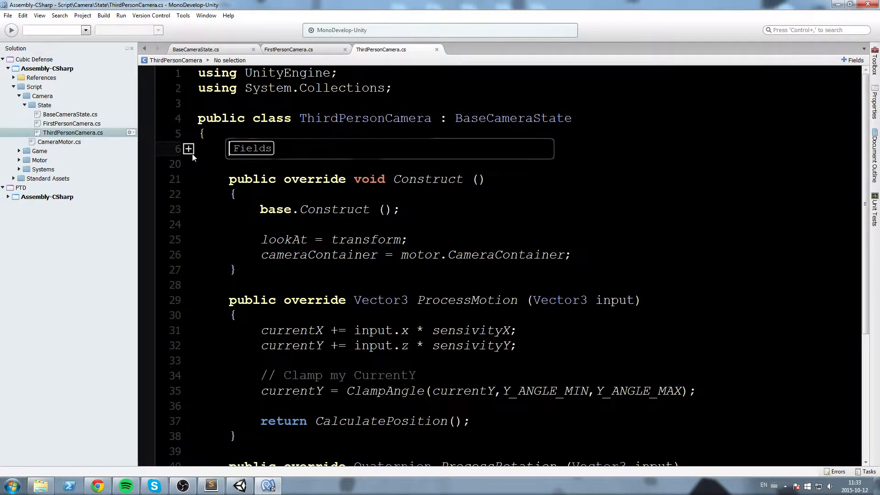
Step: Wrap the overridden methods in a 'BaseState Implementation' region
scroll("down", 3)
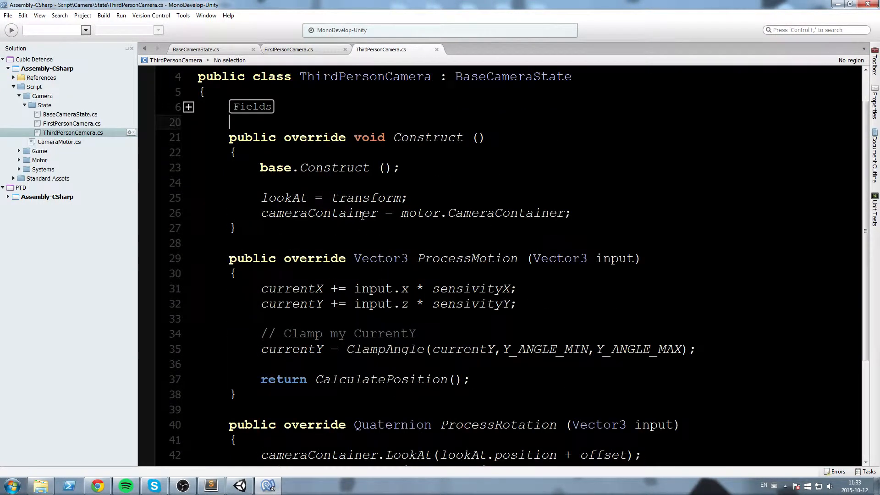
scroll("down", 3)
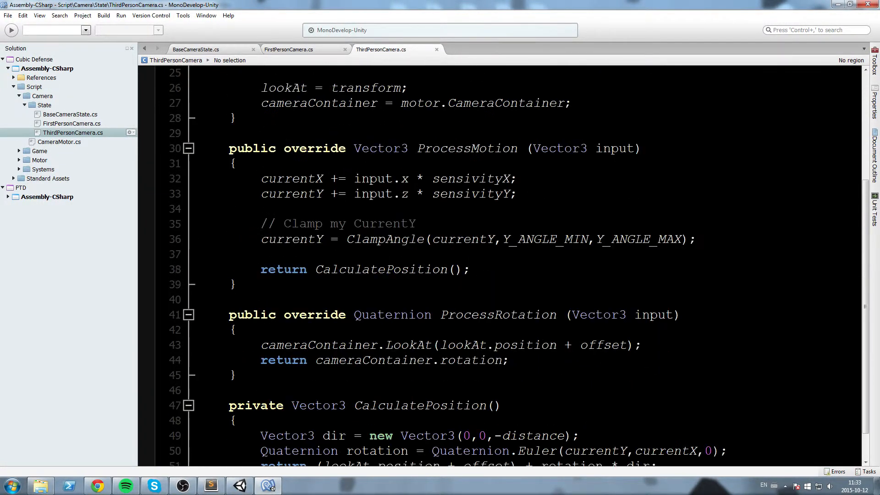
scroll("down", 3)
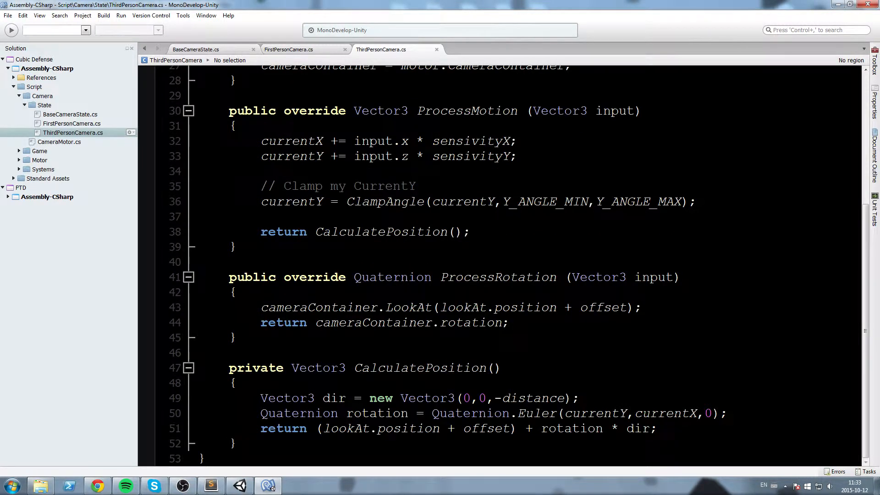
type("#")
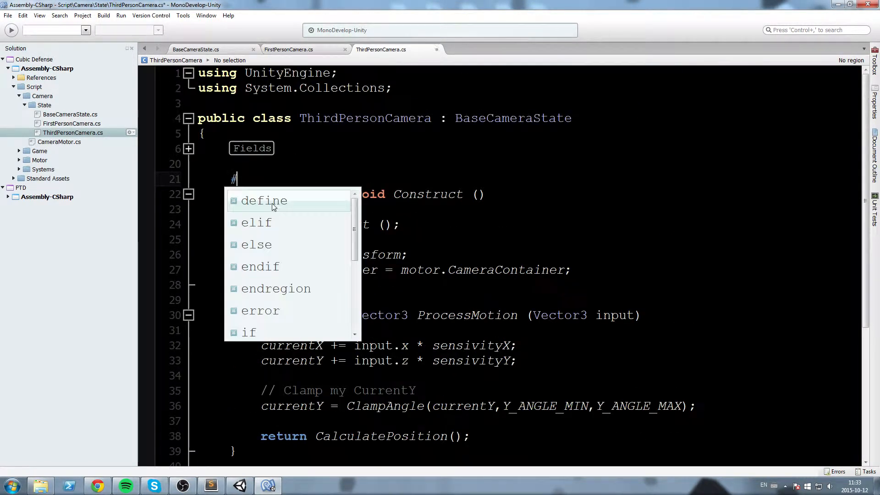
type("region base")
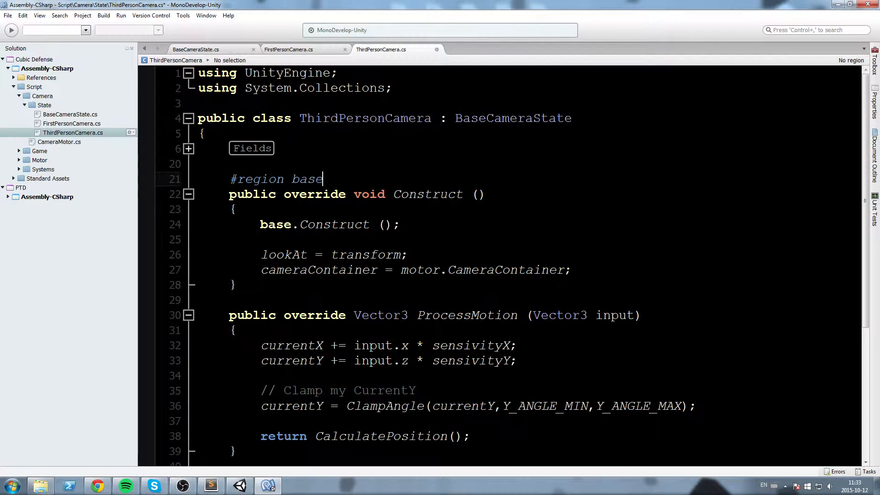
type("State")
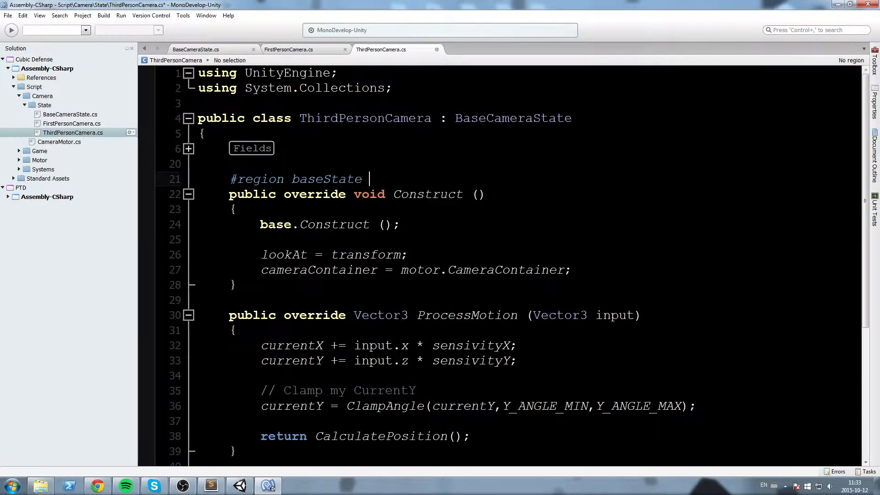
type("Implementation")
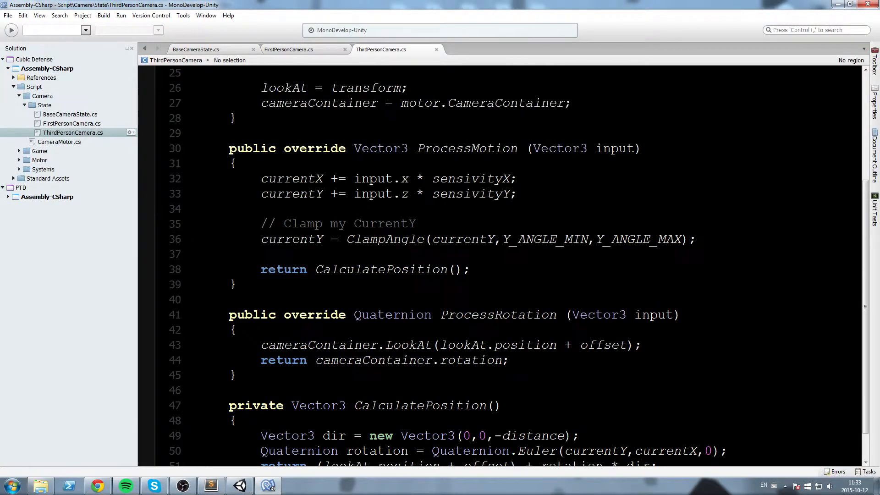
type("#endregion")
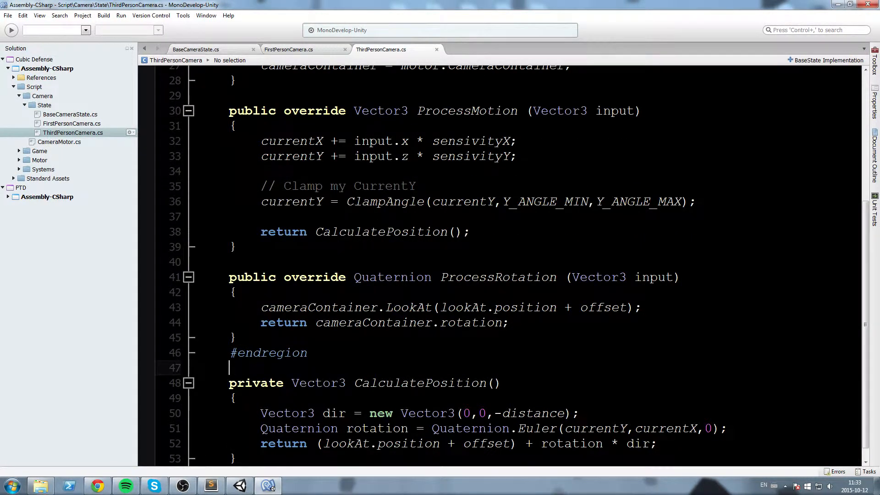
Step: Add a 'Functions' region for the remaining helper methods
type("#region Functi")
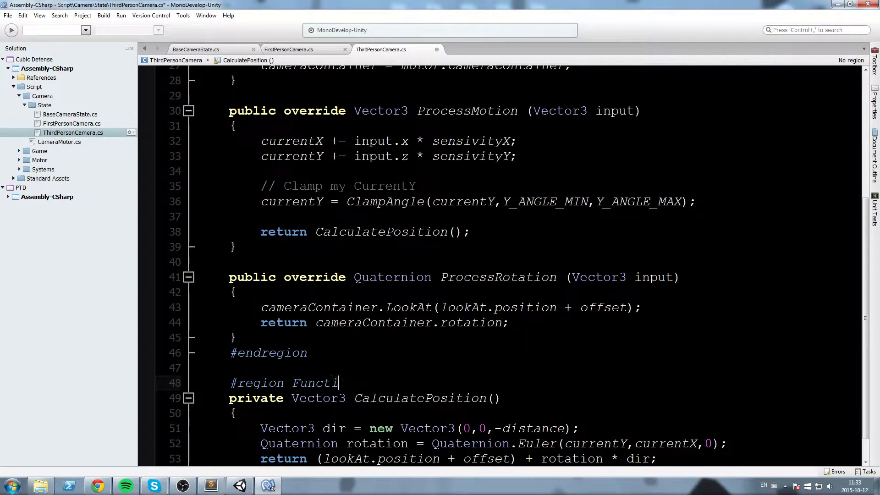
type("ons")
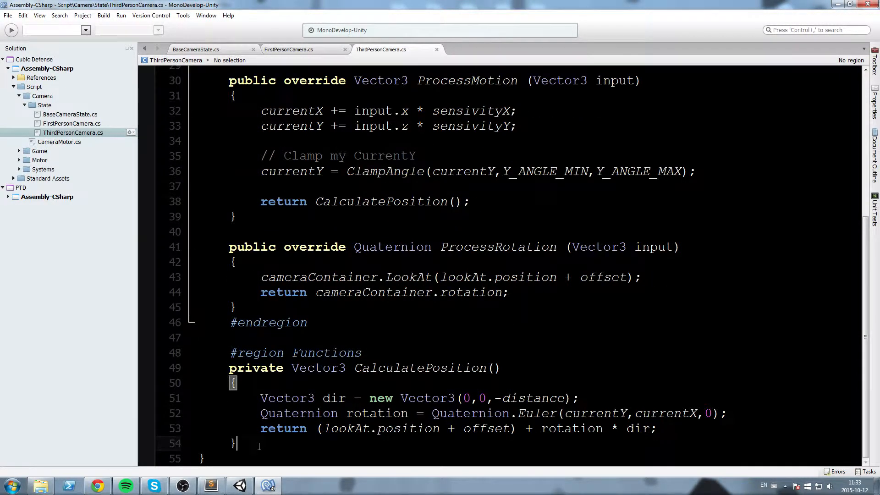
scroll("up", 3)
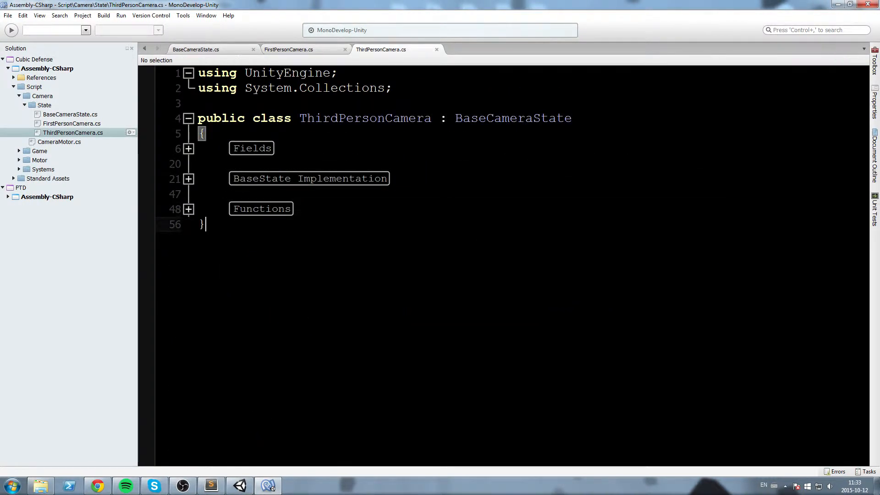
Step: In CameraMotor.cs, add 'Fields' and 'Init & Update' regions
double_click(59, 142)
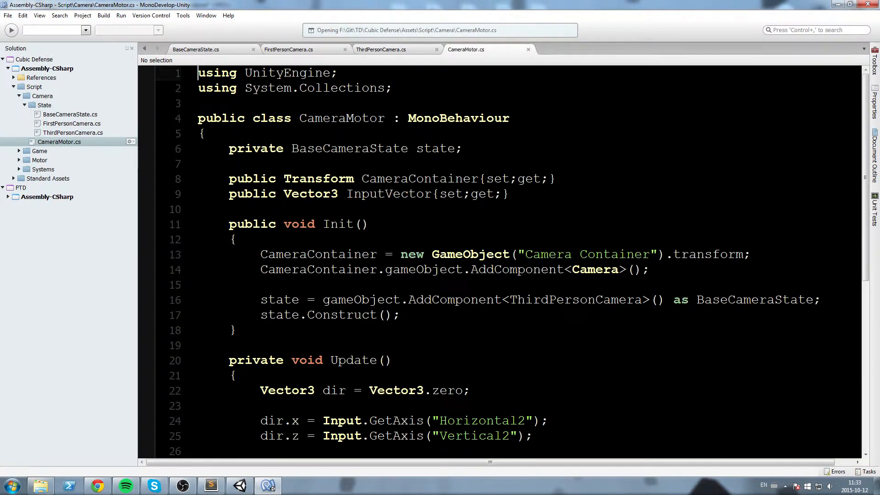
type("#region Fields")
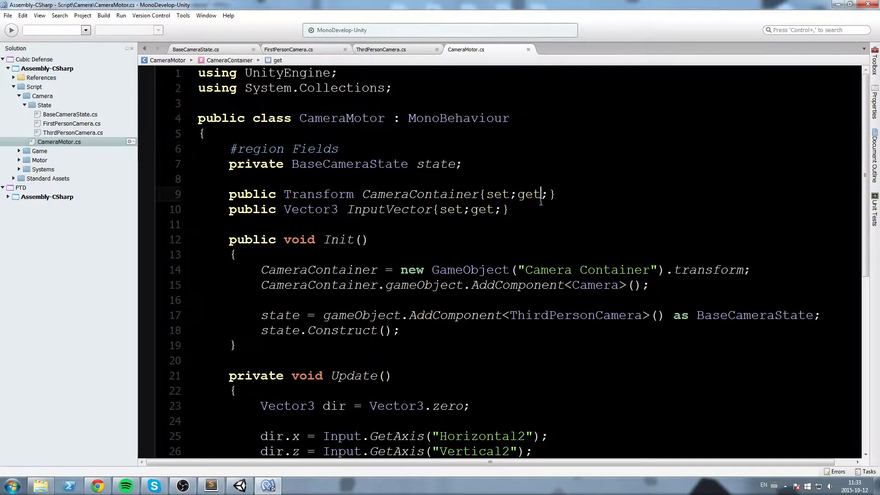
type("#endregion")
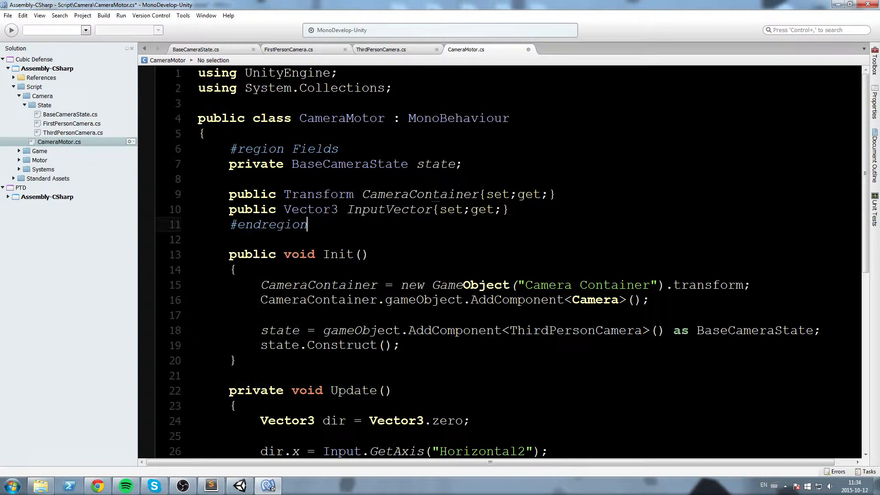
type("#region")
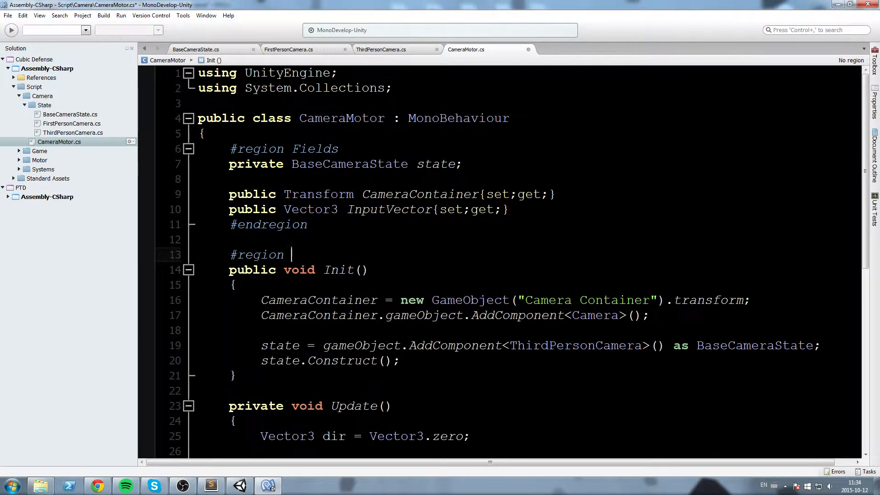
type("Init & Update")
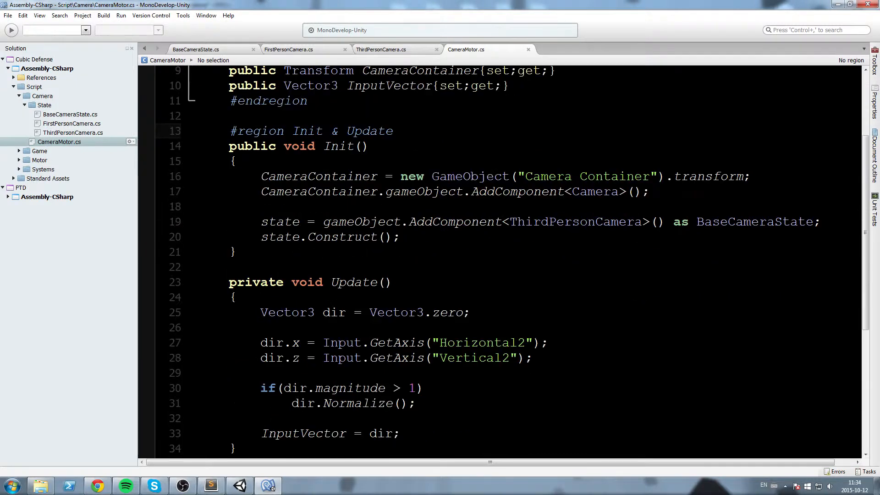
scroll("down", 3)
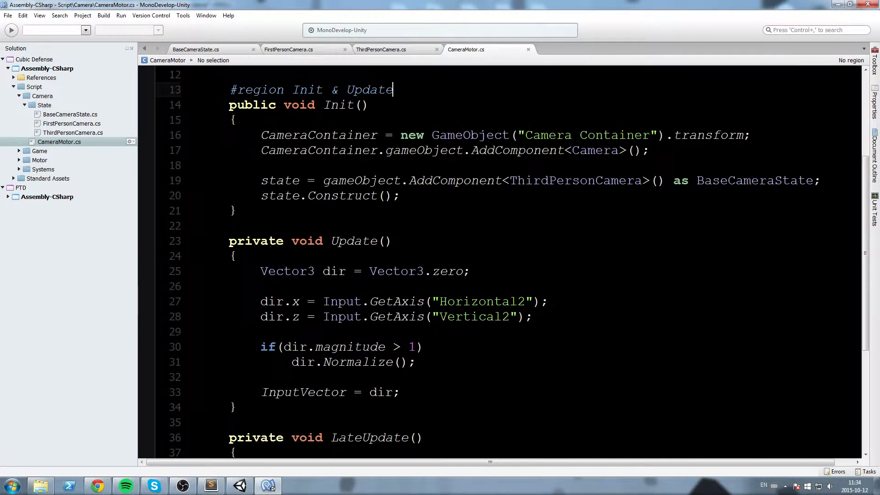
scroll("up", 3)
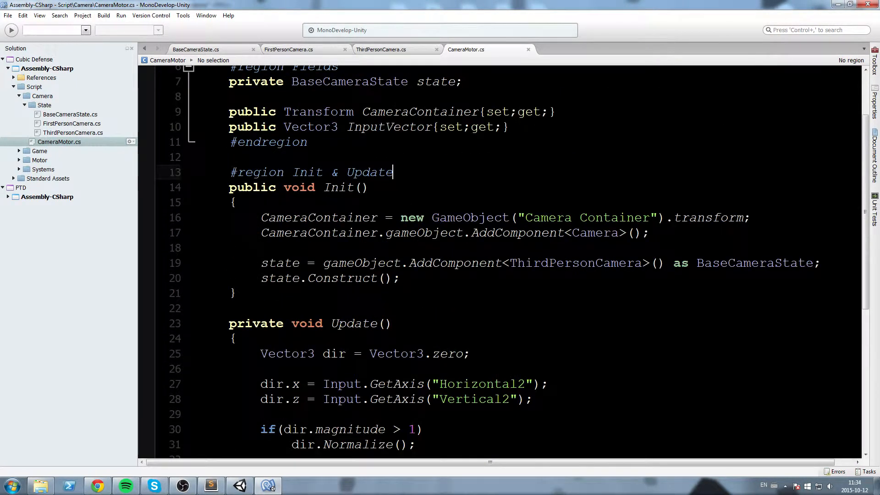
scroll("down", 3)
type("#endregion")
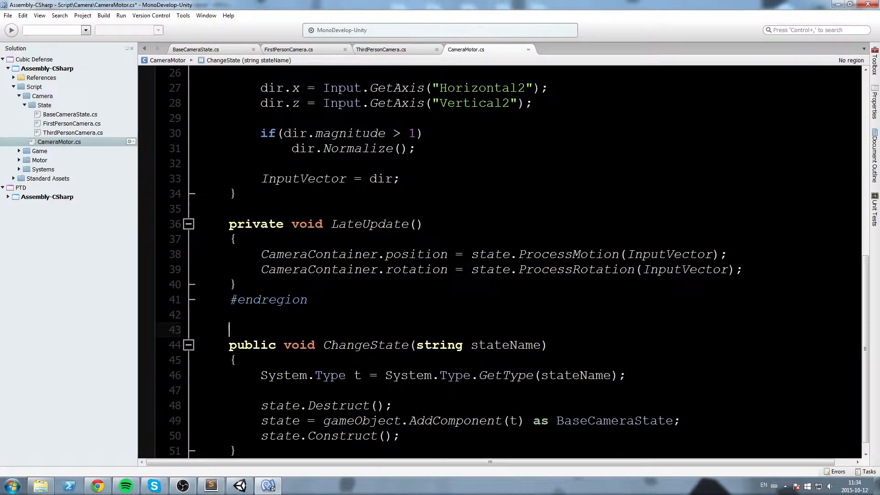
Step: Wrap ChangeState in a 'Functions' region
type("#region Function")
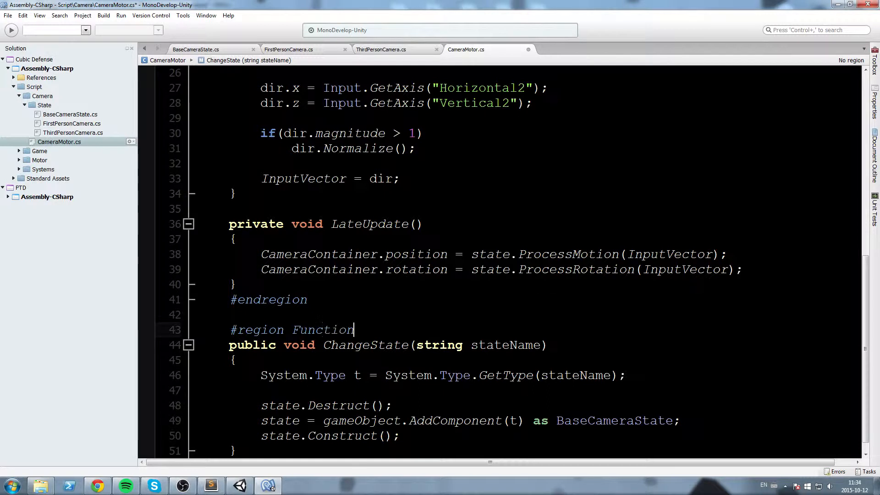
type("#")
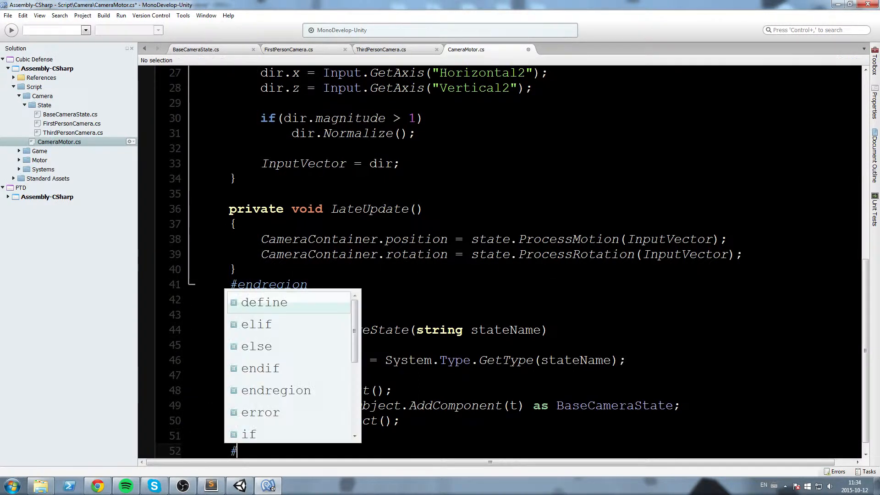
type("end")
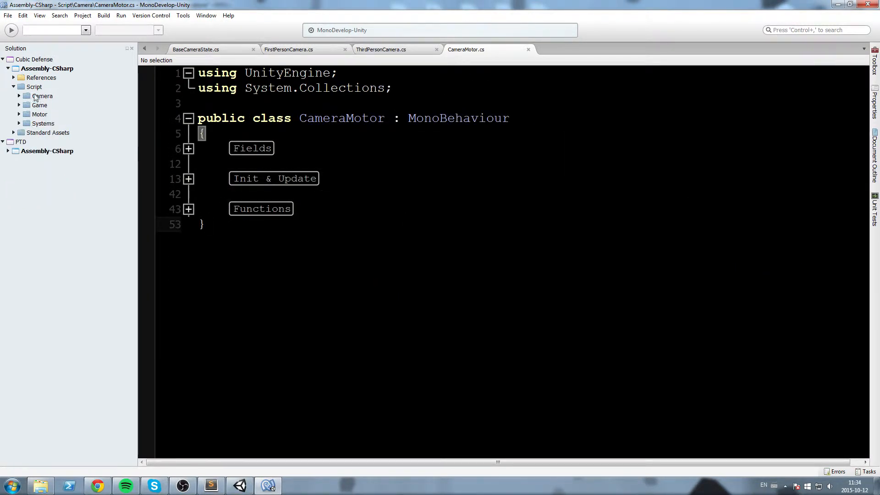
Step: Expand the Game folder and open DefeatZone.cs, then Wave.cs
left_click(19, 105)
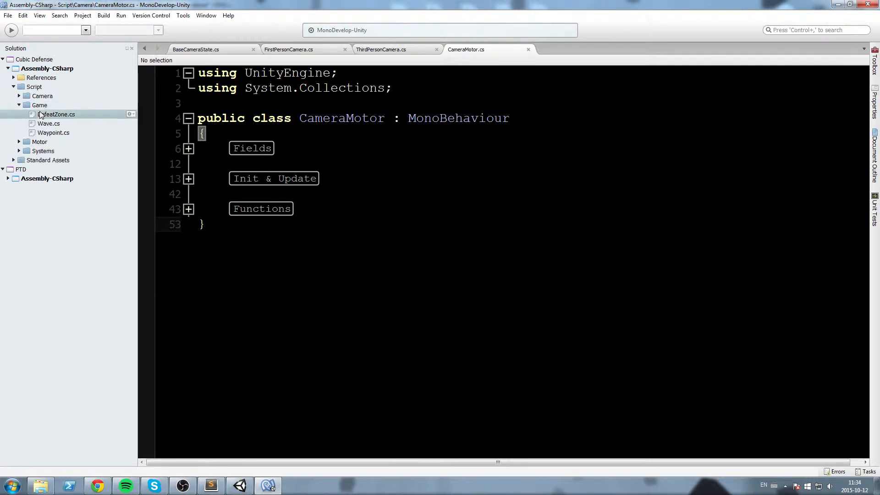
double_click(56, 114)
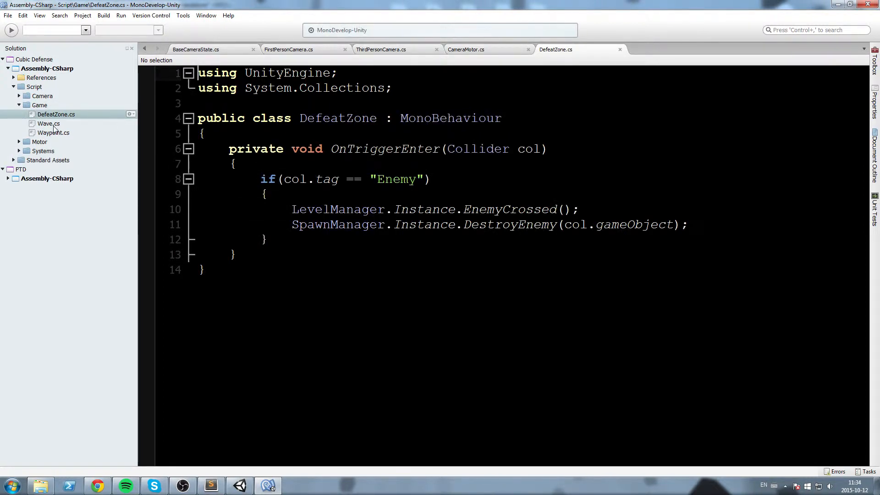
double_click(48, 123)
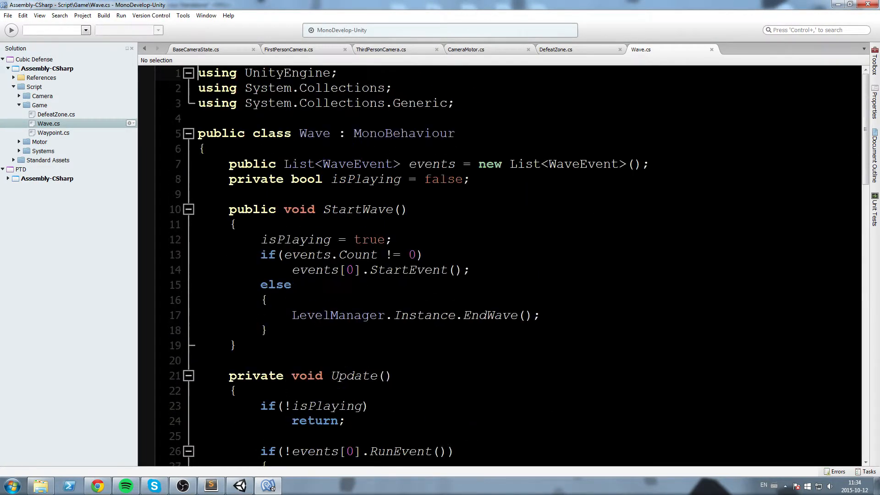
Step: Wrap Wave's two fields in a 'Fields' region
type("#")
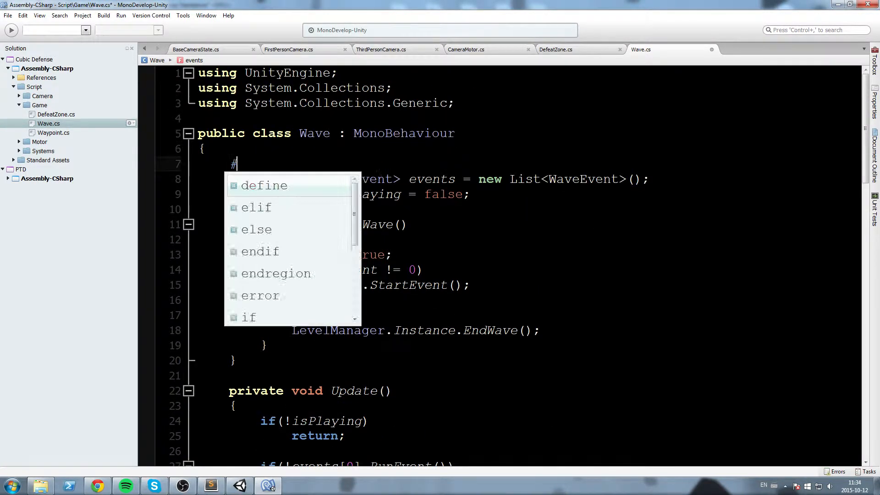
type("region Fields")
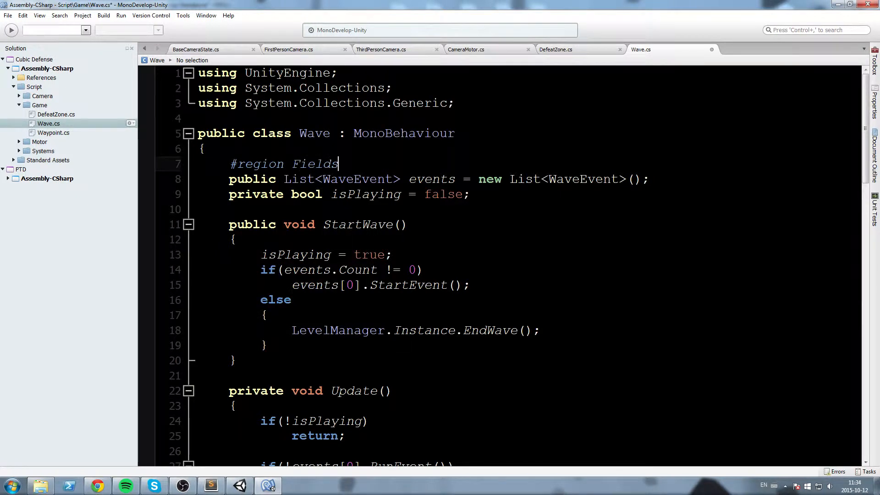
type("#endregion")
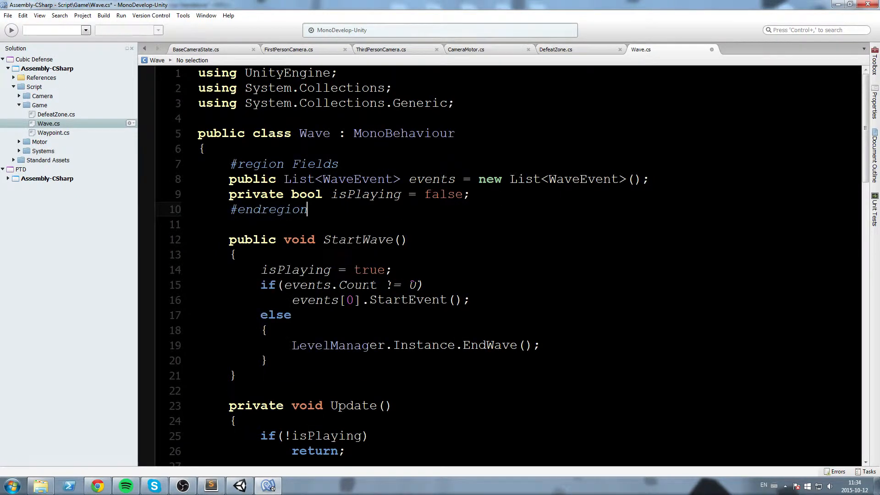
Step: Wrap StartWave and Update in an 'Init & Update' region
type("#region")
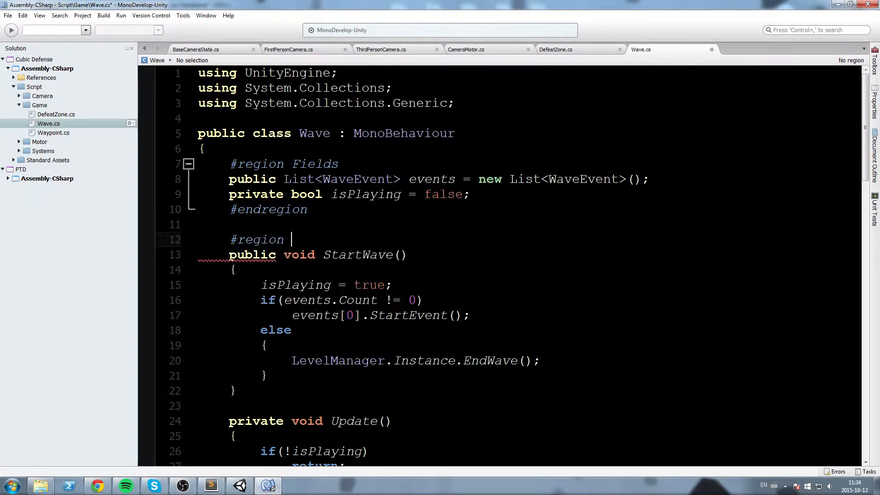
type("Init & Update")
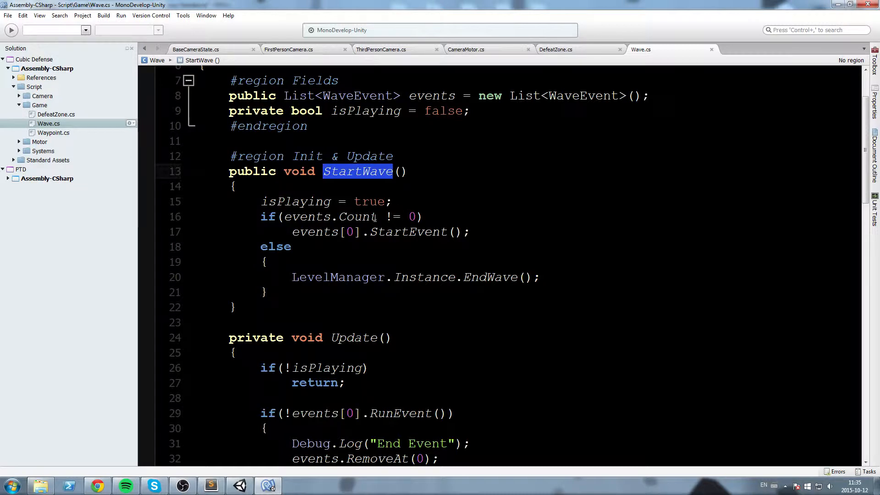
scroll("down", 3)
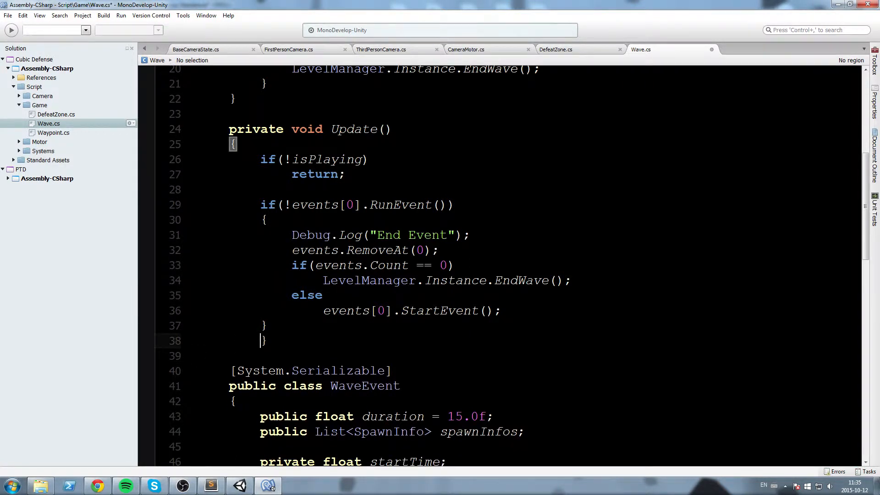
type("#end")
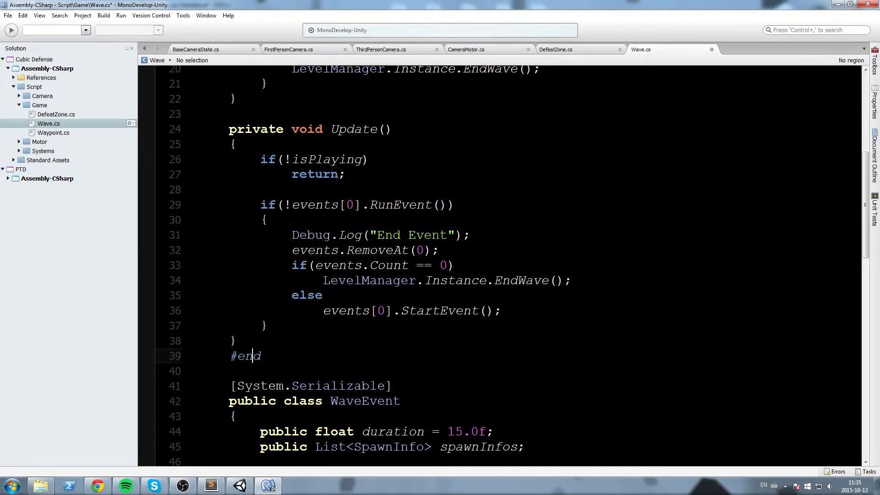
type("e")
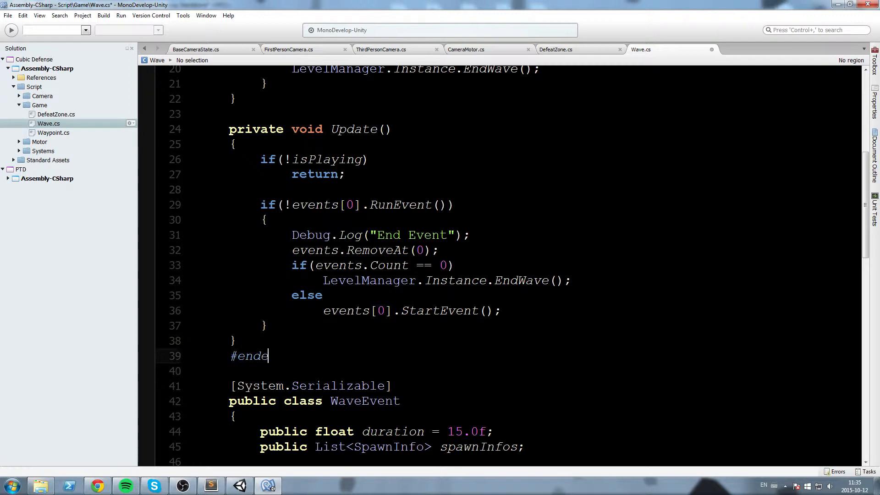
type("r")
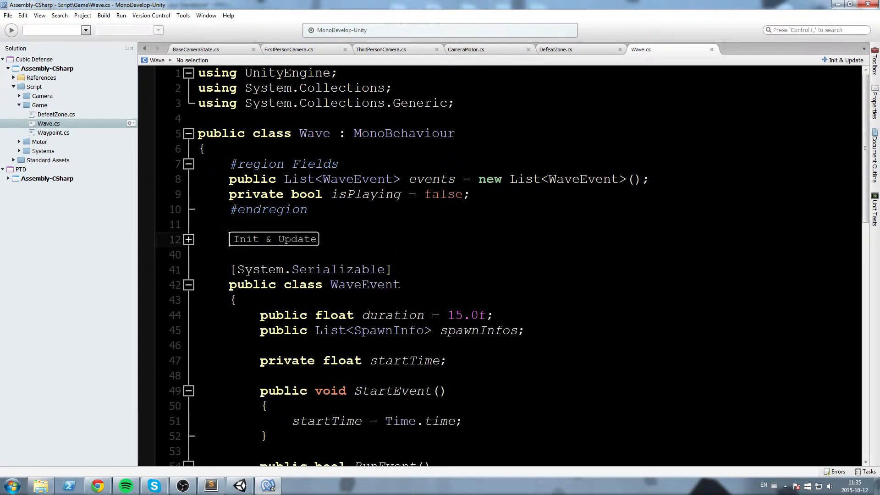
Step: Wrap WaveEvent's fields in a 'Fields' region
type("#")
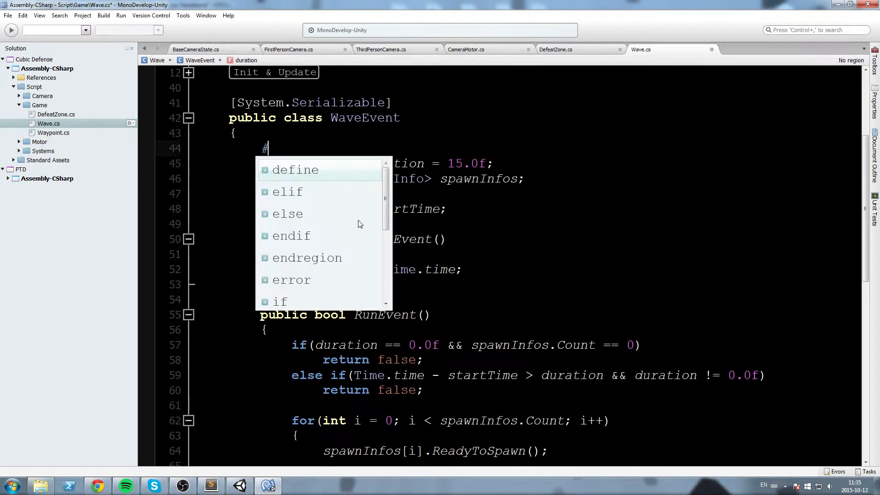
type("region Fields")
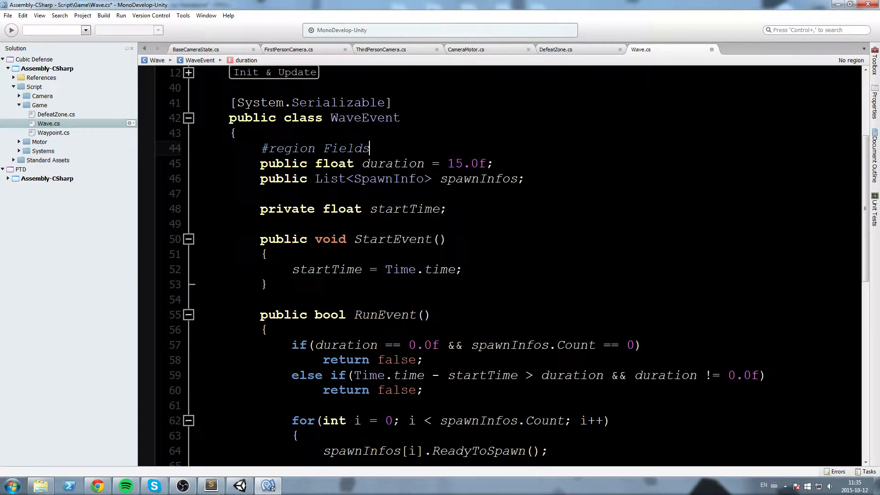
type("#end")
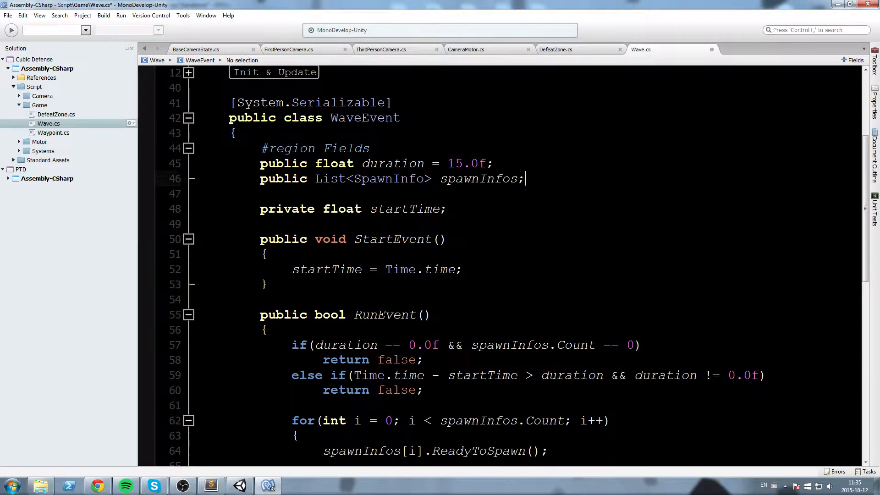
type("#endregion")
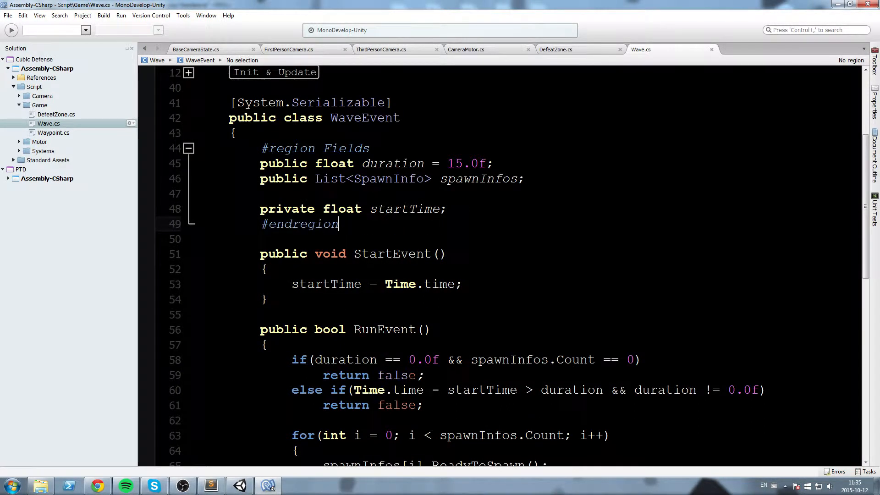
Step: Wrap StartEvent and RunEvent in an 'Init & Update' region
type("#region Init & U")
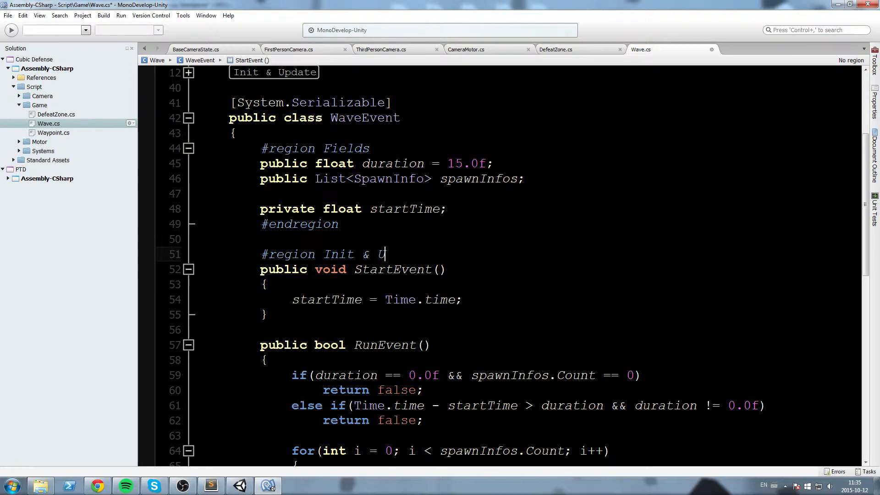
double_click(385, 303)
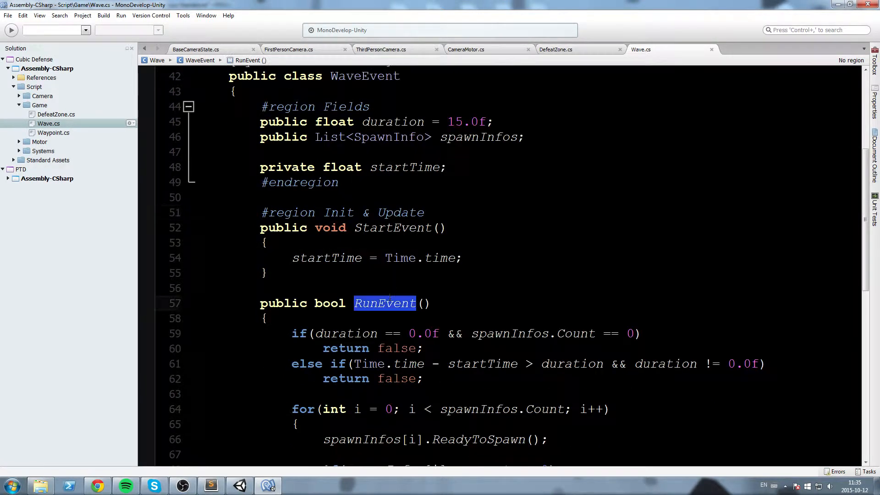
scroll("down", 3)
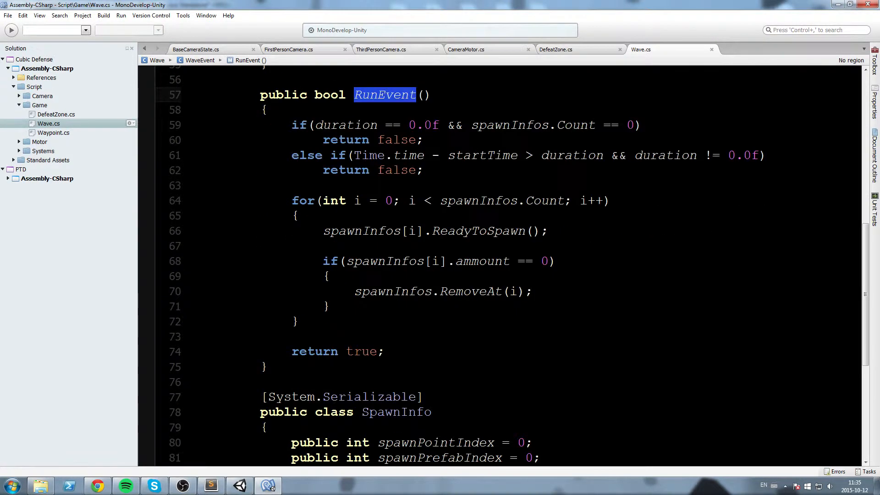
type("#e")
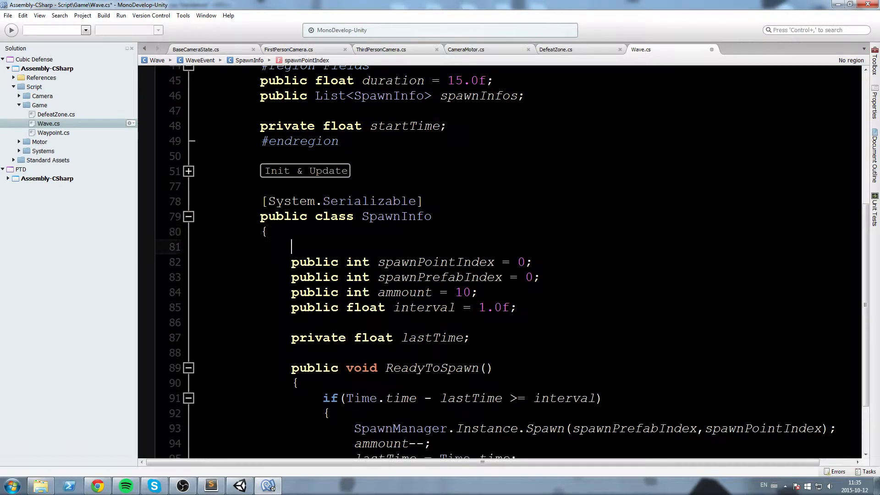
Step: Add a 'Fields' region and a 'Functions' region around ReadyToSpawn in SpawnInfo
type("#region Fields")
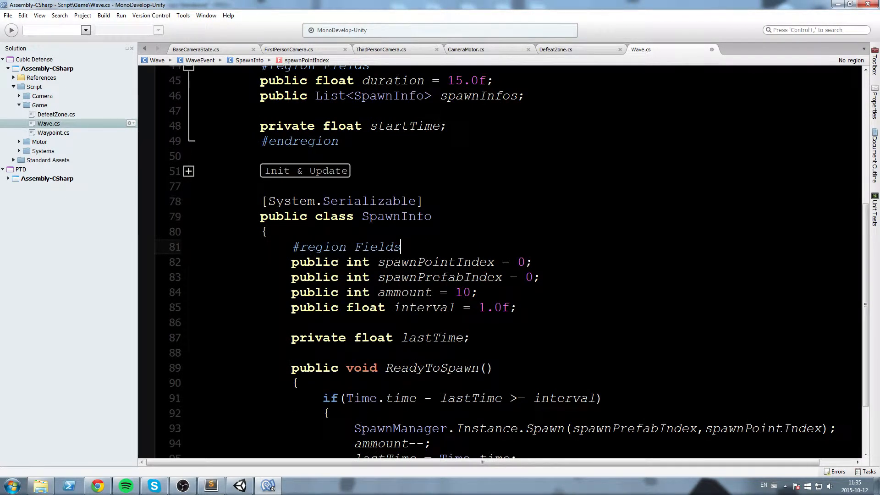
type("#endregion")
type("#region")
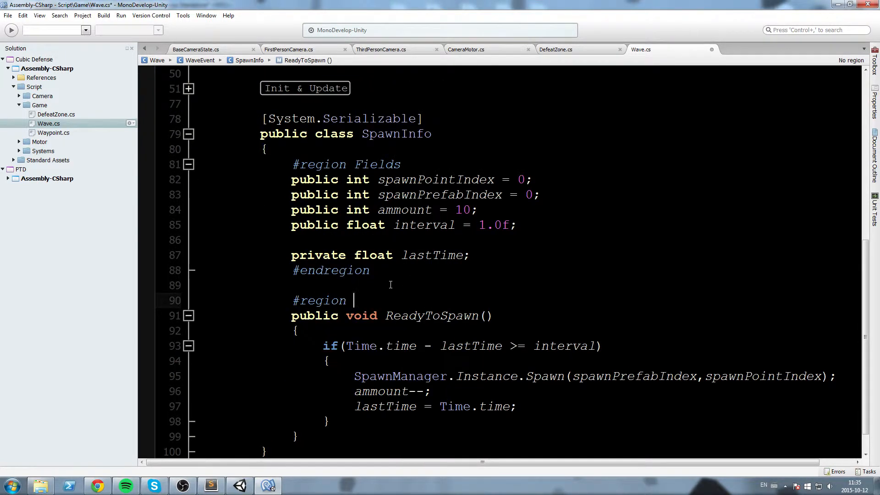
type("Functions")
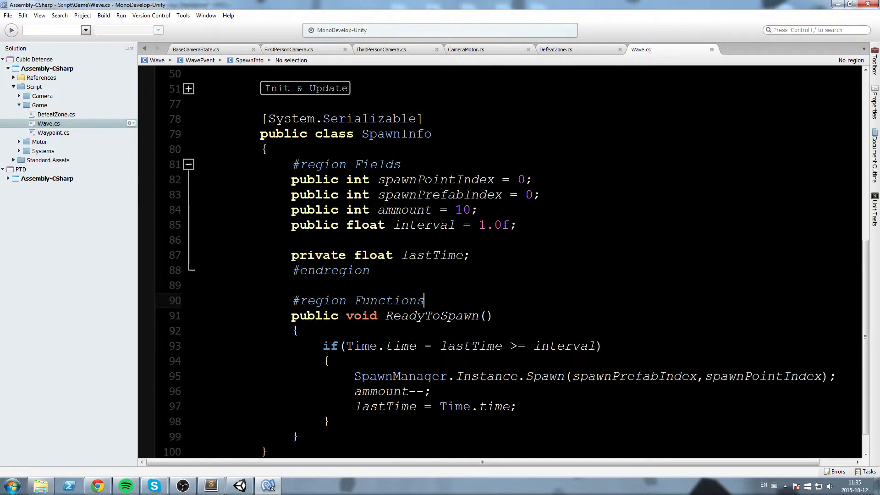
type("#en")
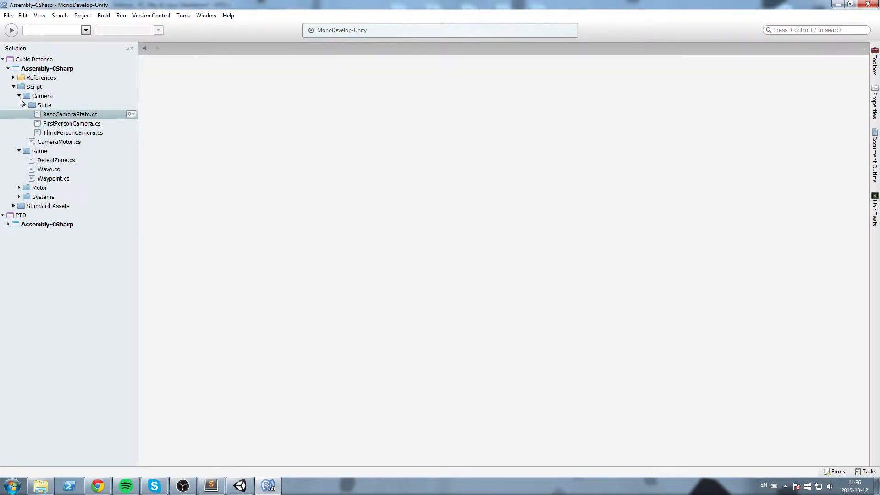
Step: Expand Motor > State and open AIFallingState, AIWalkingState and another state script for review
left_click(19, 96)
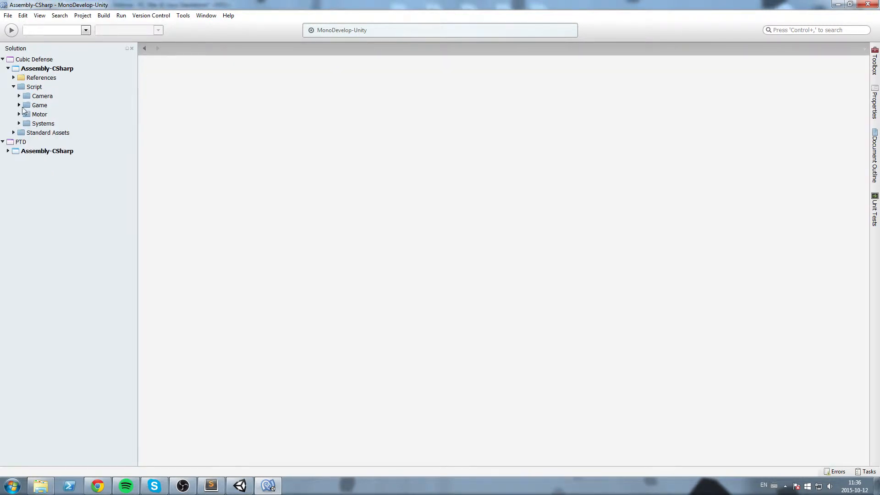
left_click(19, 115)
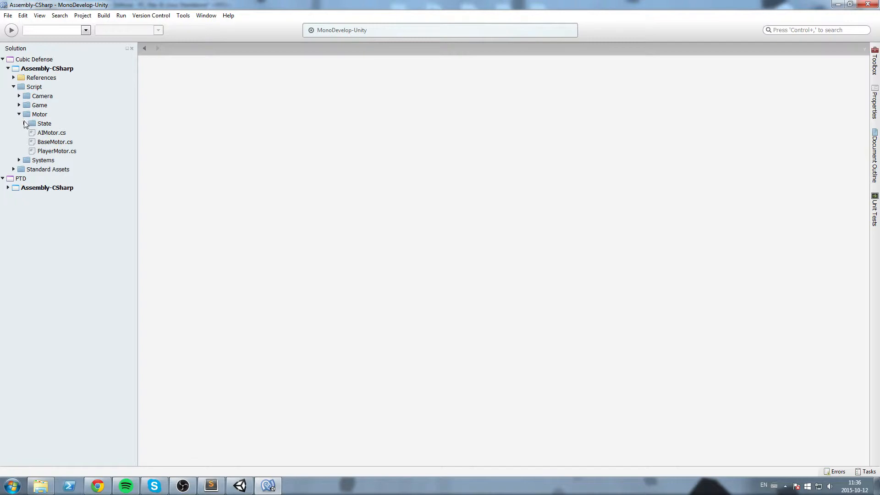
double_click(65, 133)
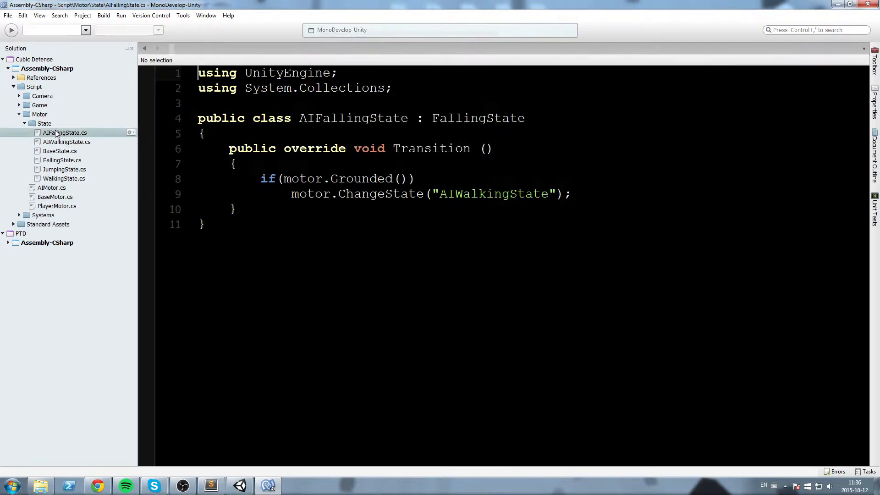
left_click(66, 142)
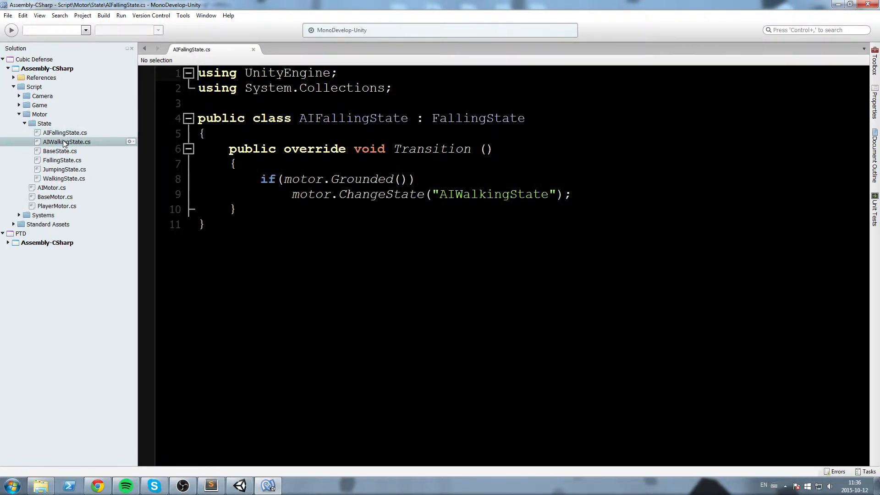
double_click(59, 151)
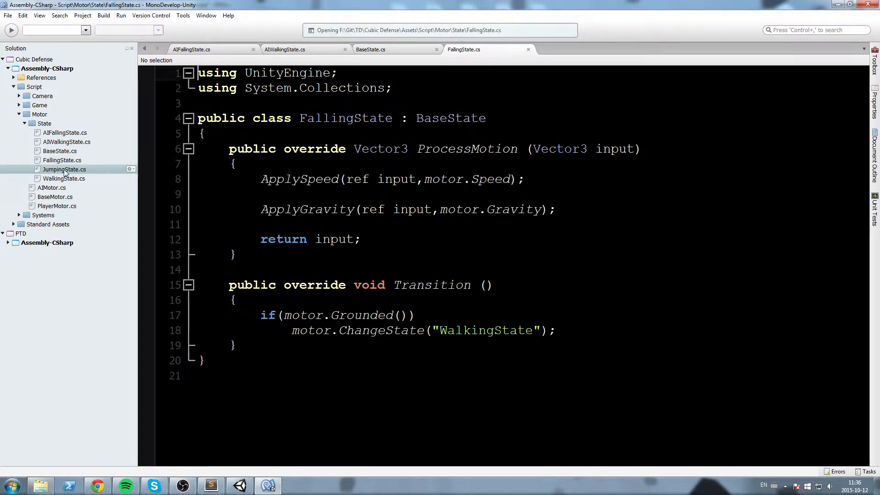
double_click(64, 169)
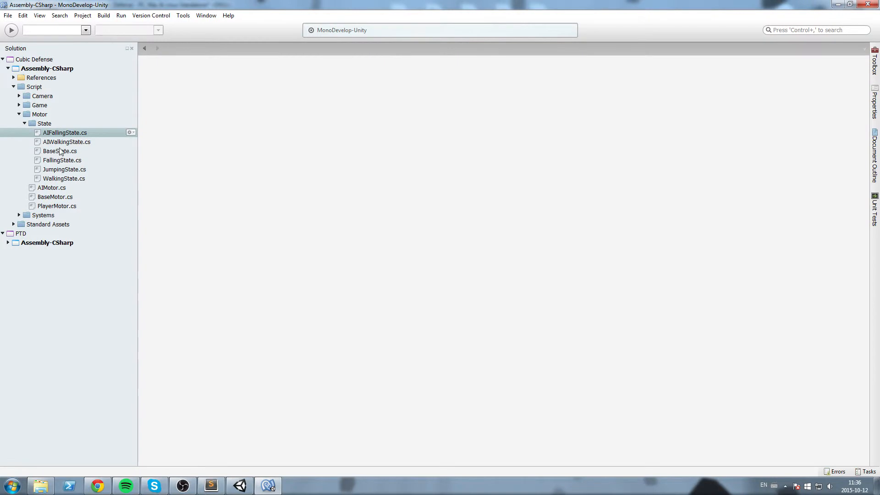
Step: In BaseState.cs, wrap ApplySpeed and ApplyGravity in a collapsed 'State Helper' region
double_click(60, 151)
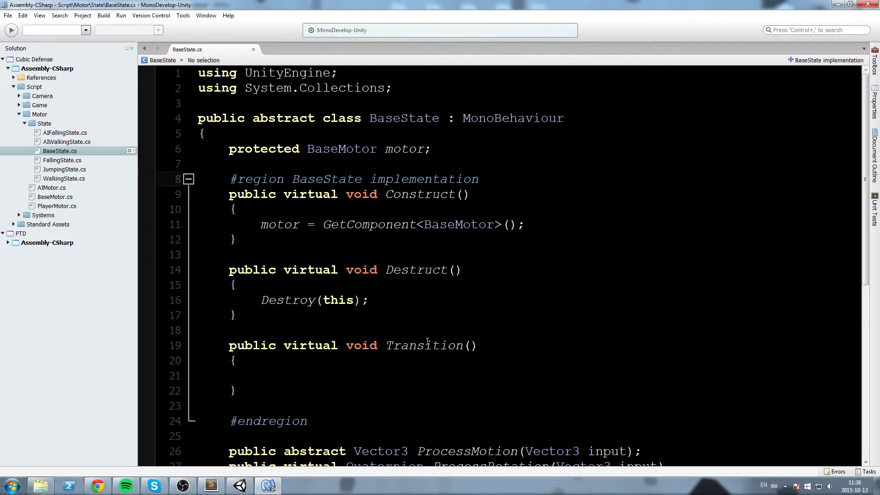
scroll("down", 3)
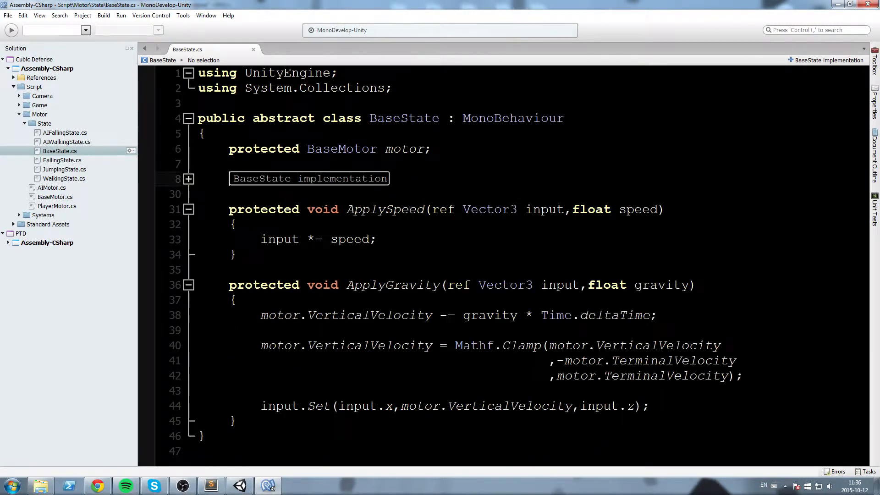
type("#")
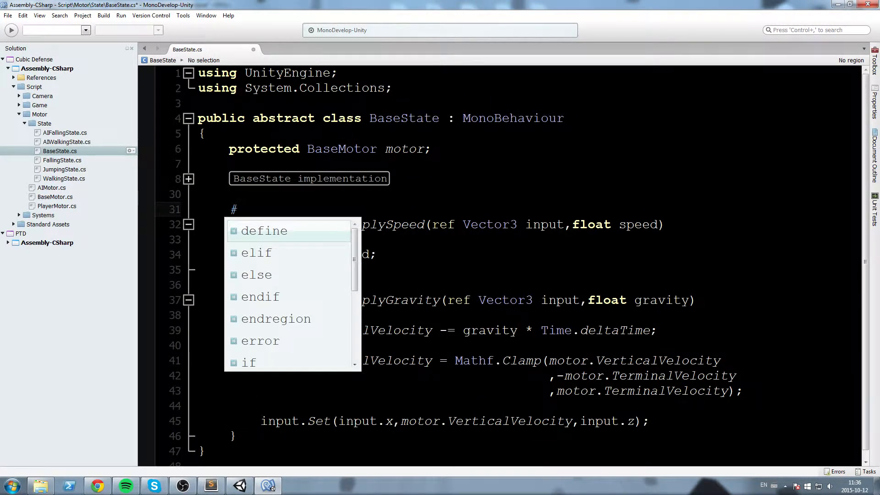
type("region H")
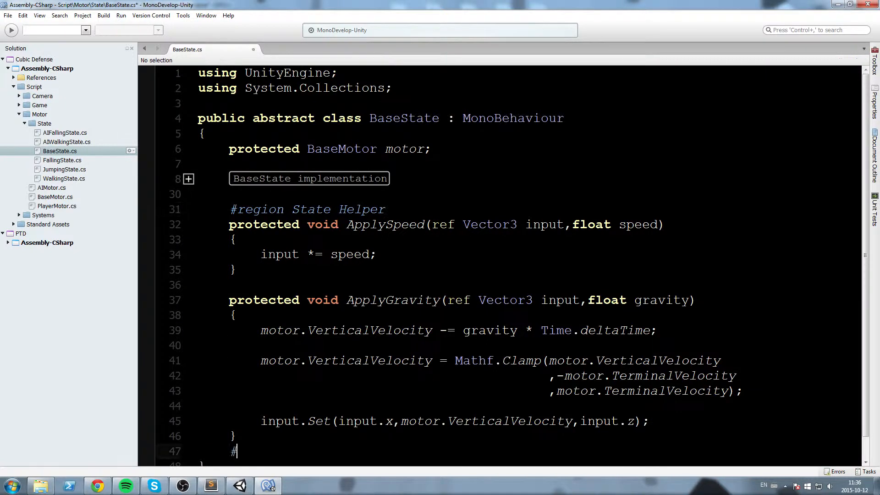
type("endregion")
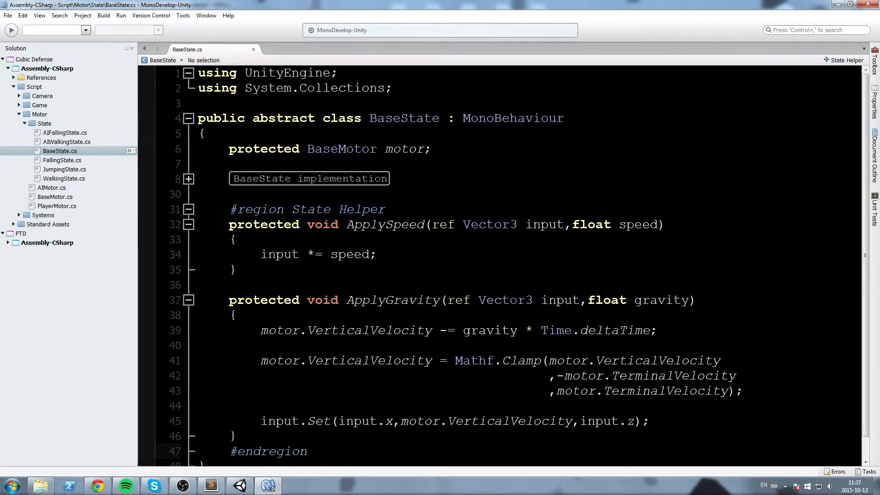
left_click(190, 209)
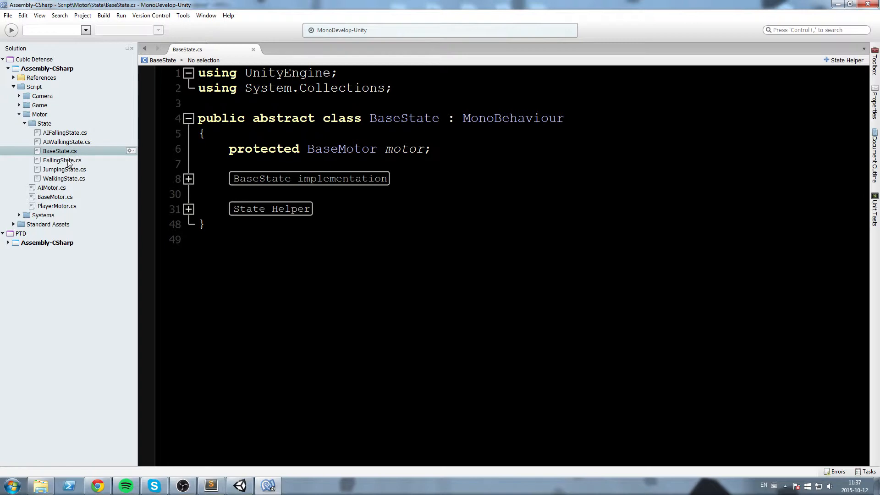
left_click(50, 188)
type("#")
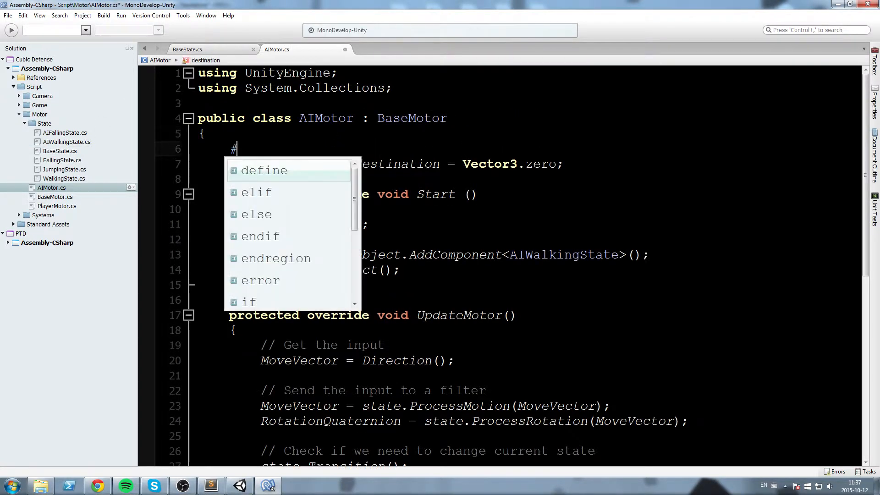
Step: Wrap AIMotor's fields in a 'Fields' region and Start/UpdateMotor in 'Init & Update'
type("region Fields")
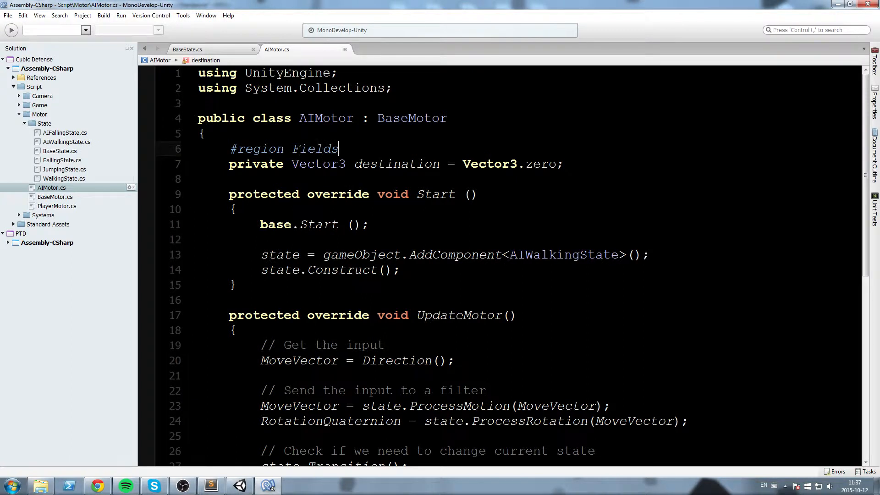
type("#endregion")
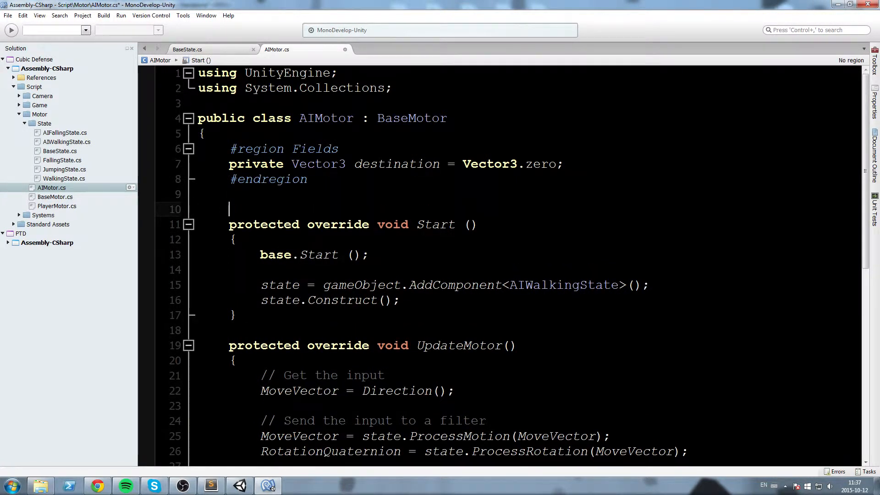
type("#region")
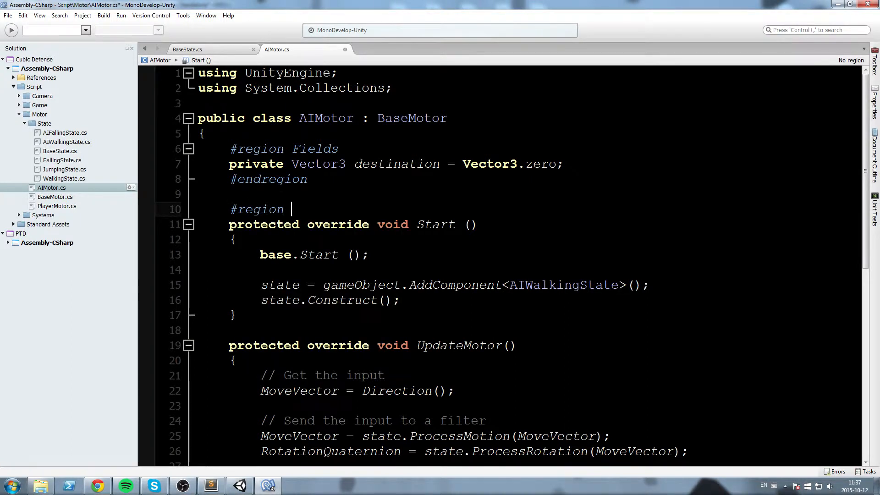
type("Init & U")
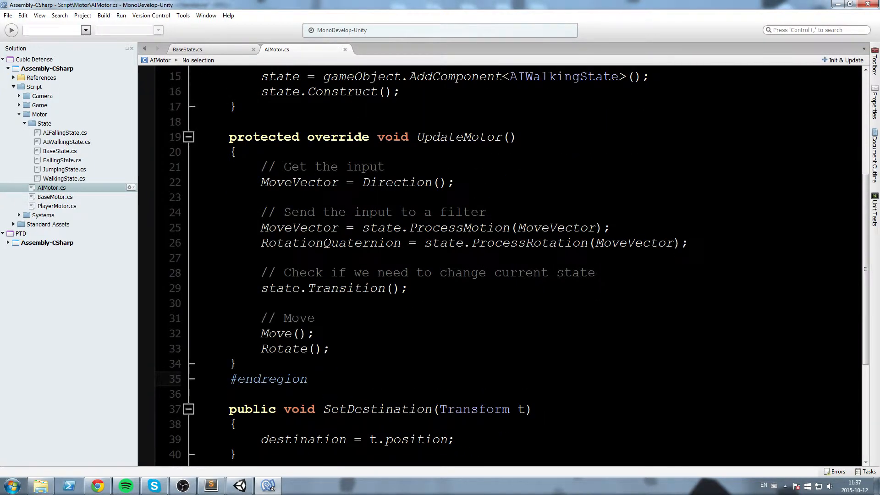
Step: Begin a 'Functions' region in AIMotor.cs above SetDestination
type("#region")
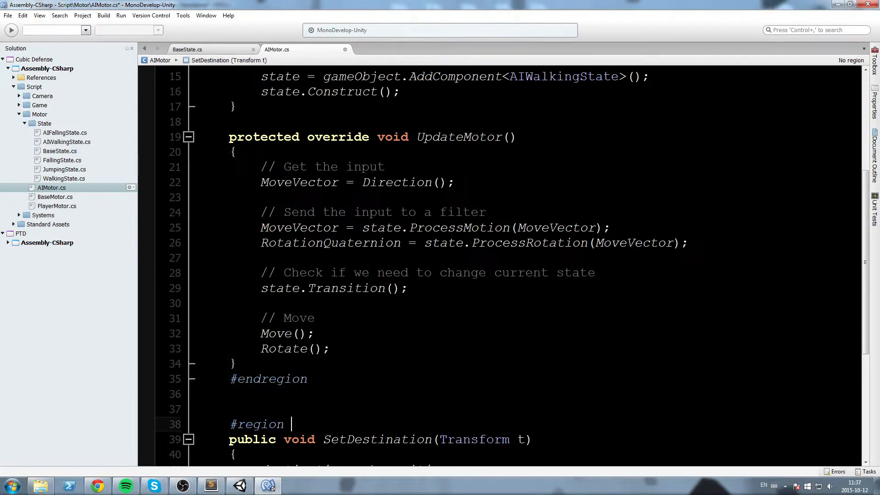
type("Functions")
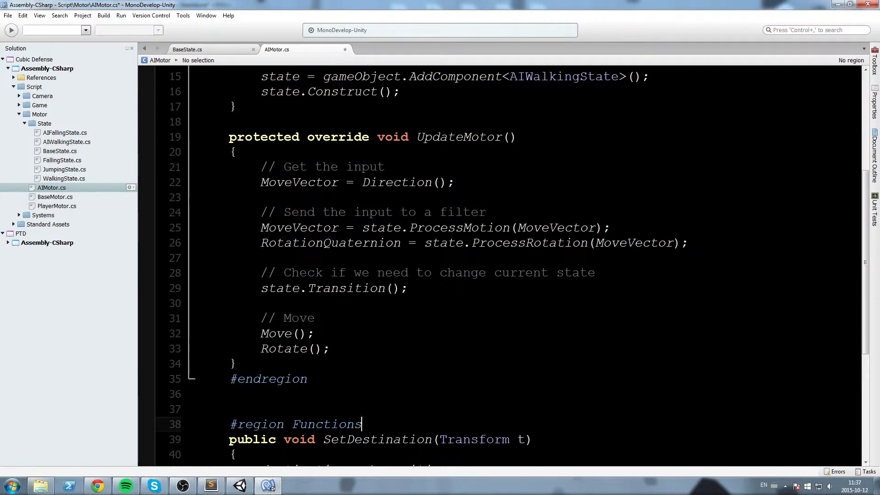
scroll("down", 3)
type("#")
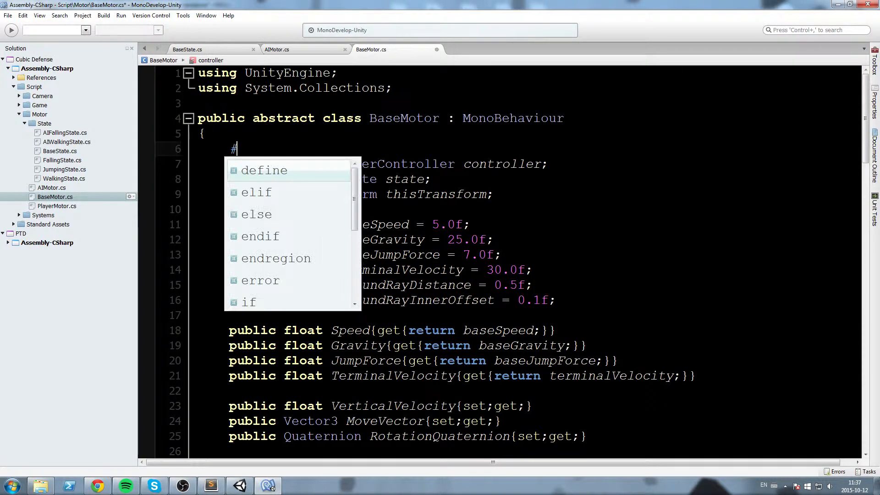
Step: Finish a 'Fields' region around BaseMotor's fields and collapse it
type("region Fie")
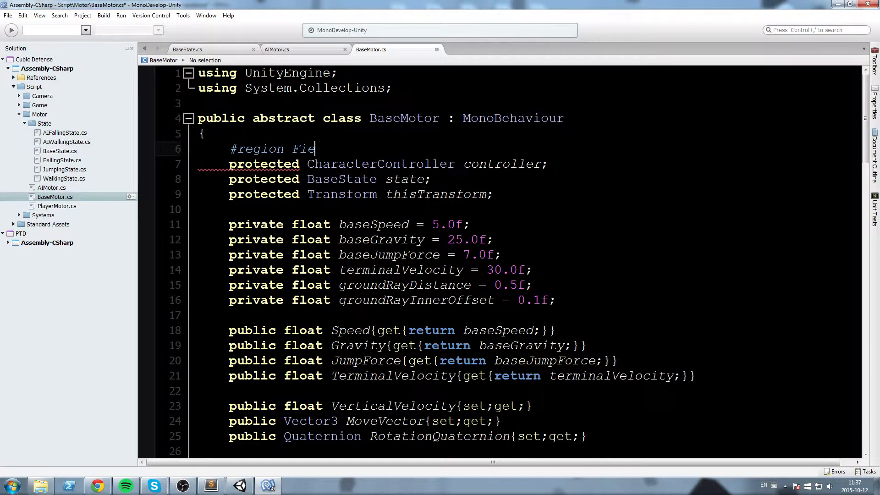
type("lds")
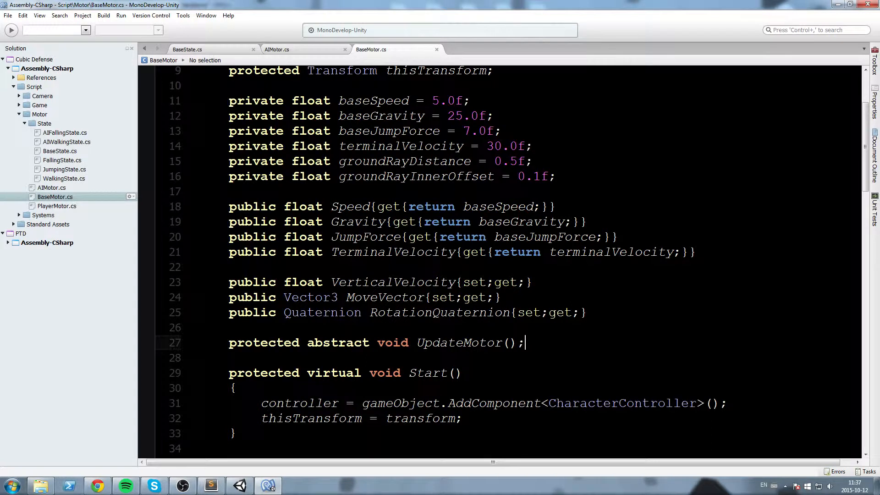
type("#end")
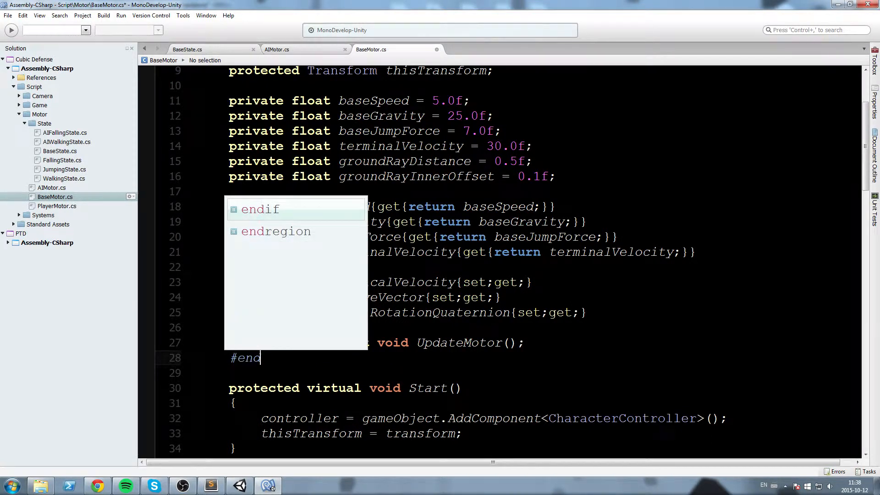
type("region")
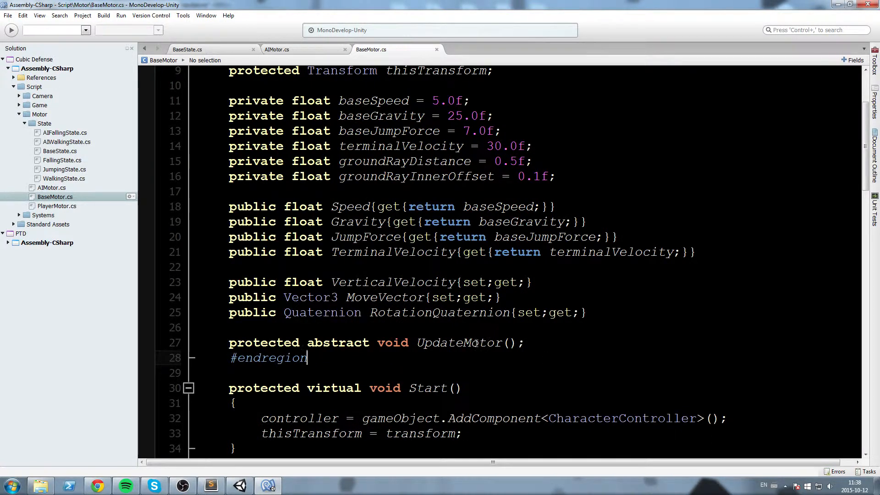
double_click(458, 343)
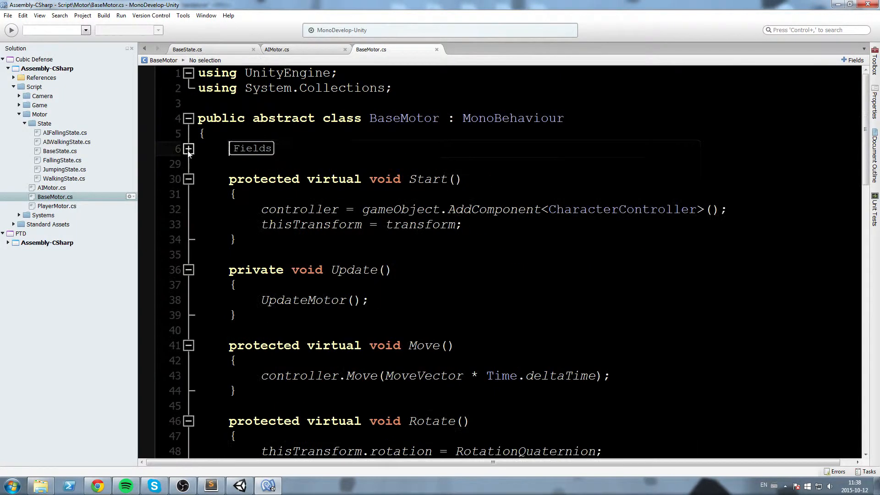
Step: Wrap BaseMotor's Start and Update in an 'Init & Update' region
type("#")
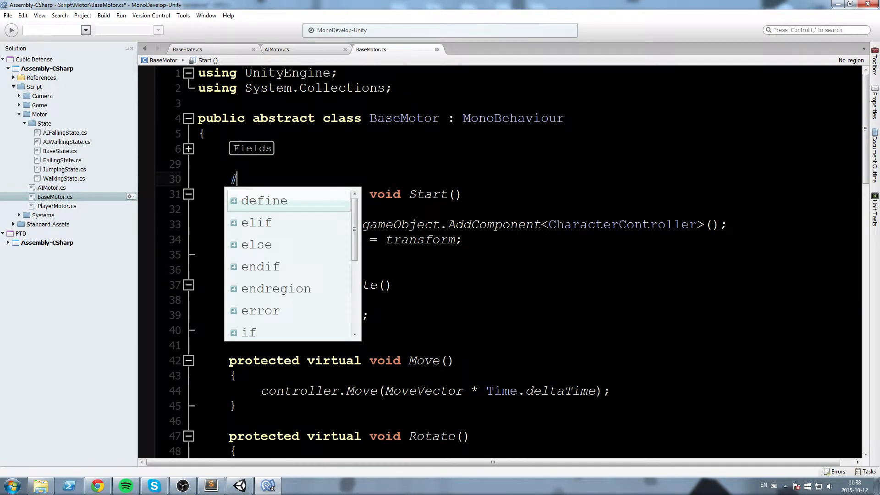
type("region Init &")
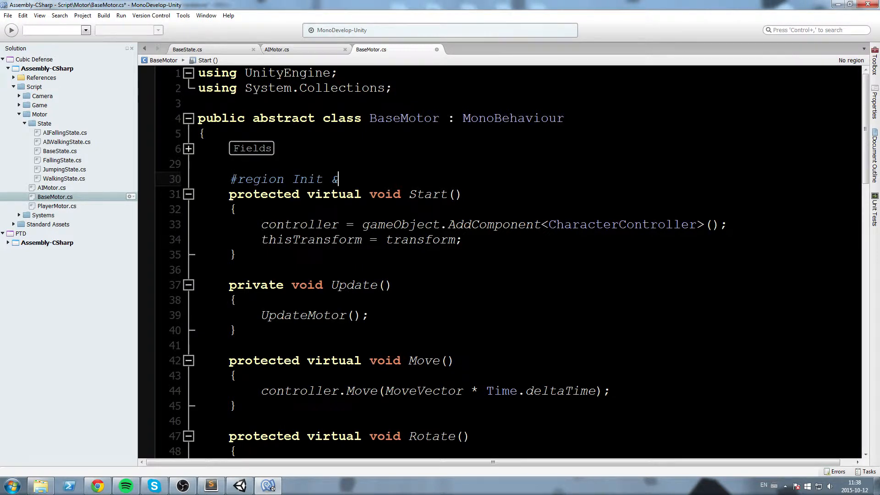
type("Update")
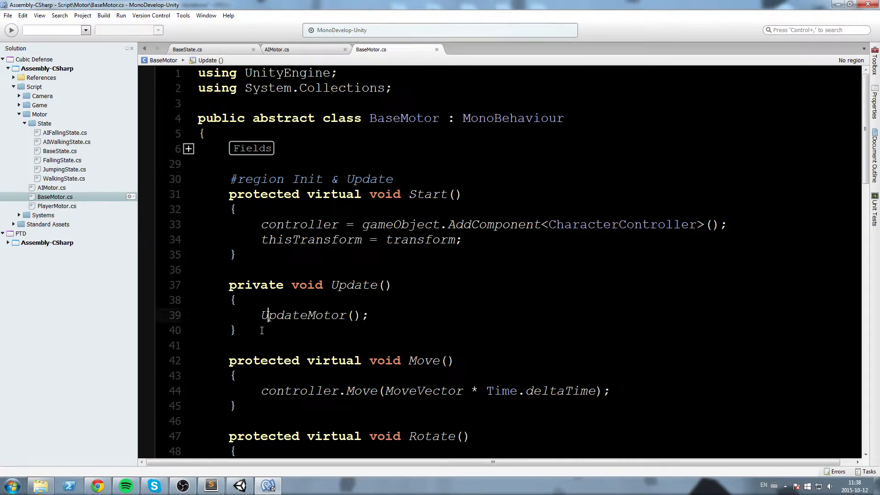
type("#endregion")
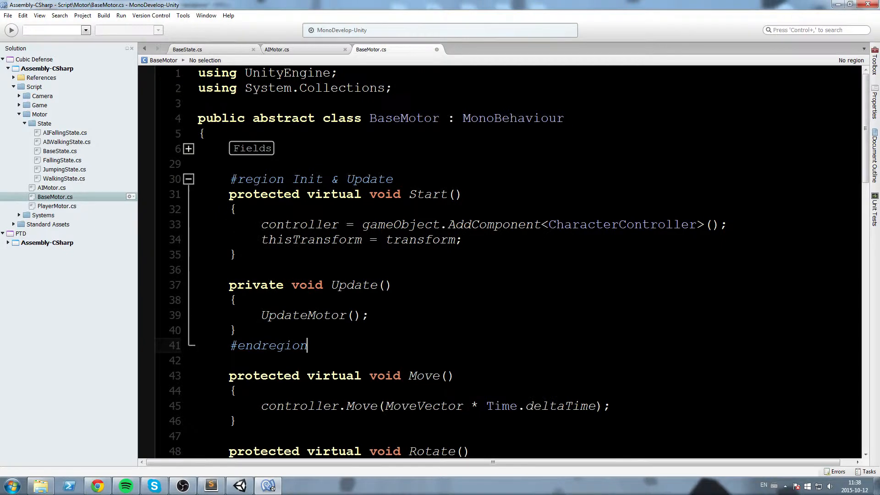
Step: Add a 'Functions' region from Move to the class's closing brace
type("#")
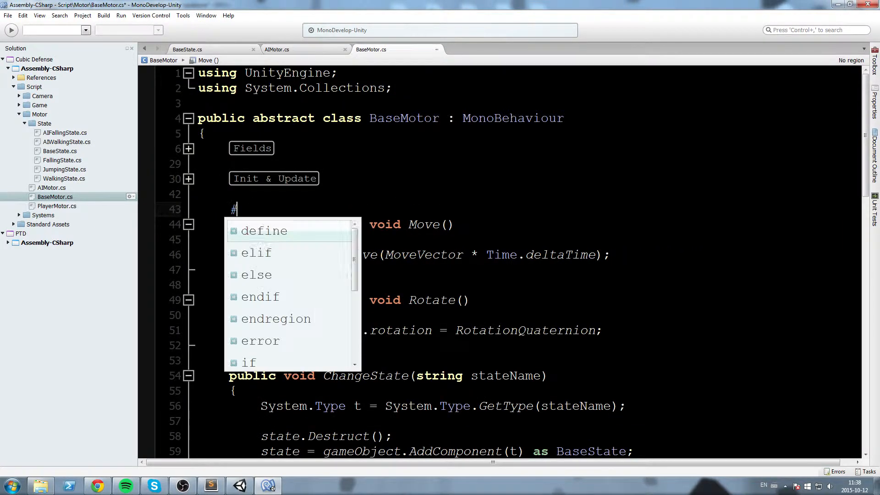
type("region Functi")
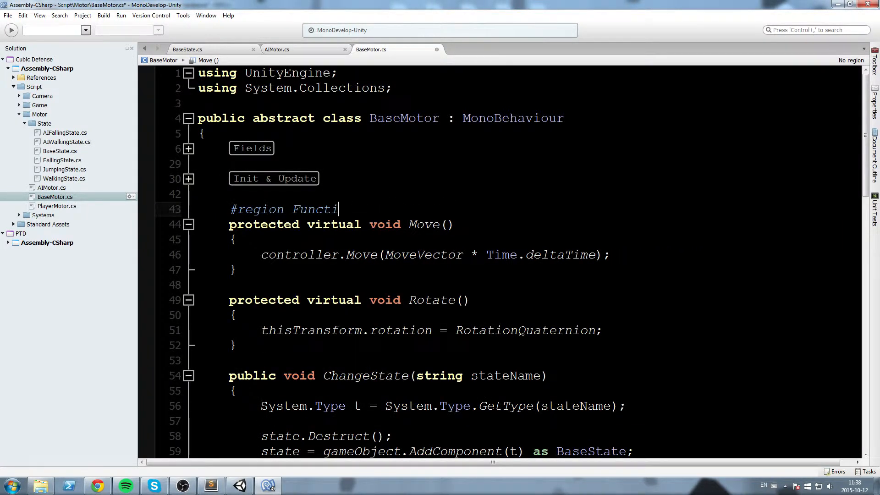
scroll("down", 3)
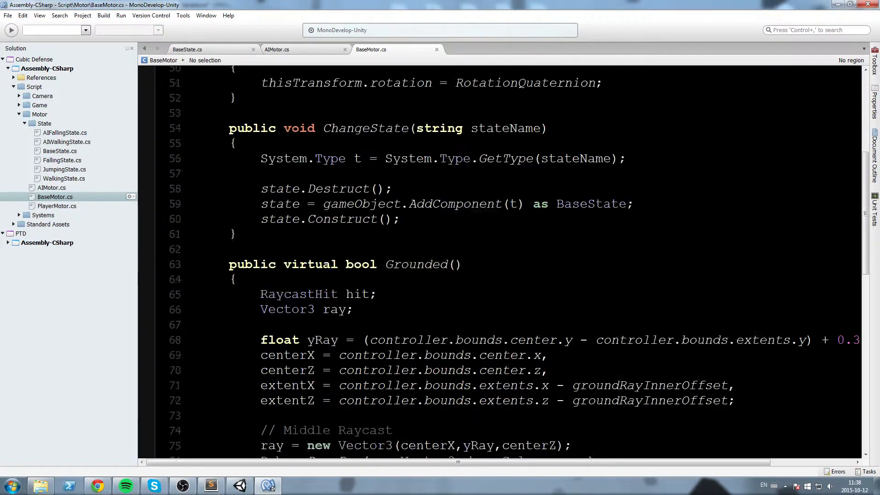
scroll("down", 3)
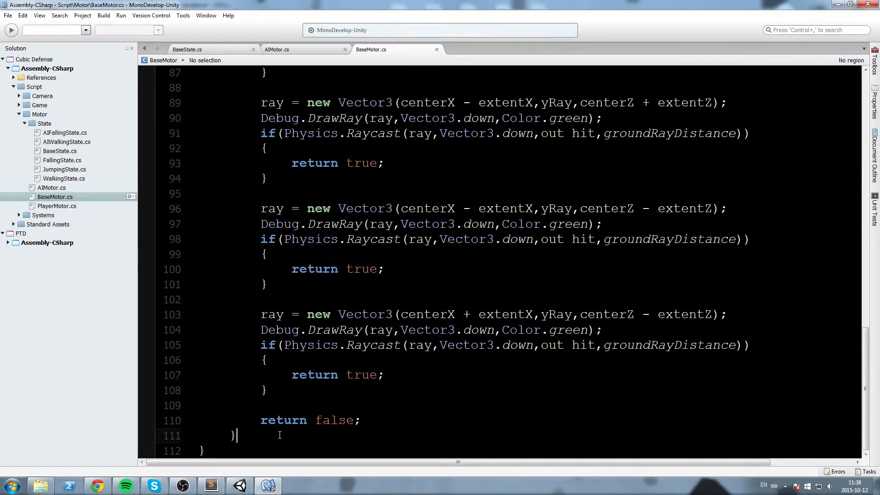
type("#endregion")
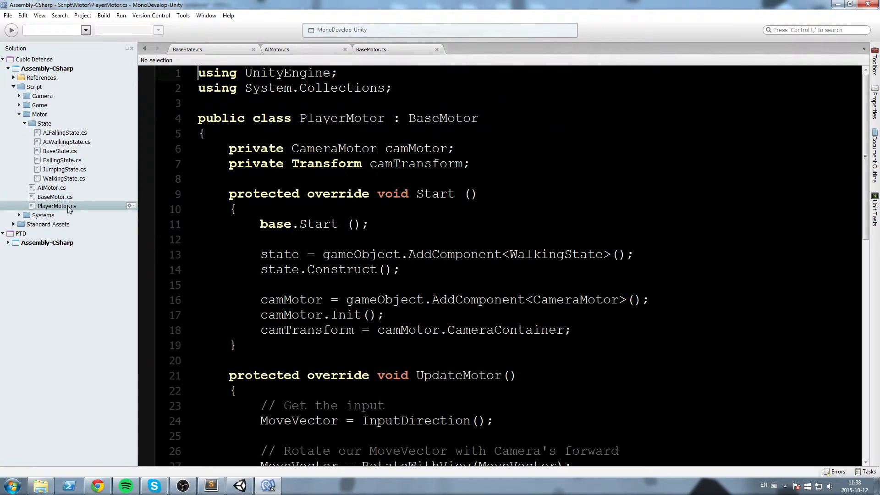
Step: Wrap PlayerMotor's fields in a 'Fields' region
type("#F")
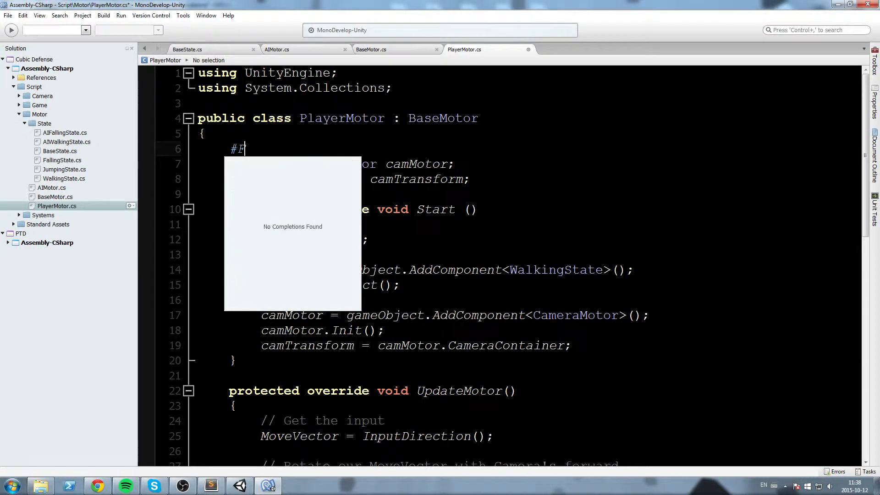
type("region Fields")
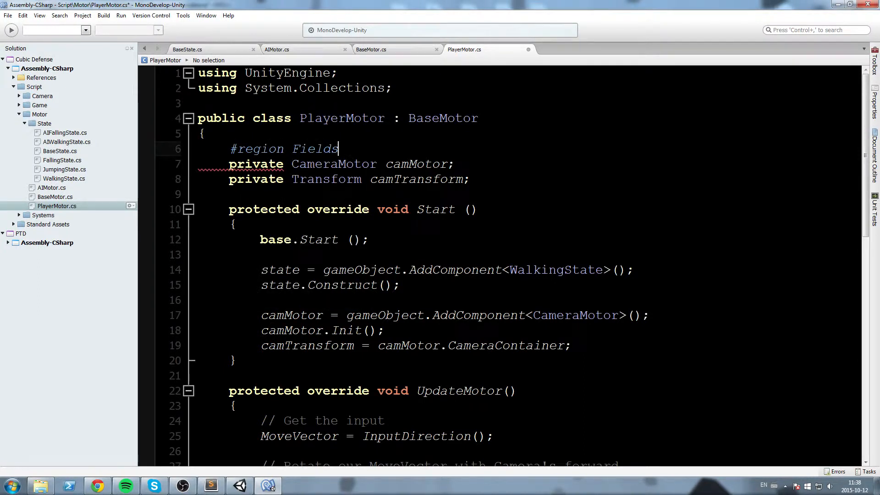
type("#endregion")
type("#region Init & Update")
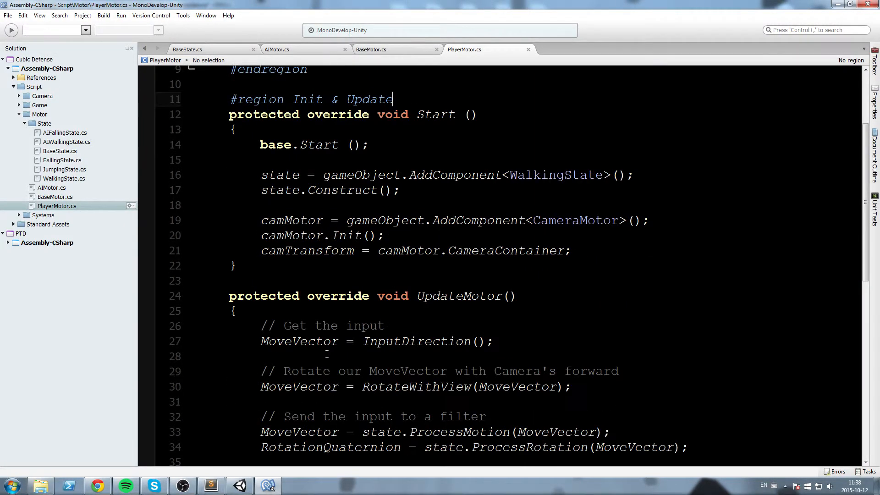
Step: Wrap PlayerMotor's helper methods in a 'Functions' region and fold it away
scroll("down", 3)
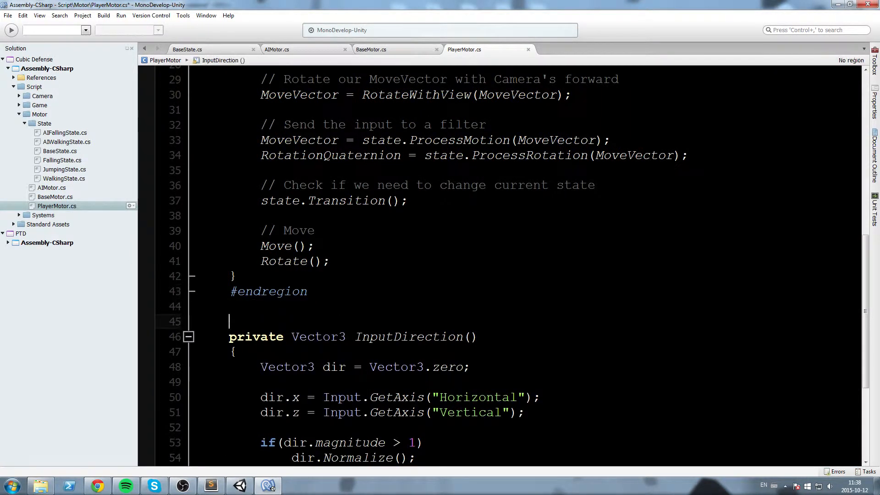
type("#region Fu")
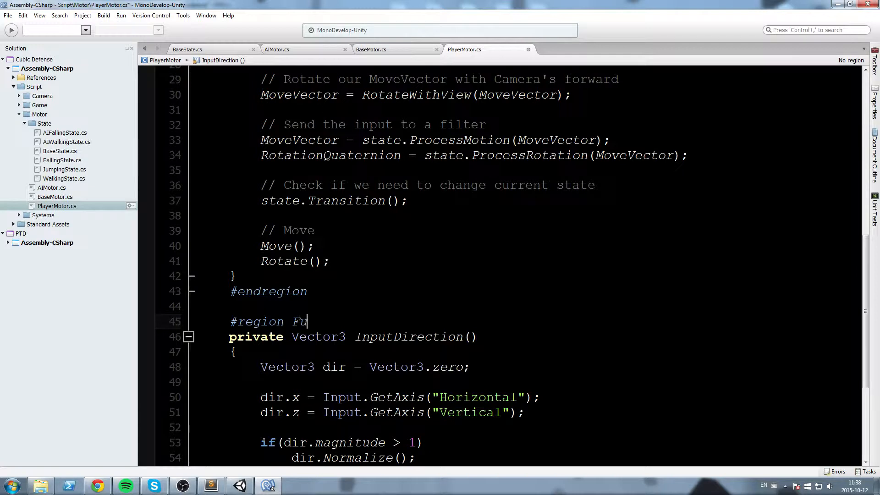
type("d")
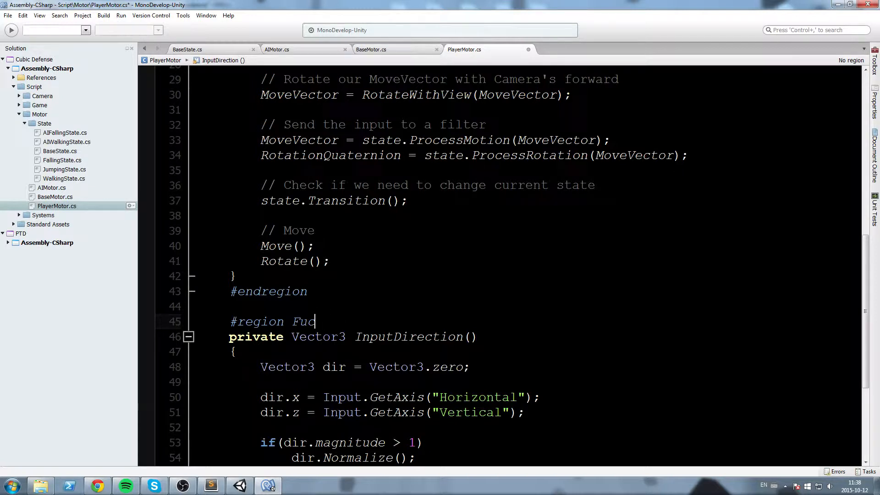
type("nctions")
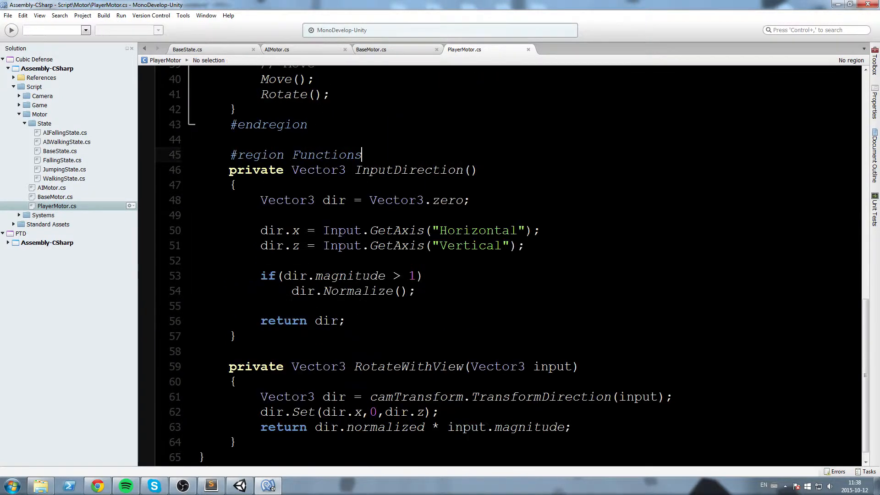
type("#end")
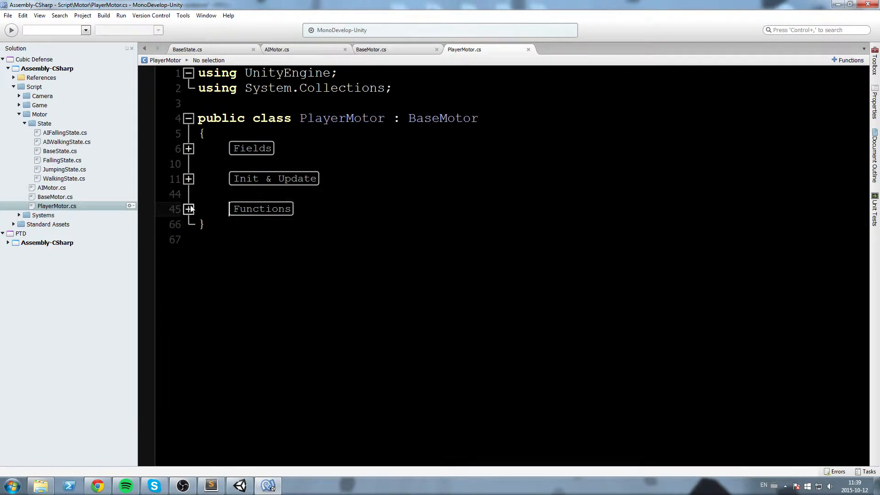
left_click(18, 123)
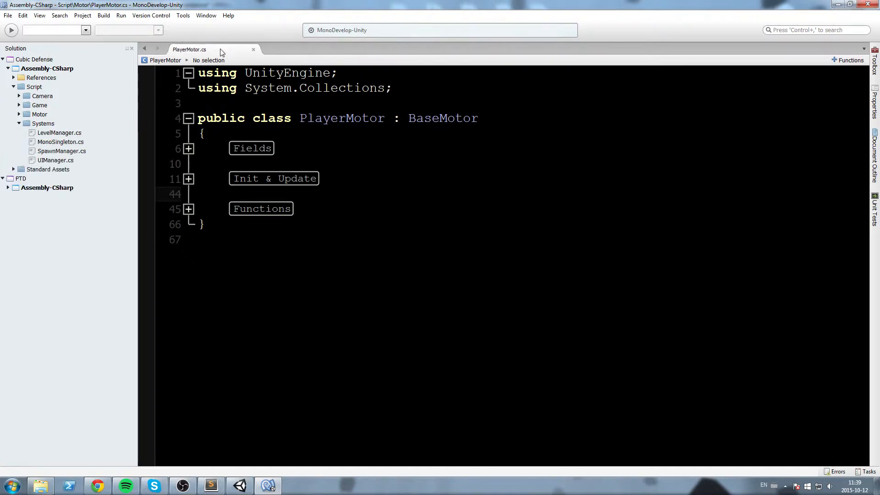
Step: Open LevelManager.cs and wrap its fields in a 'Fields' region
double_click(59, 133)
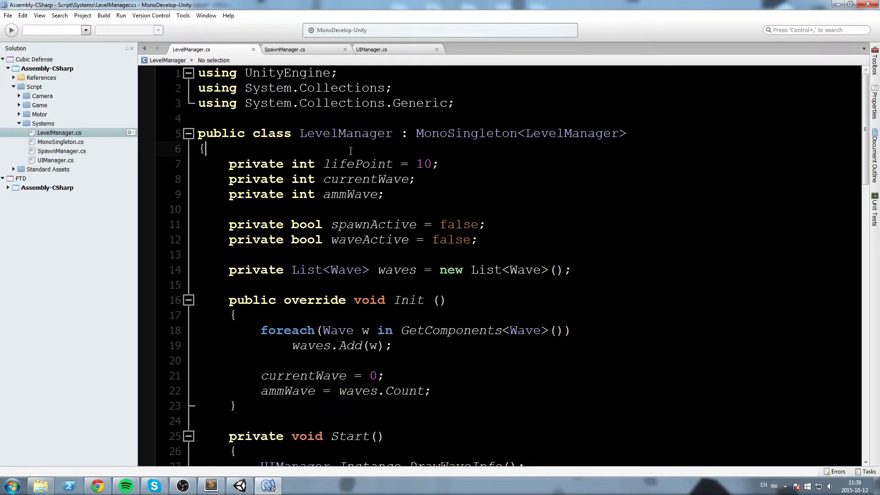
type("#region Fields")
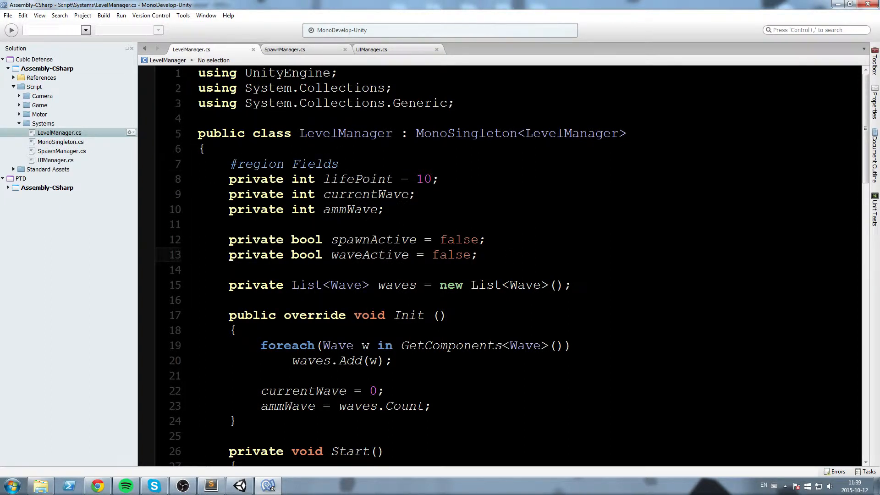
type("#endregion")
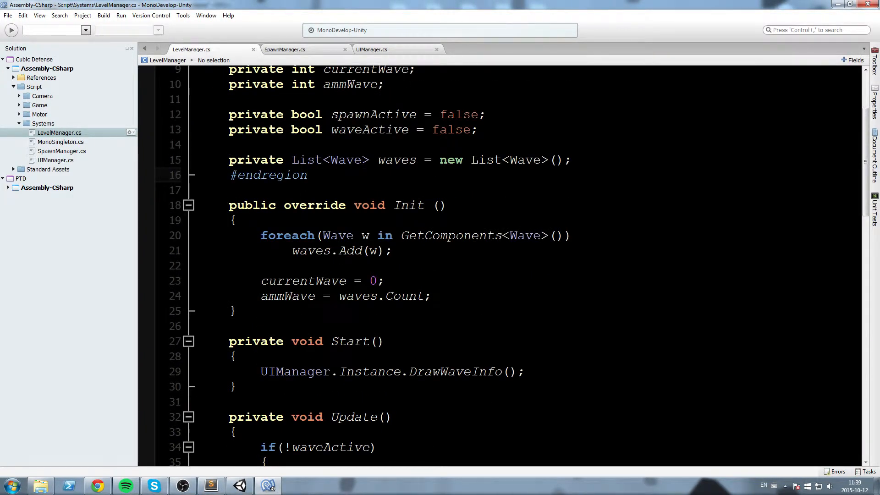
Step: Add an 'Init & Update' region and start a 'Wave Functions' region
scroll("down", 3)
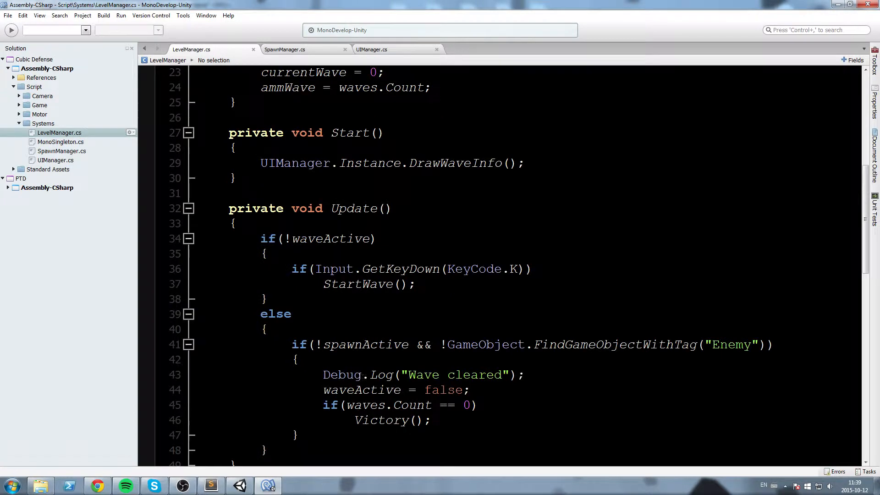
scroll("down", 3)
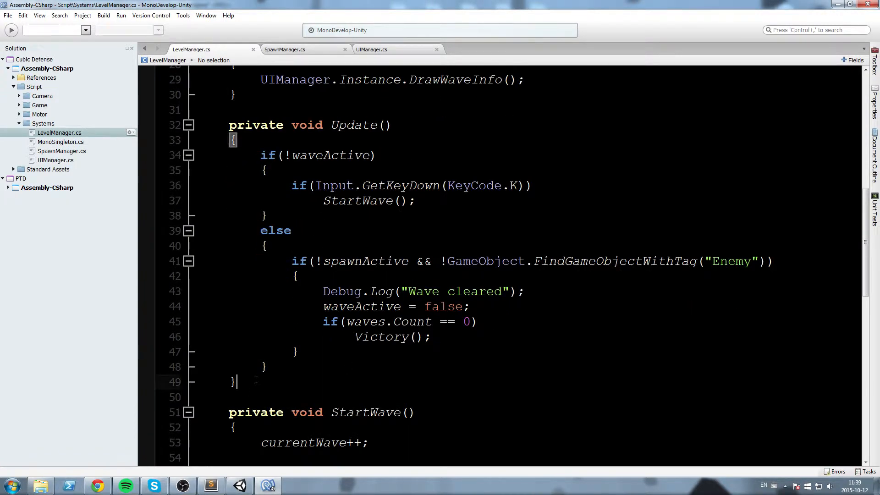
type("#er")
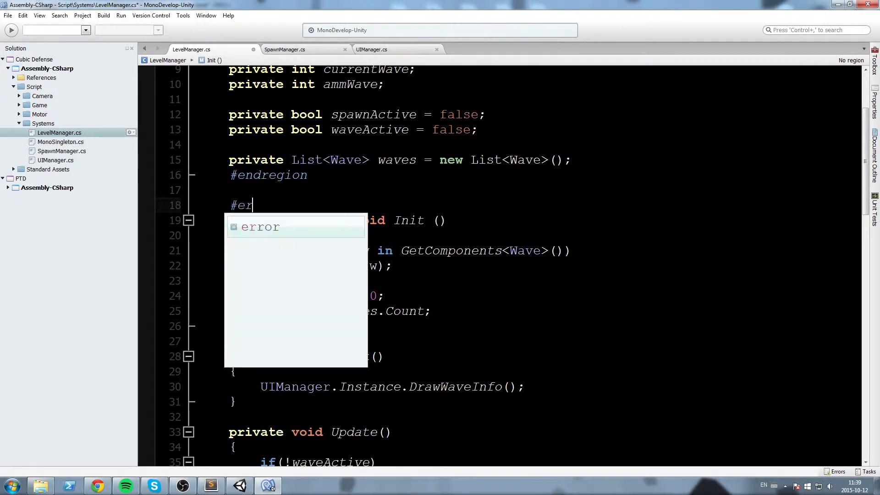
type("egion Init & Update")
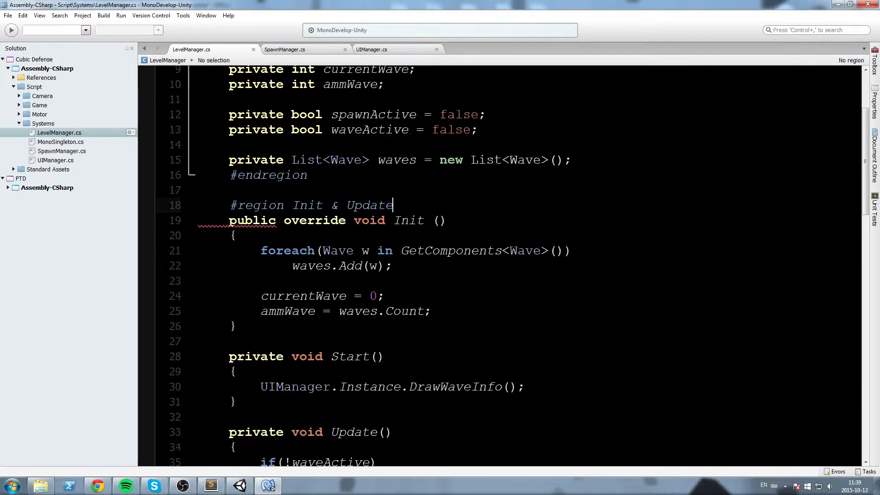
scroll("down", 3)
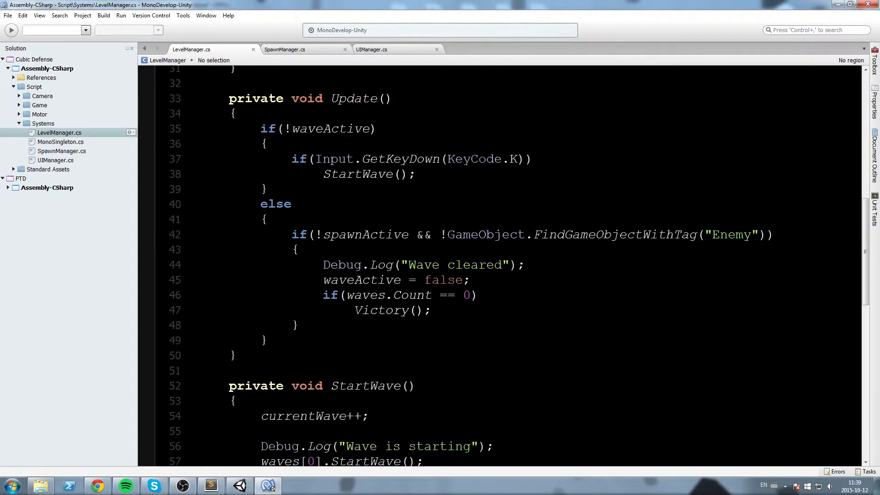
type("#endregion")
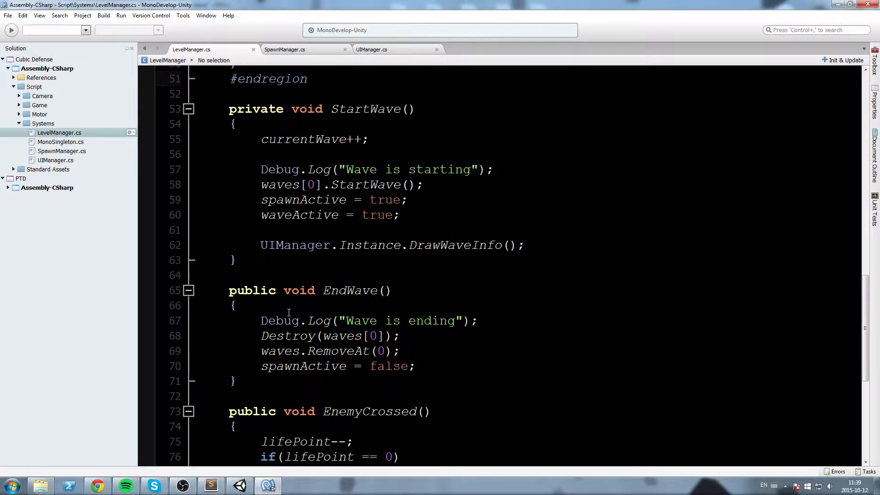
left_click(308, 78)
type("#region W")
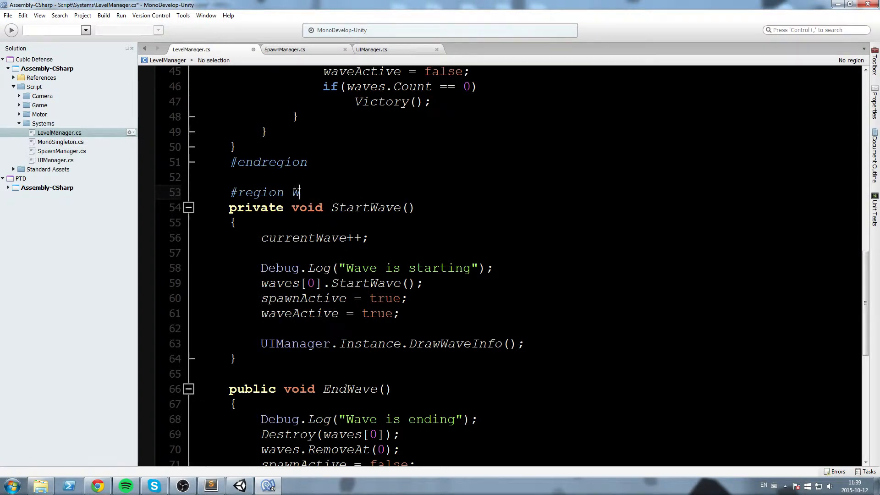
type("ave Functions")
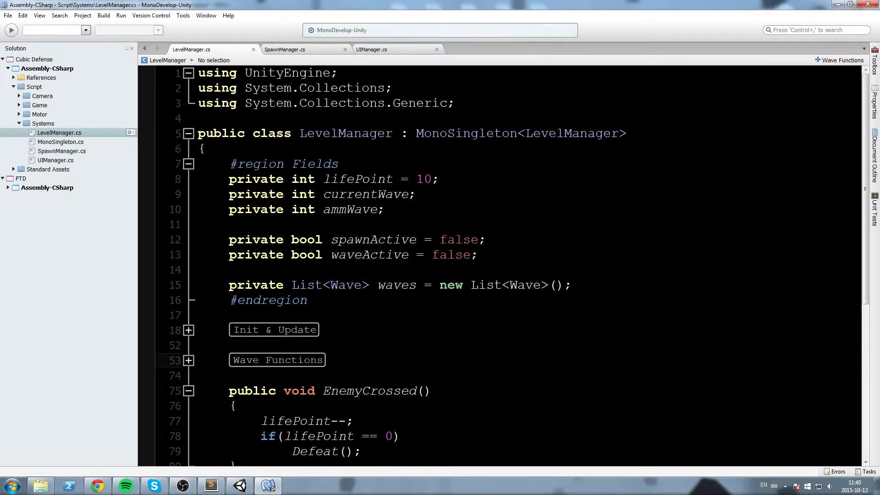
Step: Scroll to EnemyCrossed and type #region Functions on the blank line above it
scroll("down", 3)
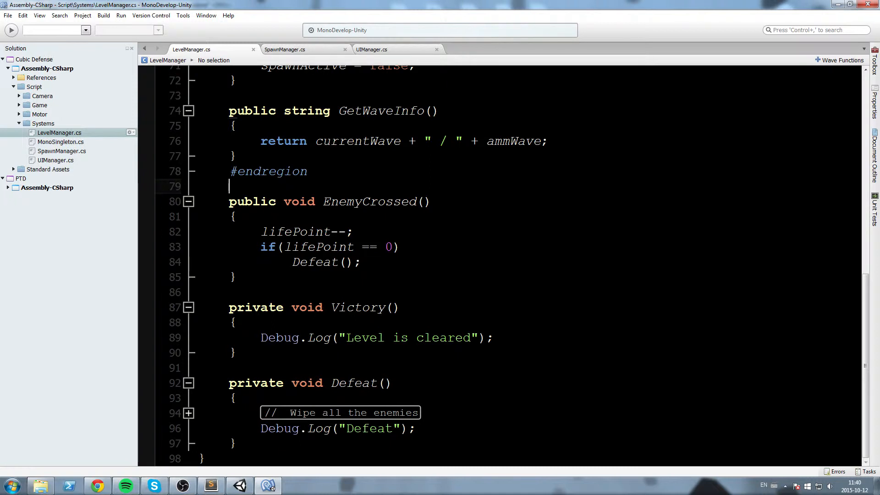
type("#reg")
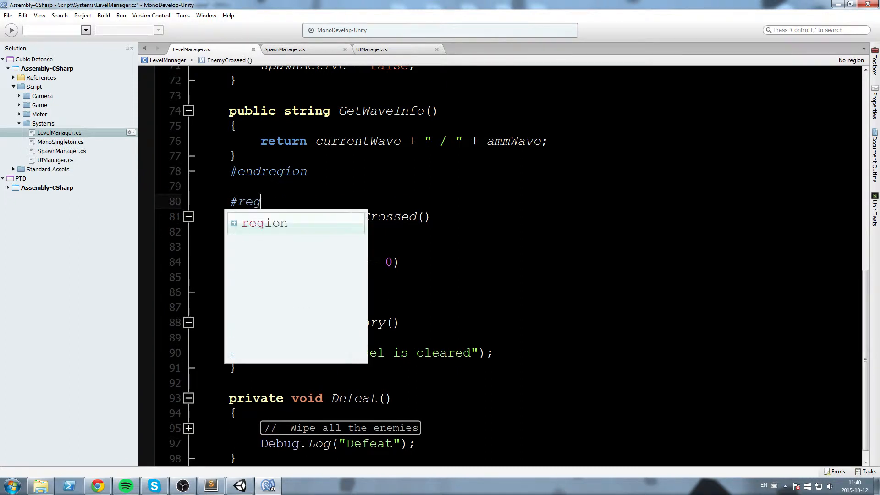
type("ion Functi")
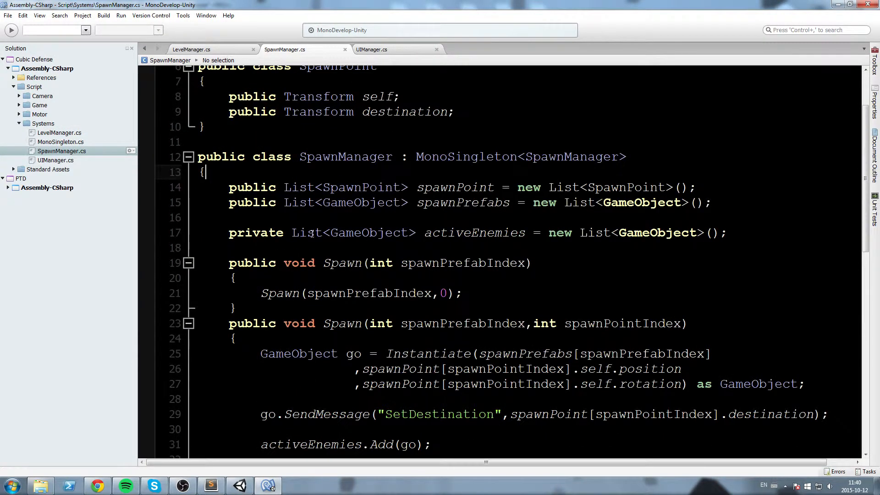
Step: Add a 'Fields' region and a collapsed 'Spawn Functions' region around Spawn and DestroyEnemy
type("#region Fields")
left_click(529, 247)
type("#en")
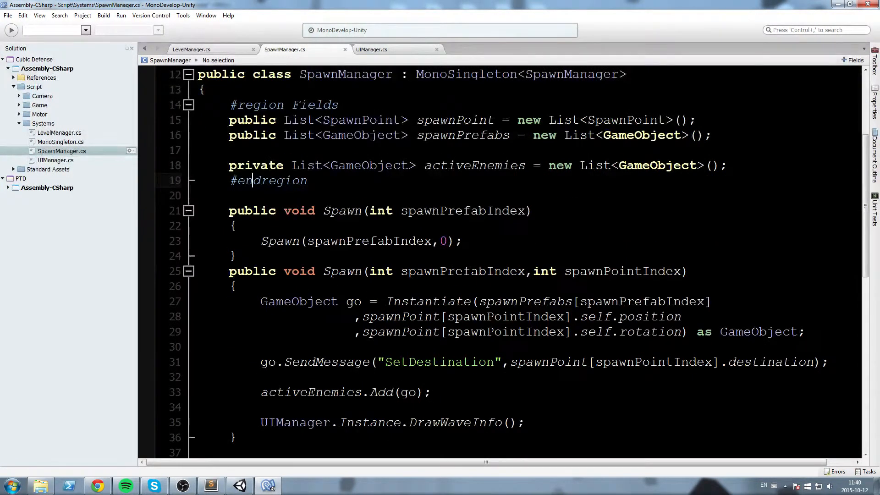
type("#region")
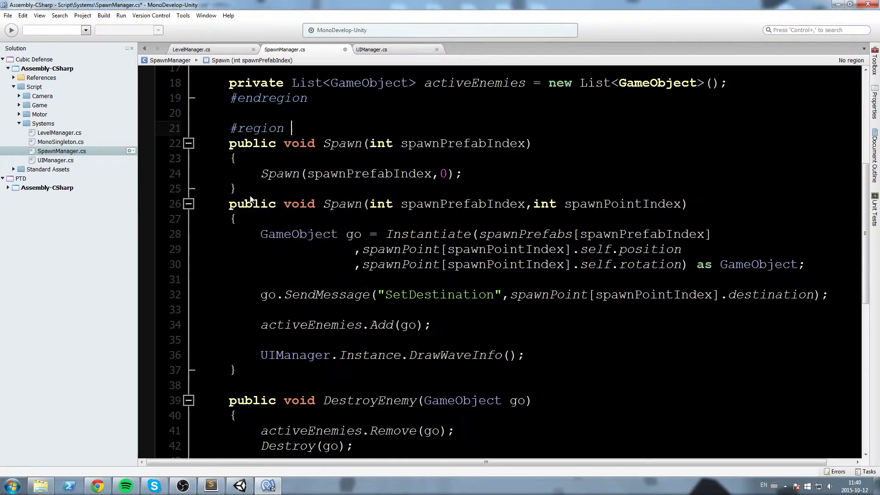
type("Spawn Func")
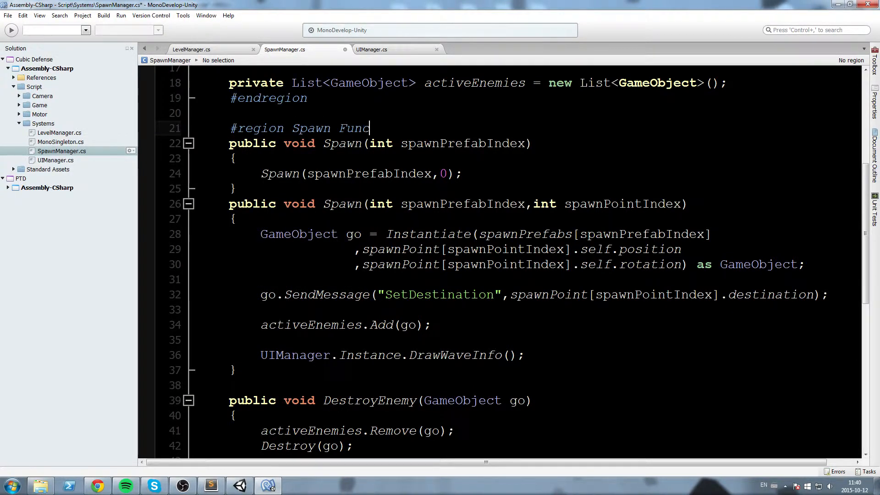
type("tions")
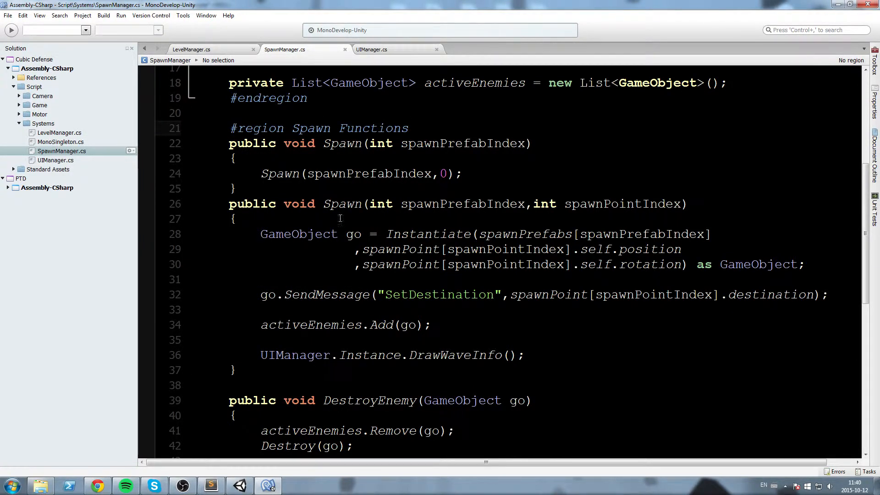
scroll("down", 3)
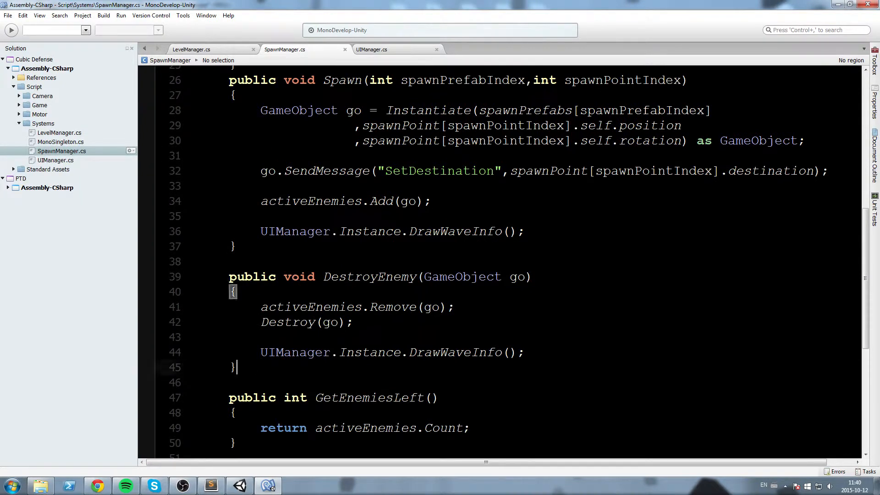
type("#endregion")
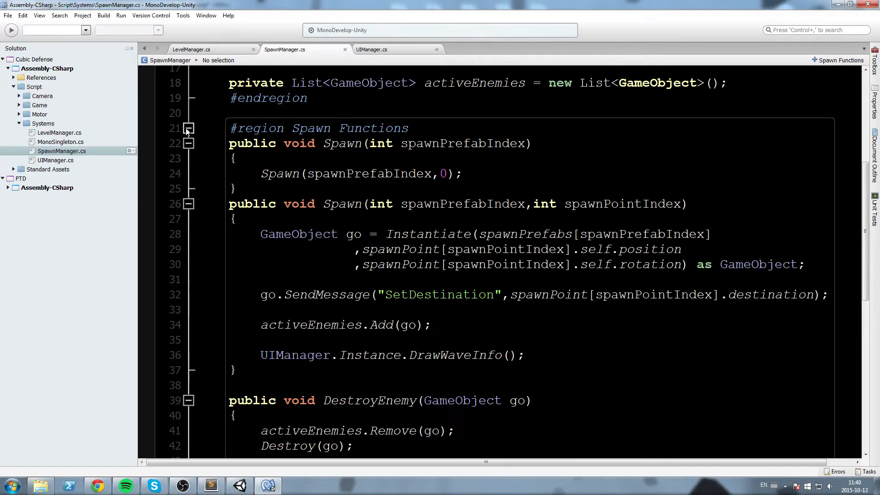
left_click(188, 127)
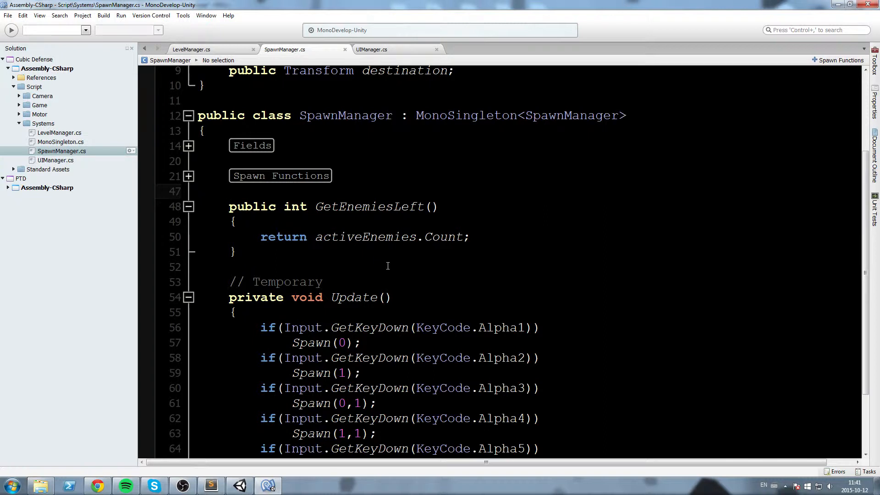
Step: Wrap GetEnemiesLeft in a 'Functions' region
type("#region")
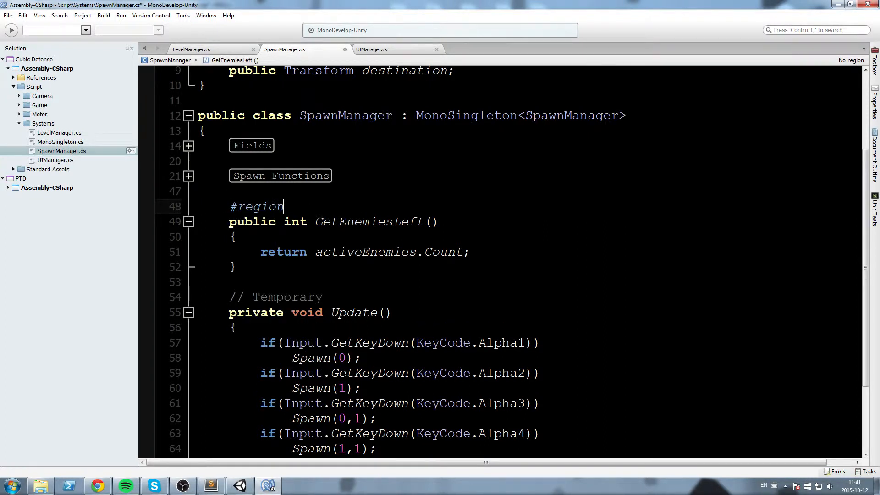
type("Functions")
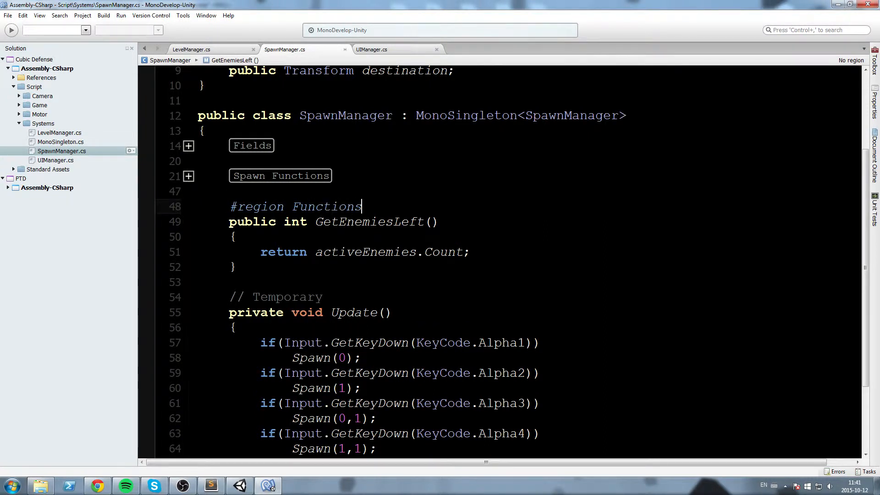
type("#end")
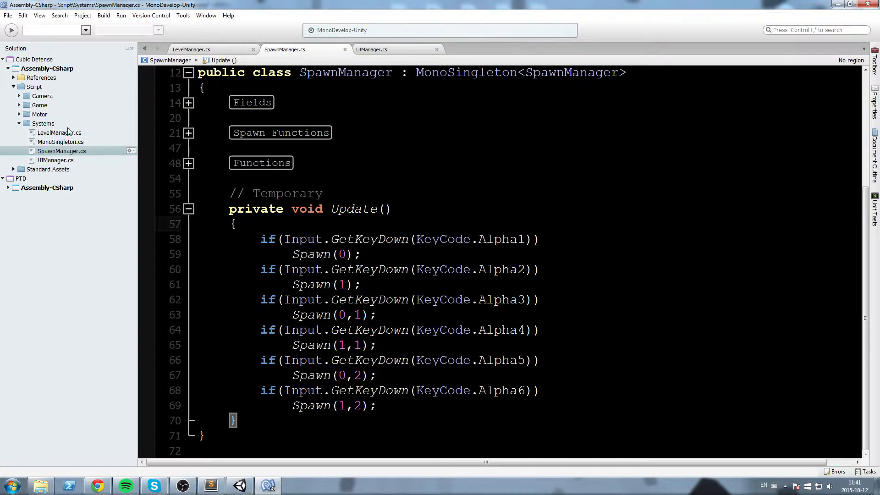
left_click(371, 49)
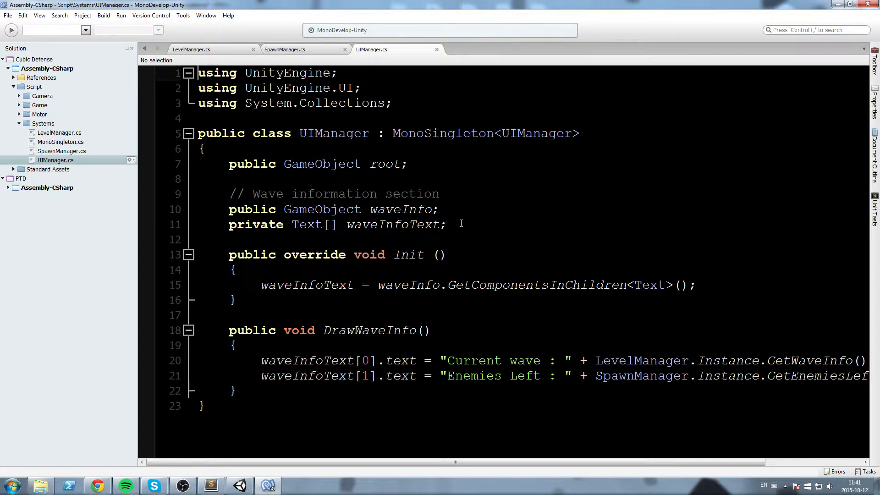
Step: Move the waveInfo fields below Init and wrap them with DrawWaveInfo in a 'WaveInformation' region
left_click_drag(228, 209, 447, 224)
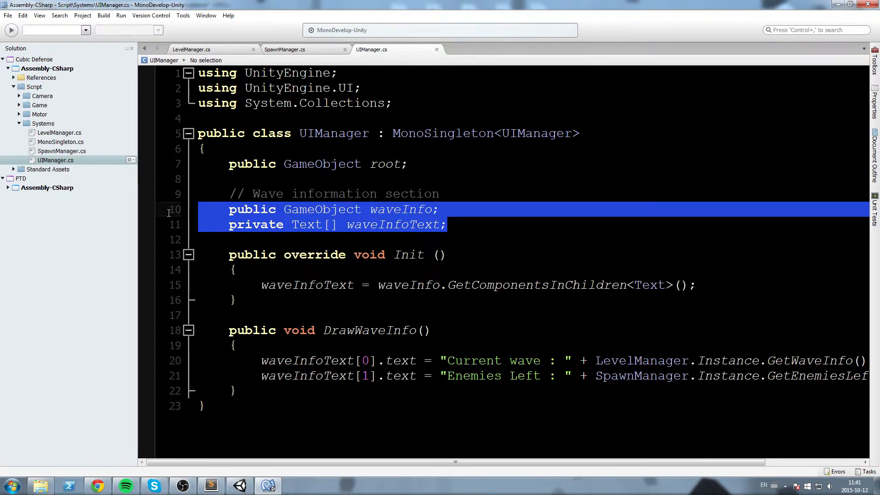
mouse_move(148, 218)
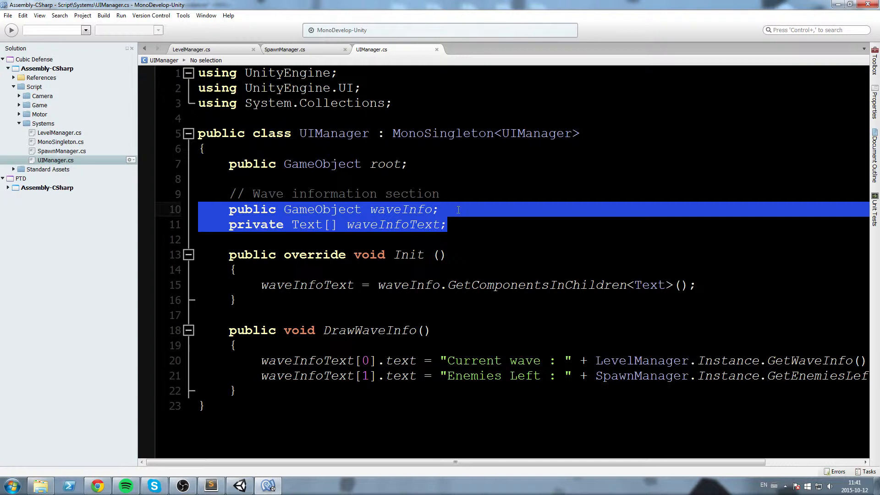
key("Delete")
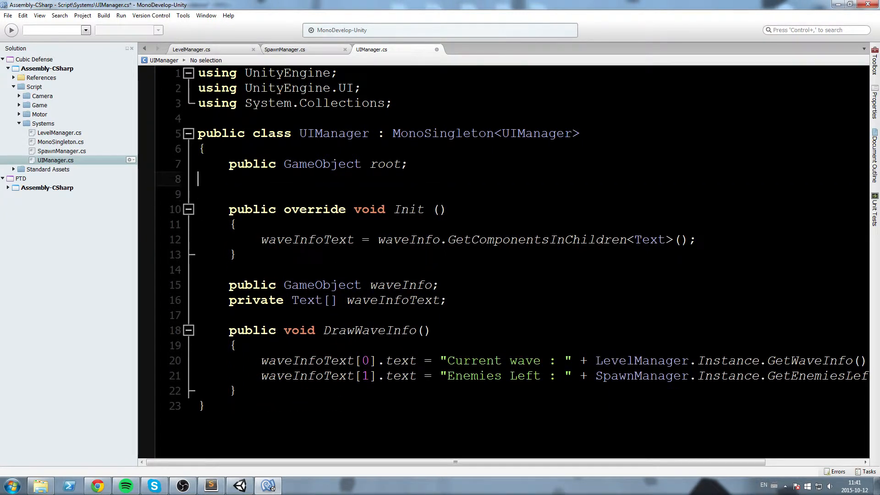
type("#region")
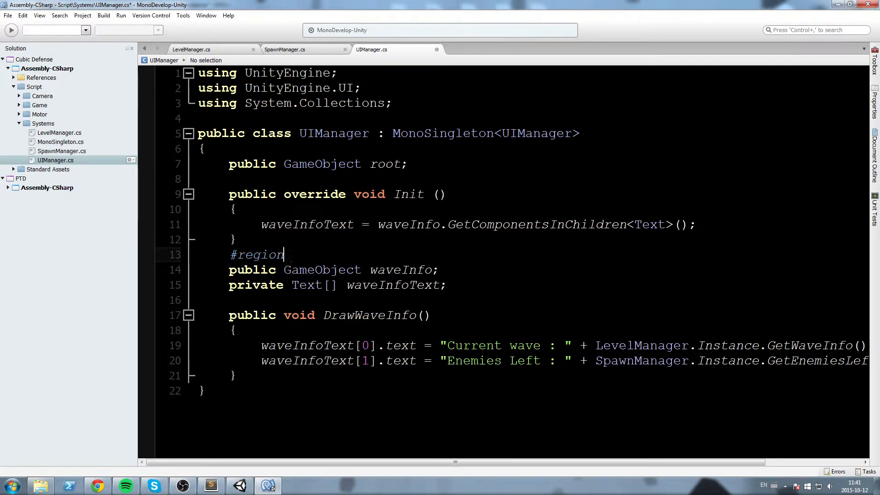
type("WaveInfor")
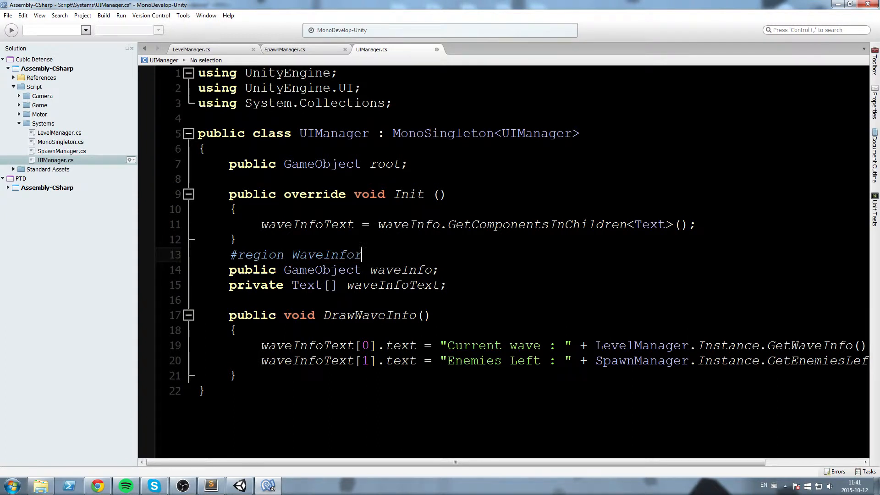
type("mation")
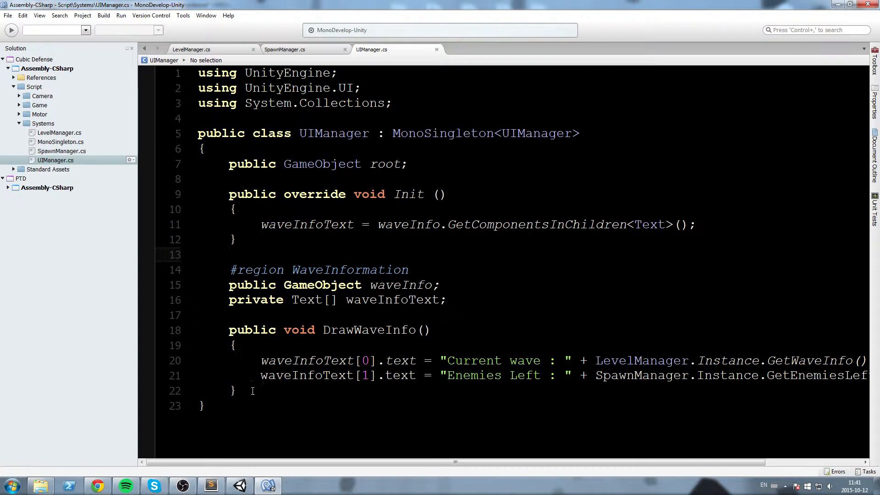
type("#endregion")
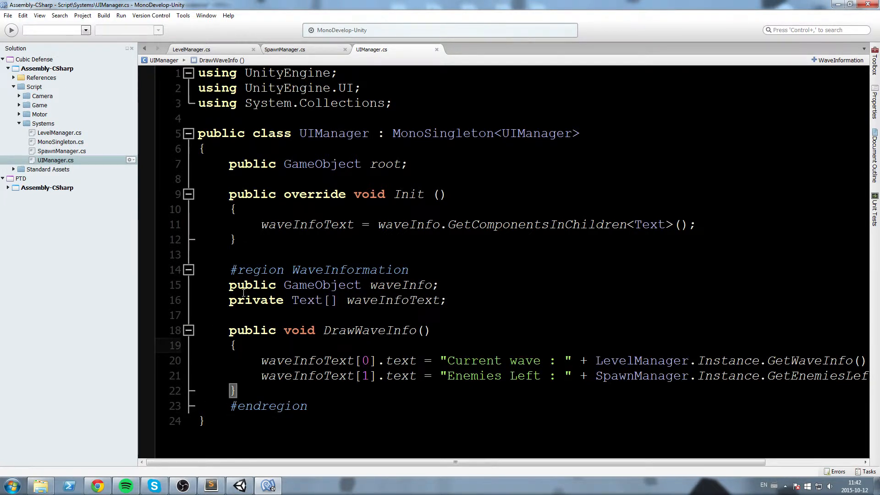
Step: Collapse the WaveInformation region and close the SpawnManager and UIManager tabs
left_click_drag(229, 330, 236, 390)
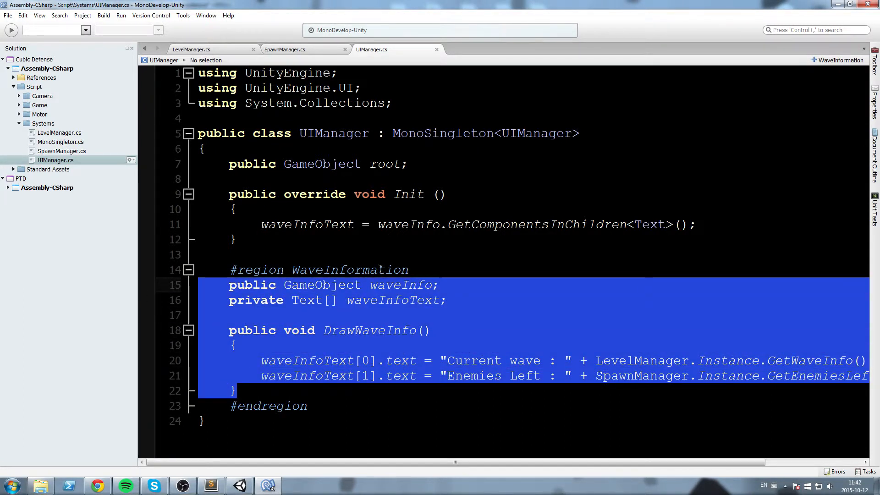
left_click(190, 270)
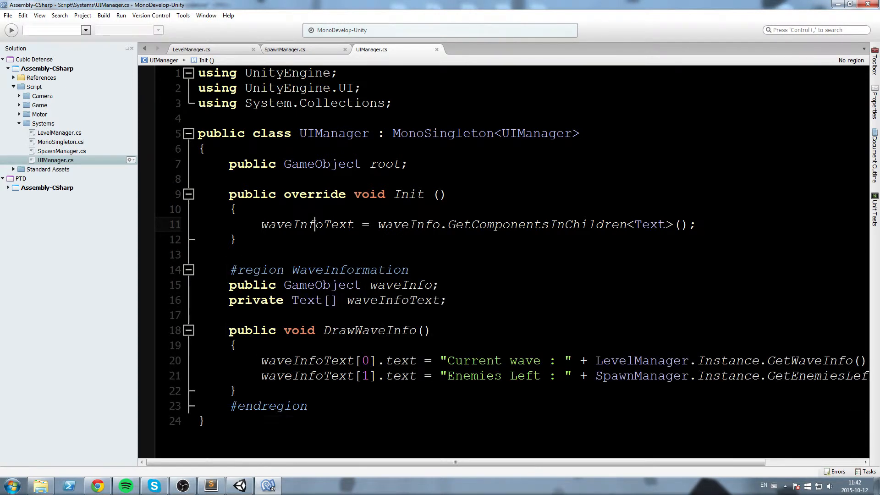
left_click_drag(228, 285, 447, 301)
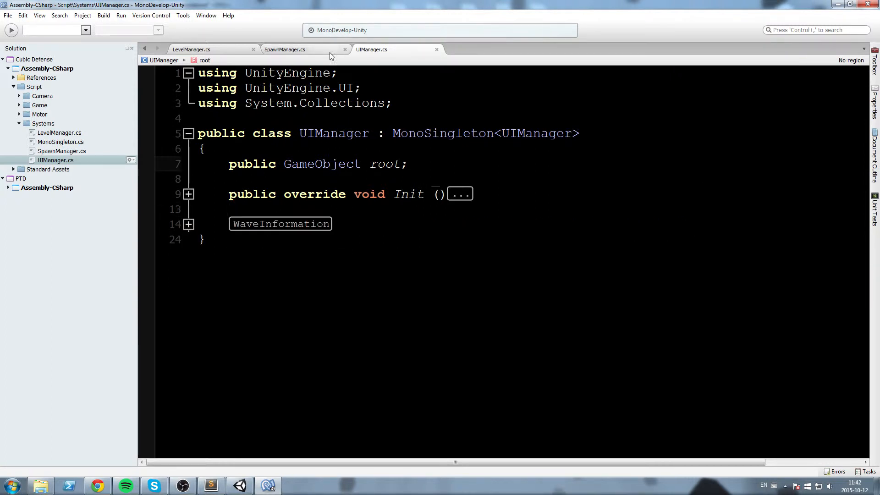
left_click(190, 50)
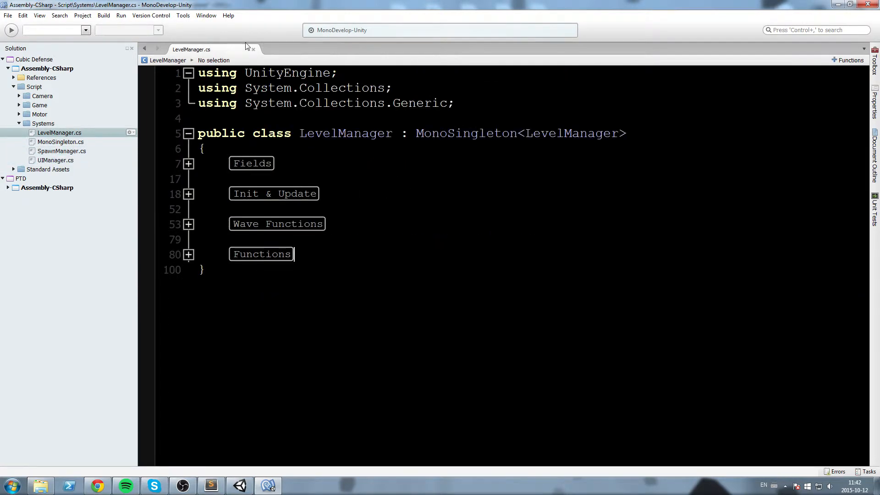
Step: Close the LevelManager.cs tab
left_click(239, 486)
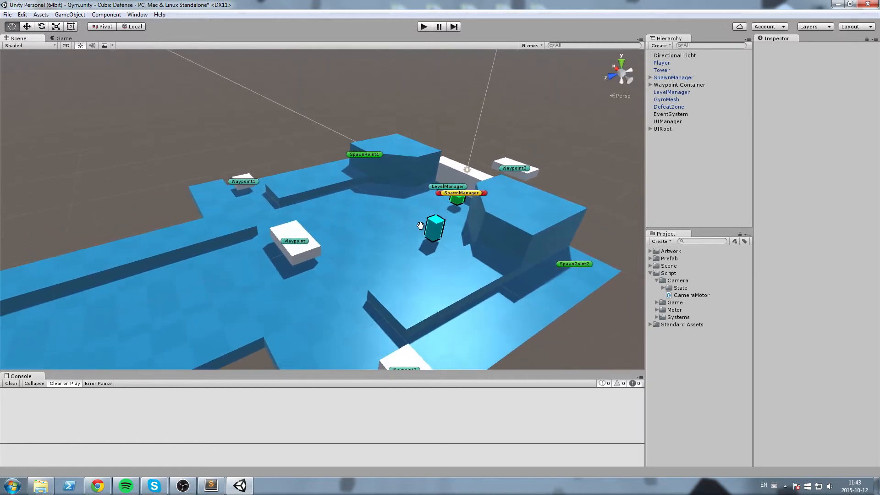
left_click_drag(420, 226, 323, 288)
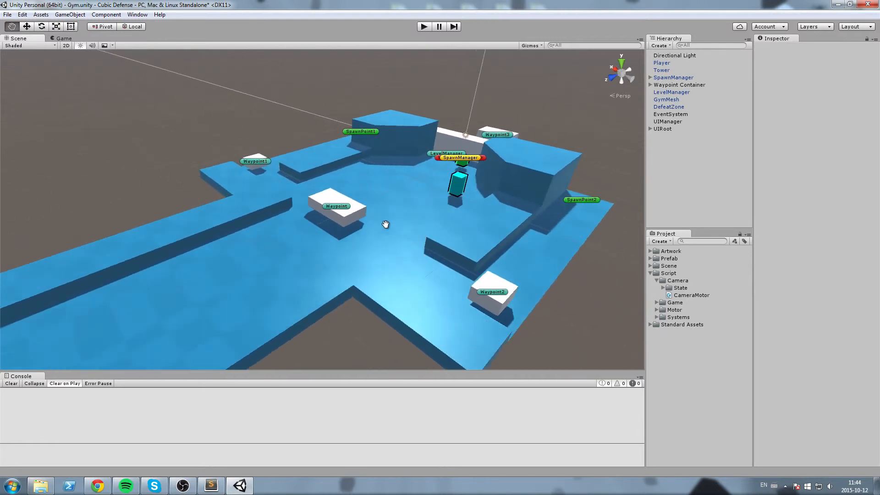
left_click_drag(386, 224, 476, 264)
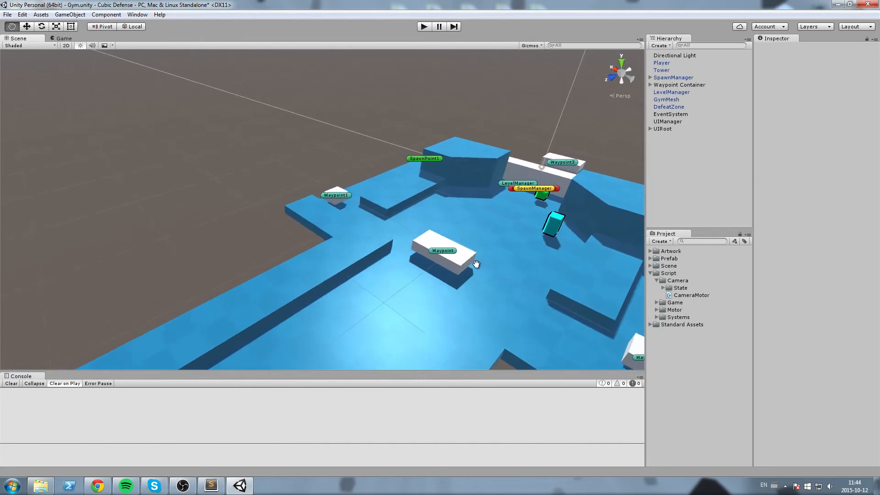